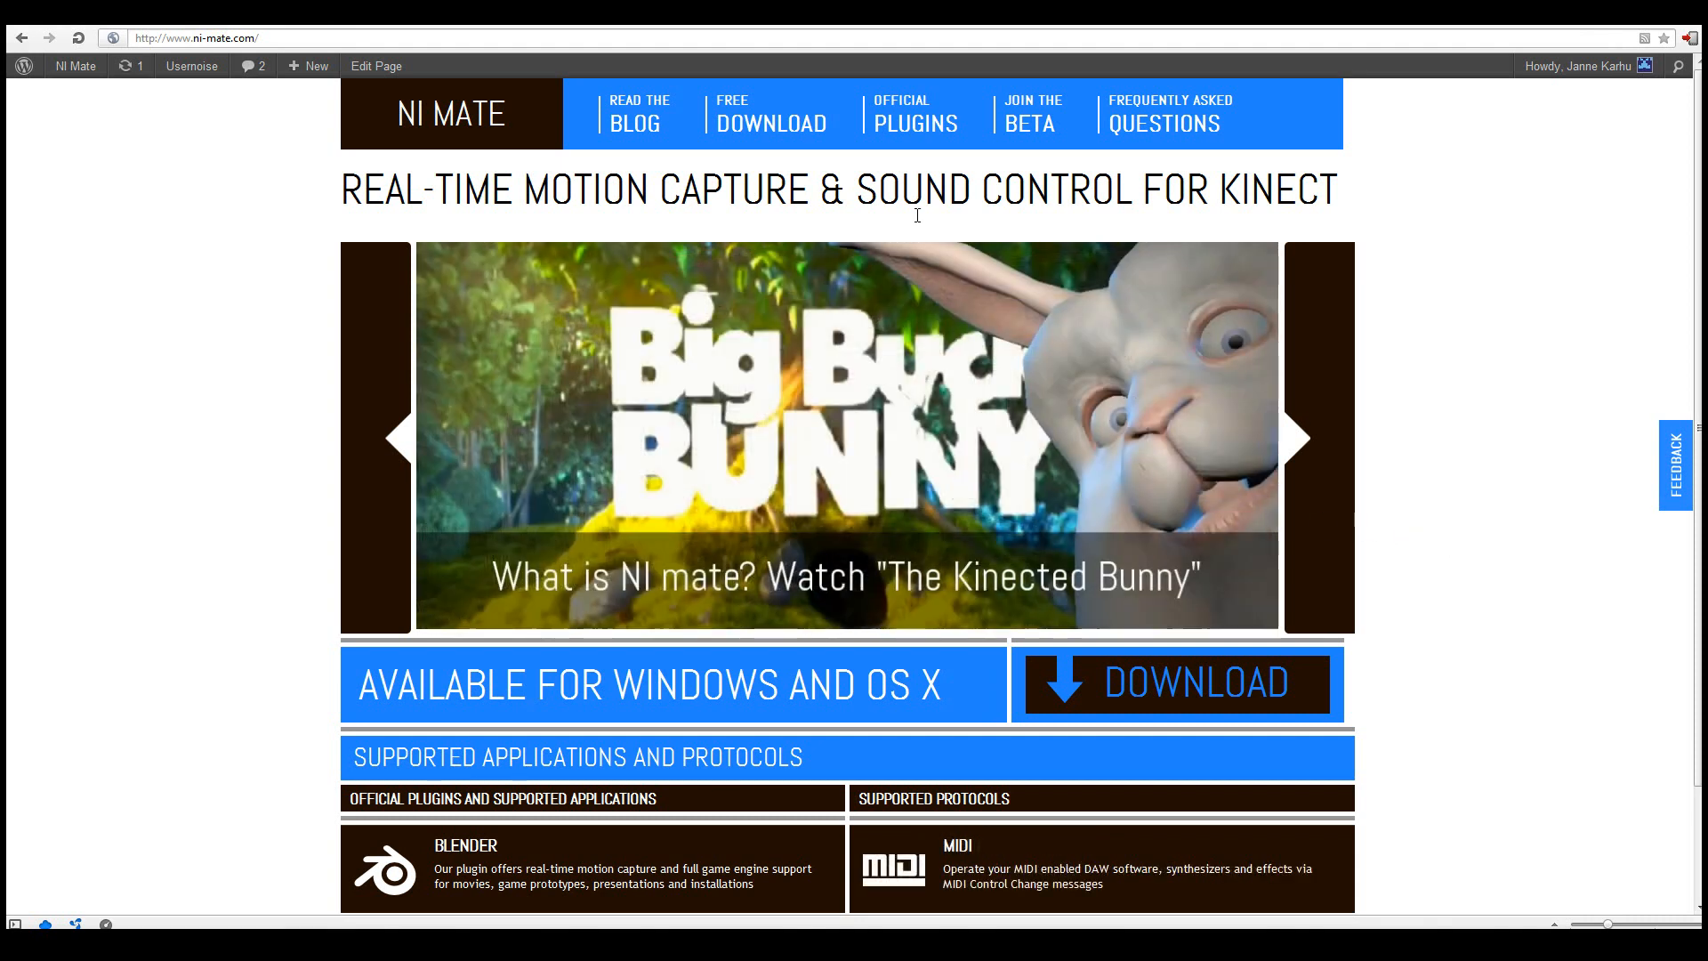
Download the 'NI mate Cinema 4D plugin (V1.0)' zip from the Official Plugins page and save it.
left_click(914, 112)
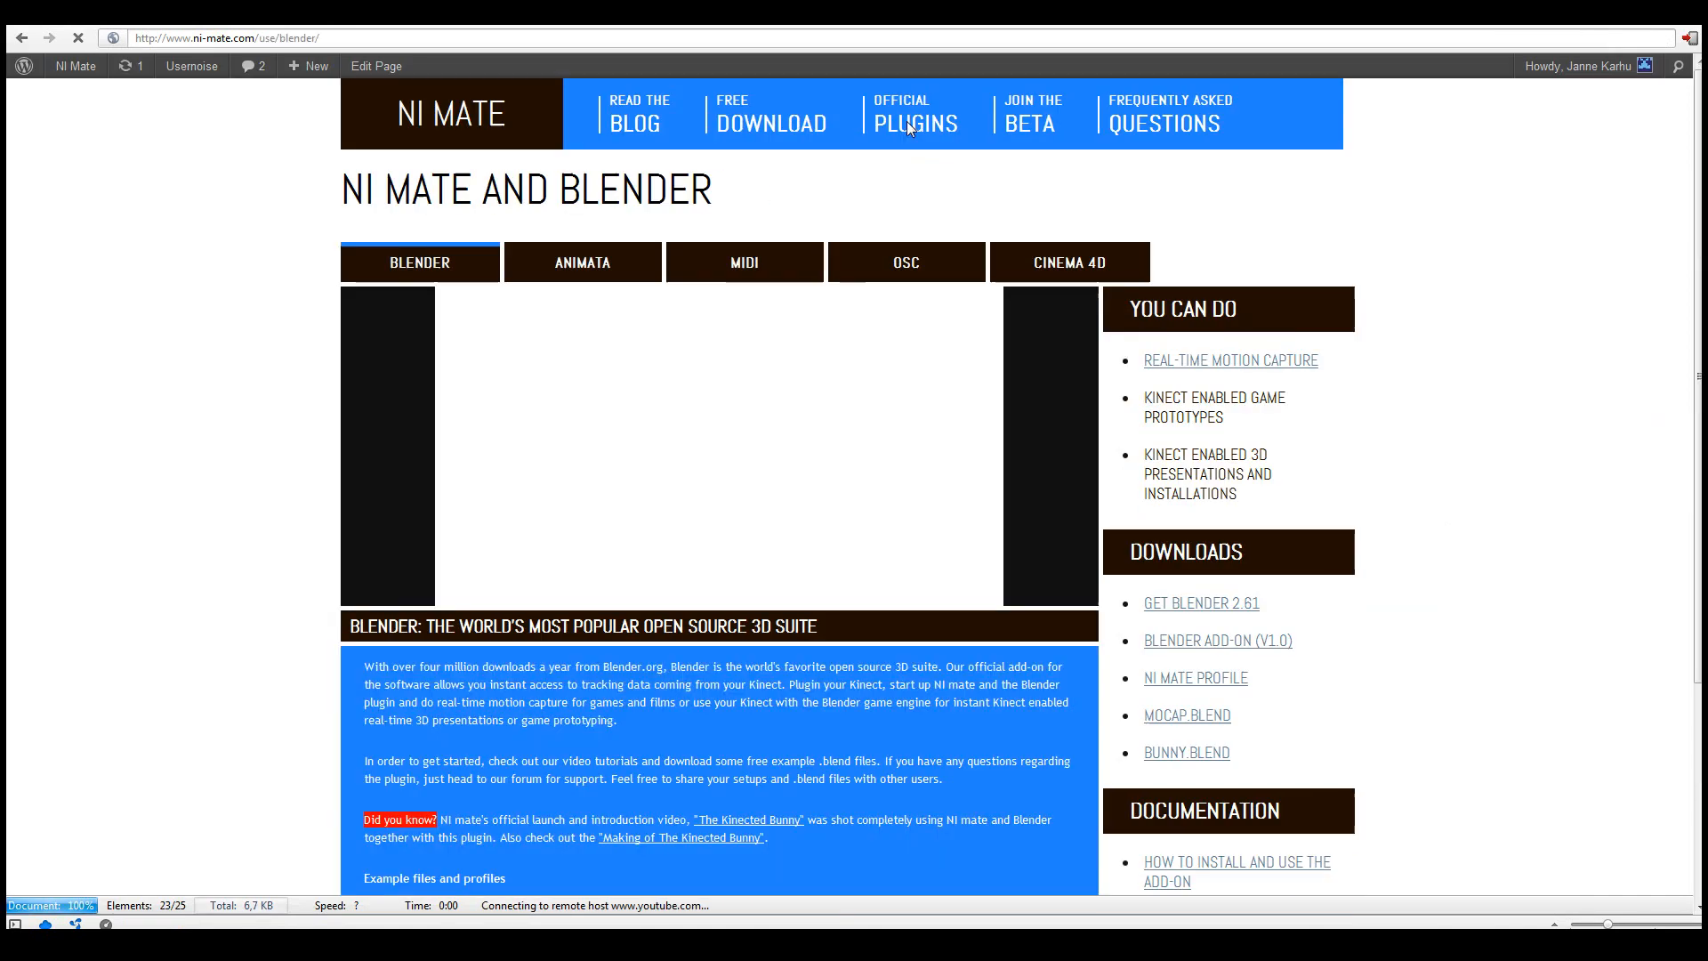
left_click(1069, 261)
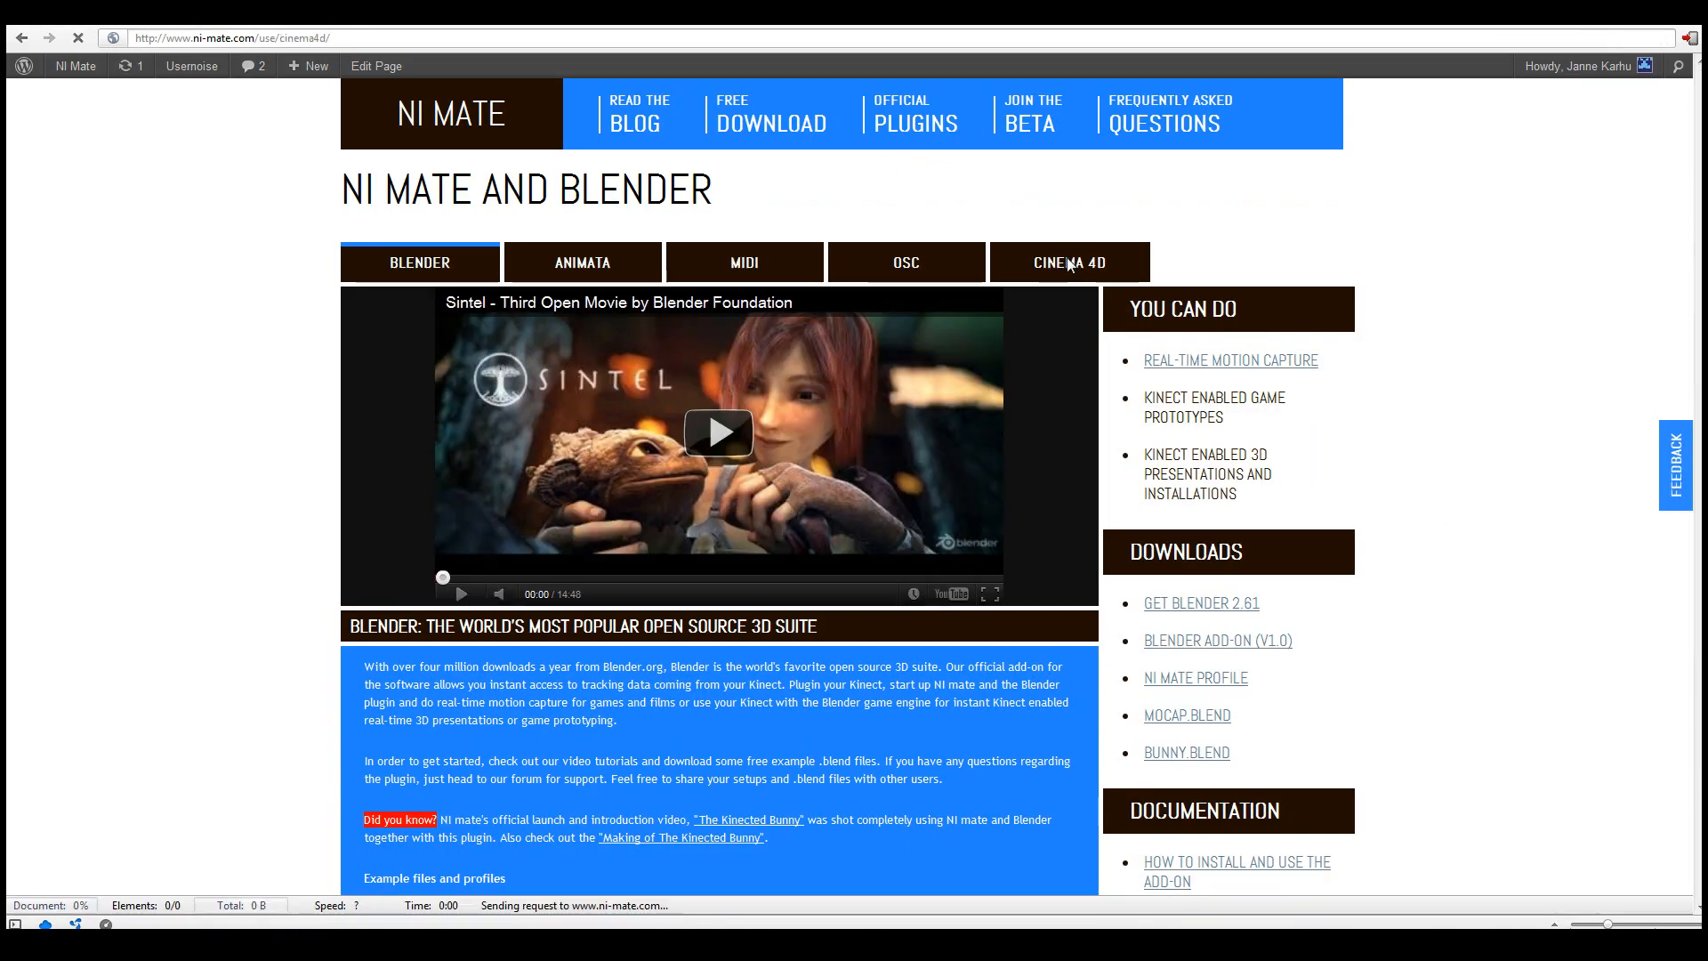
left_click(1069, 262)
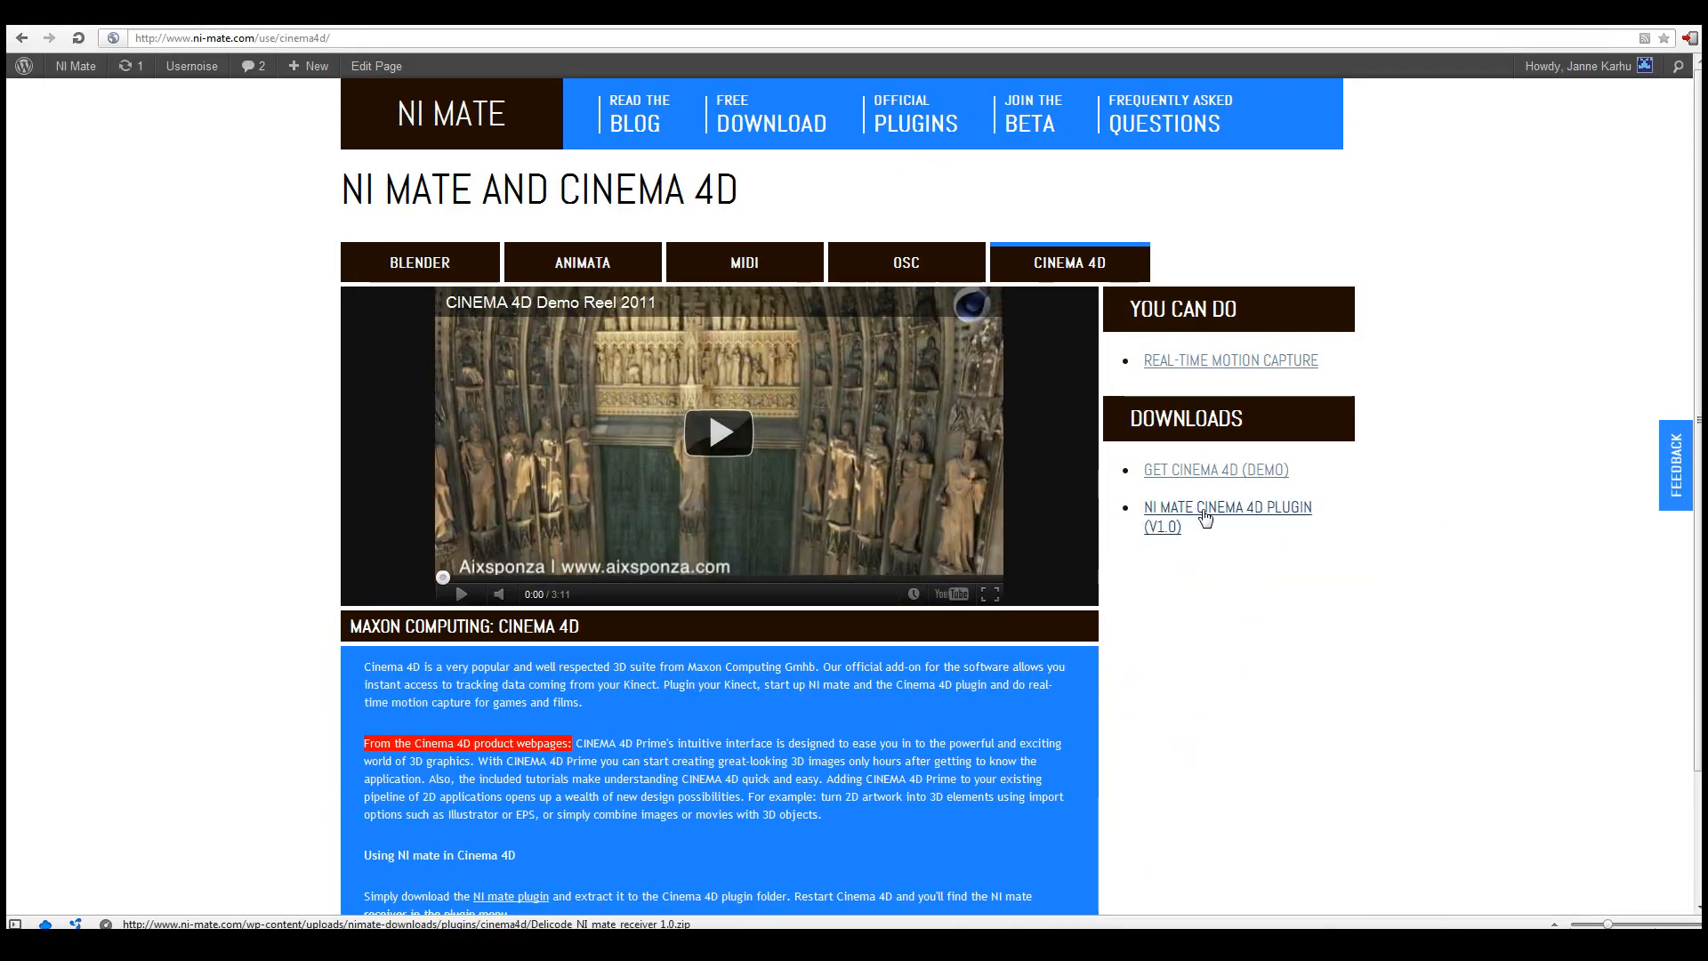
mouse_move(1212, 517)
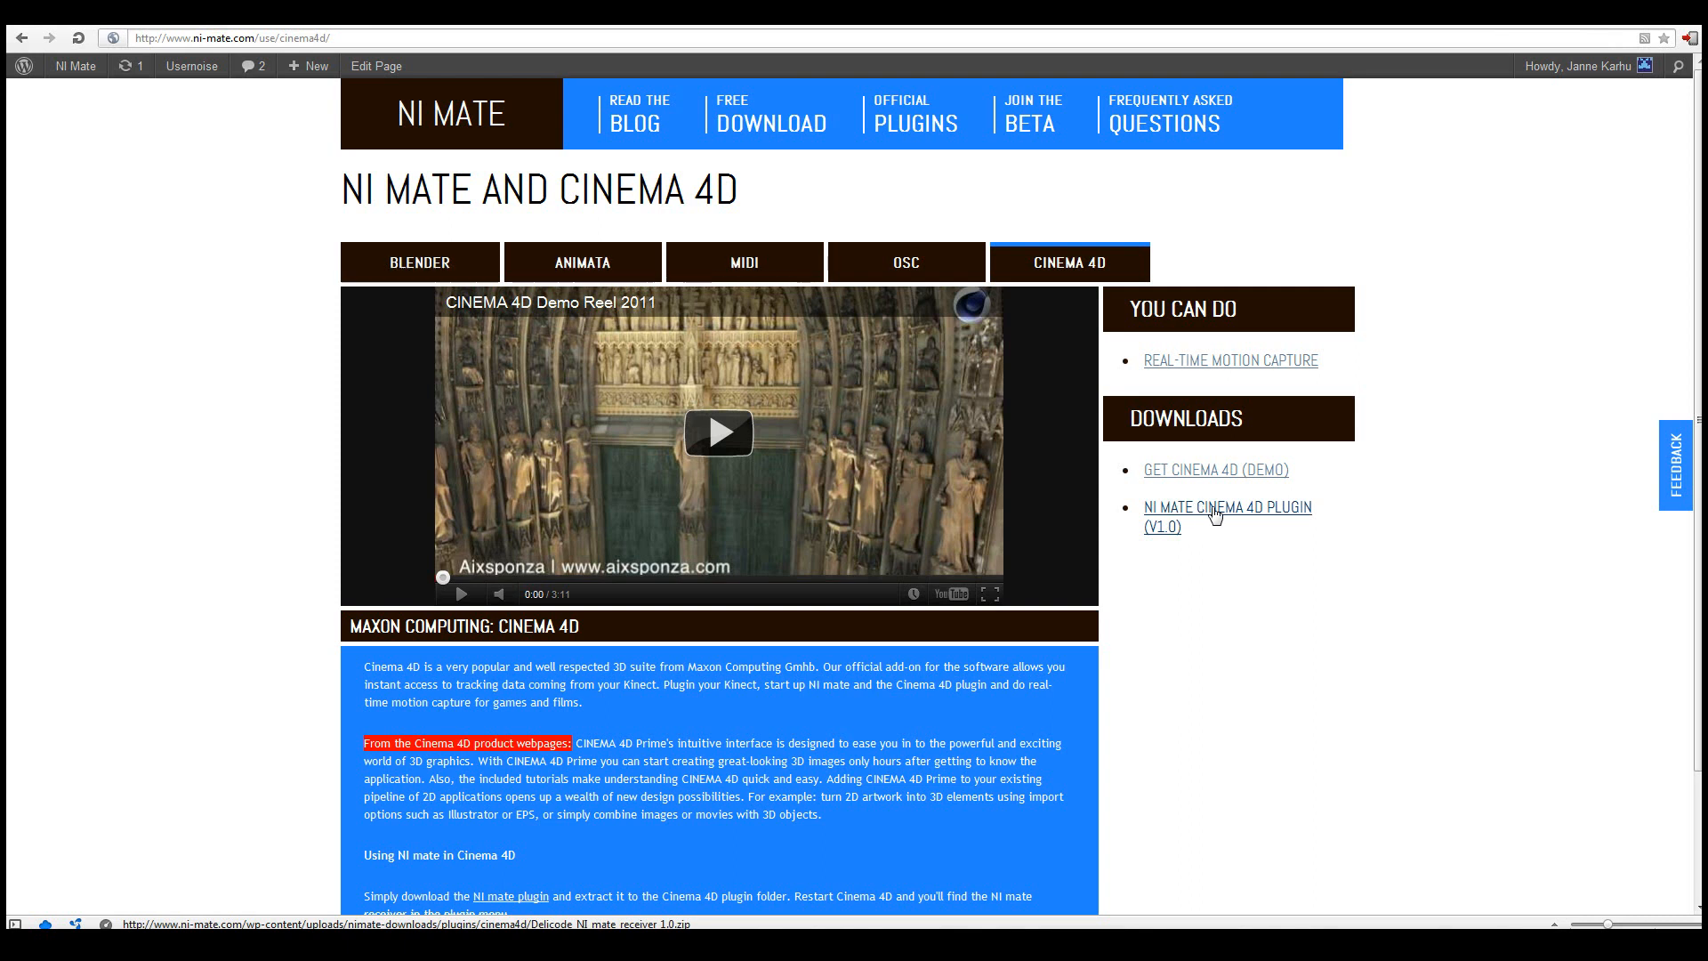
left_click(1226, 507)
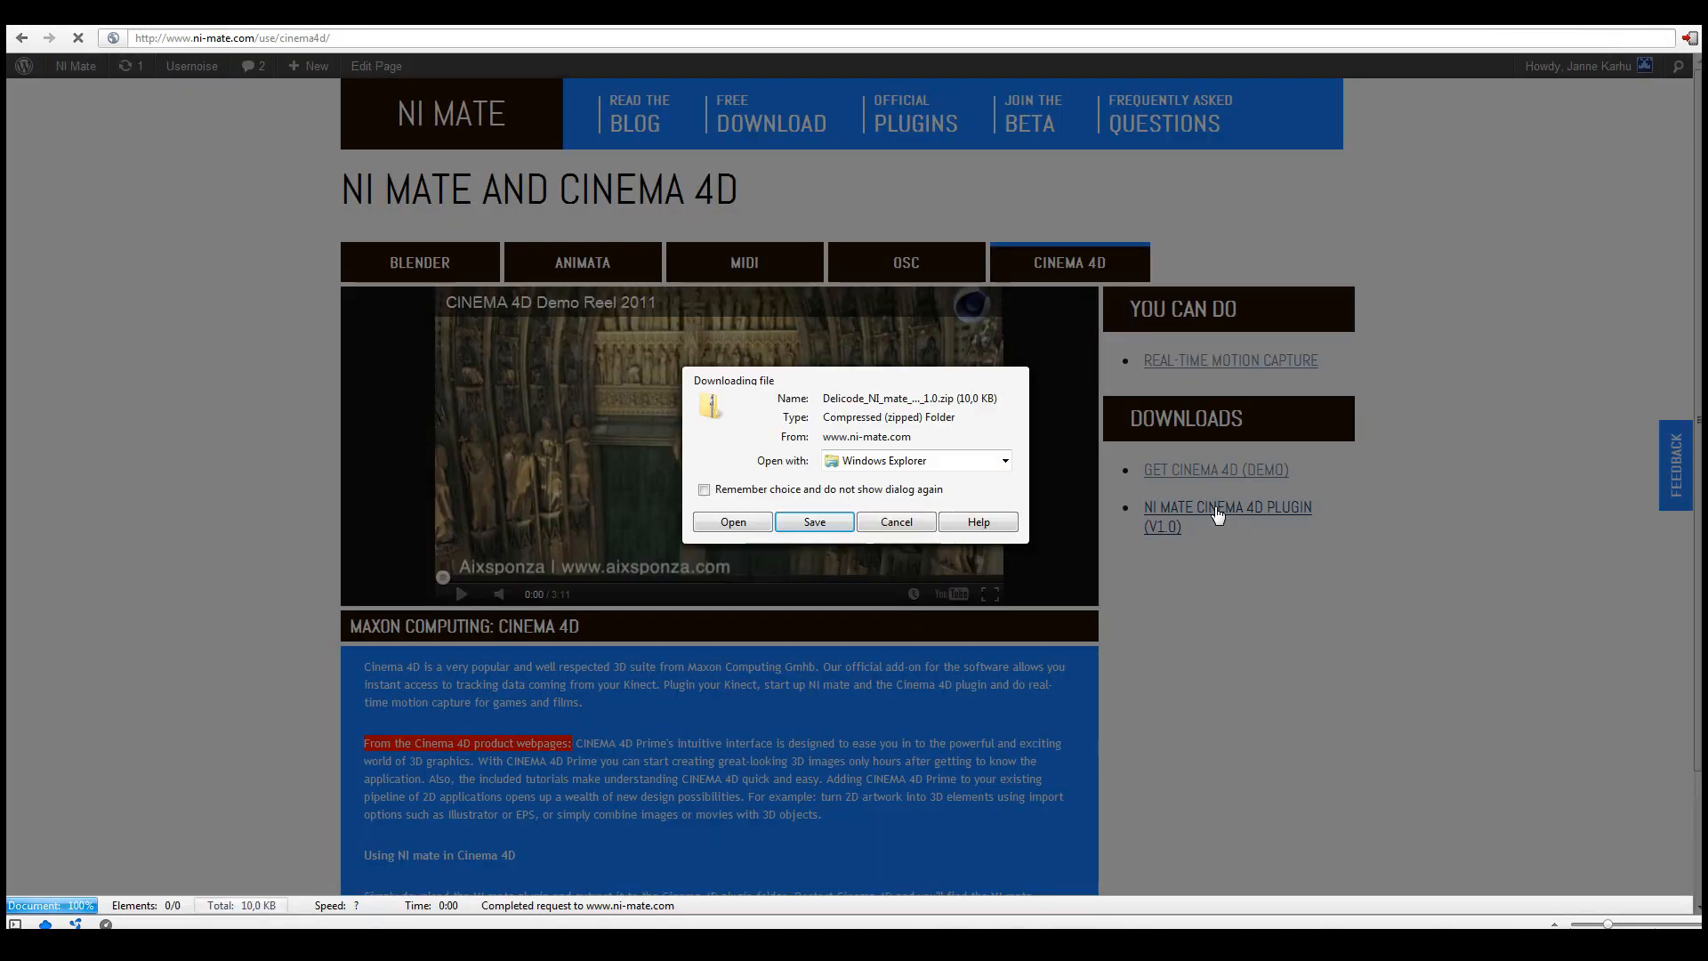
left_click(813, 521)
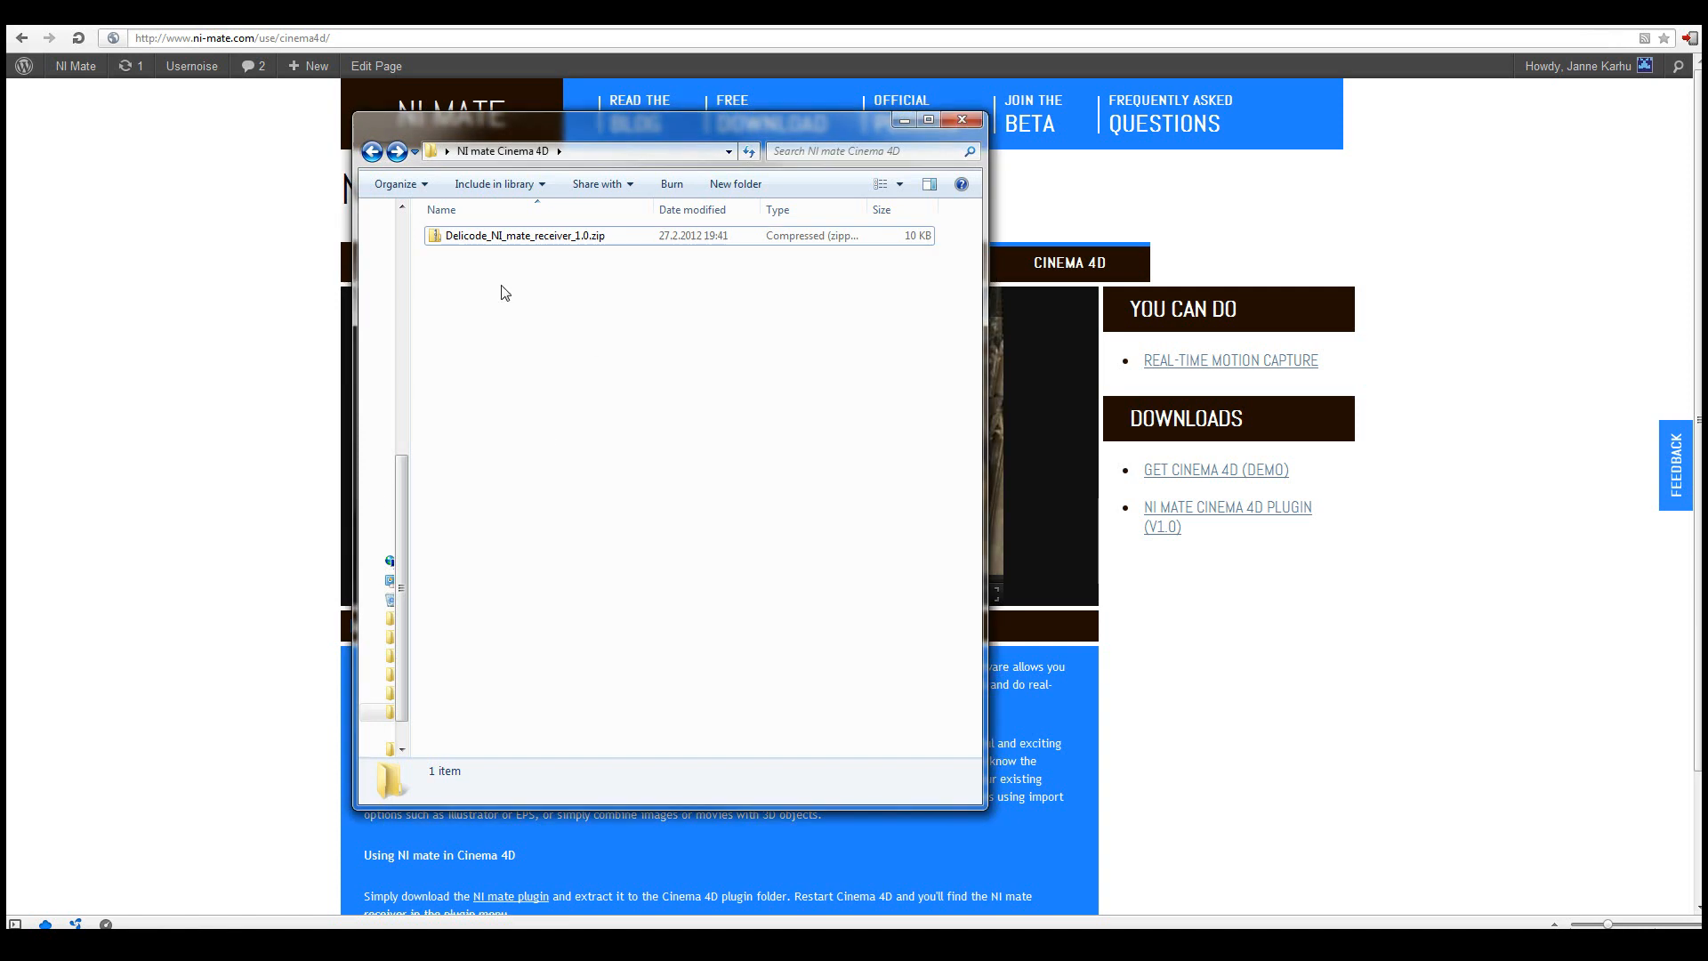
Extract the plugin zip into D:\CINEMA 4D R13 Demo\plugins via Extract All.
right_click(521, 235)
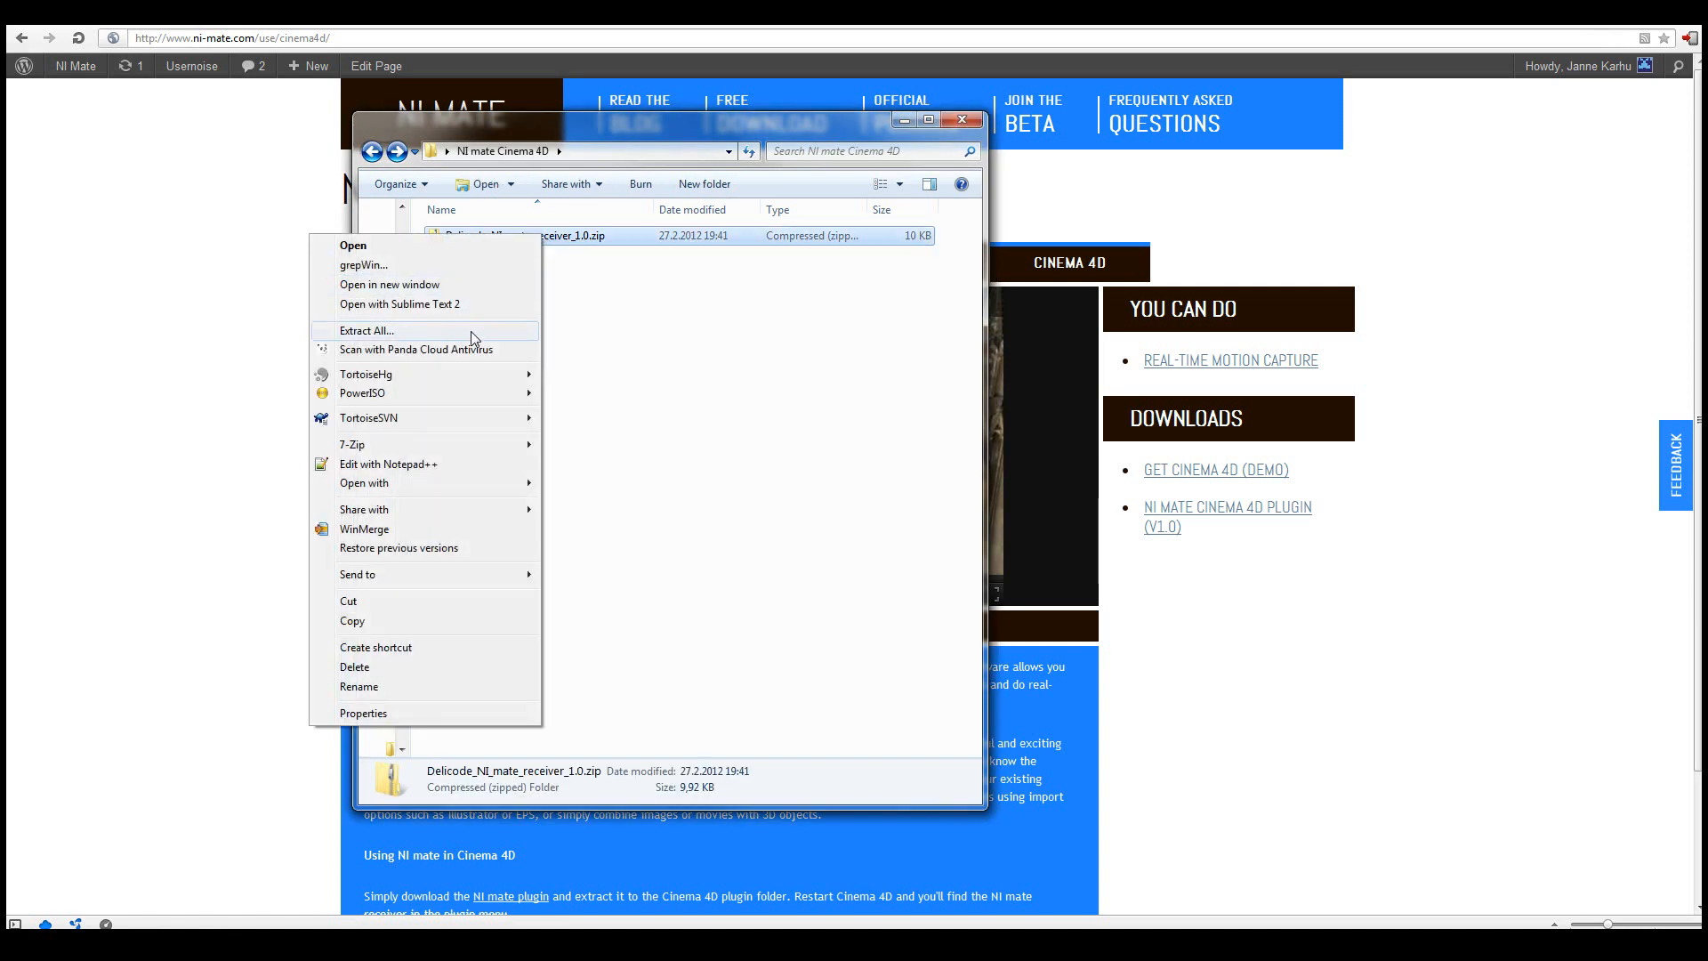
left_click(366, 331)
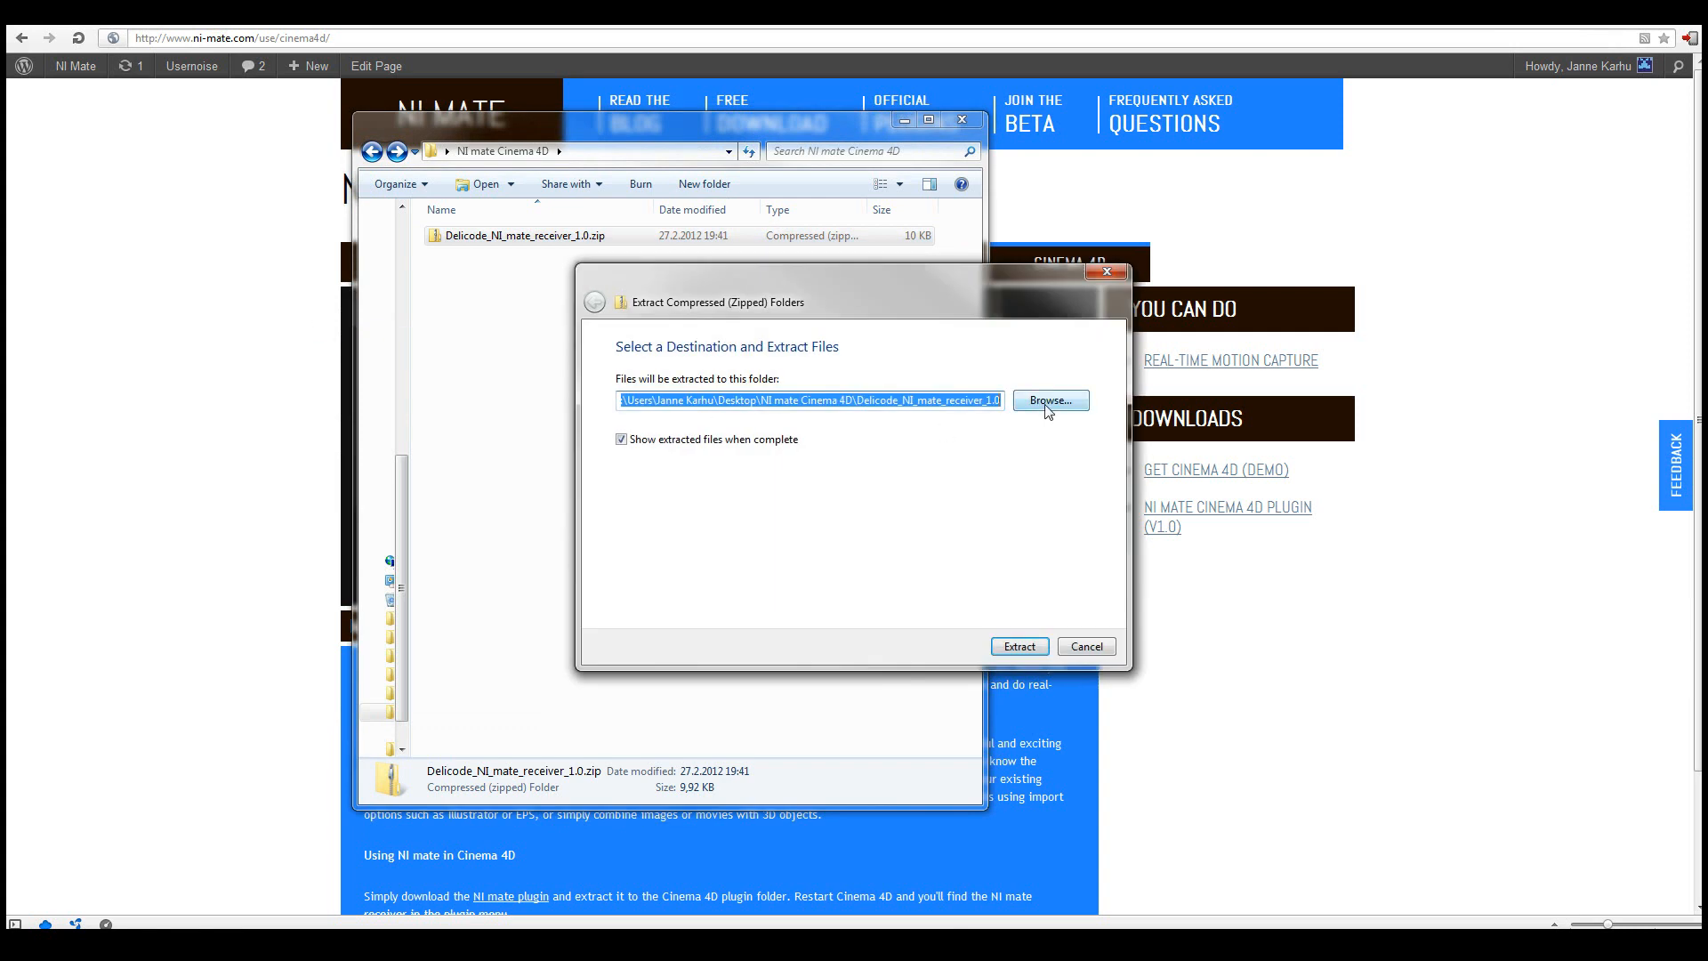
left_click(1047, 401)
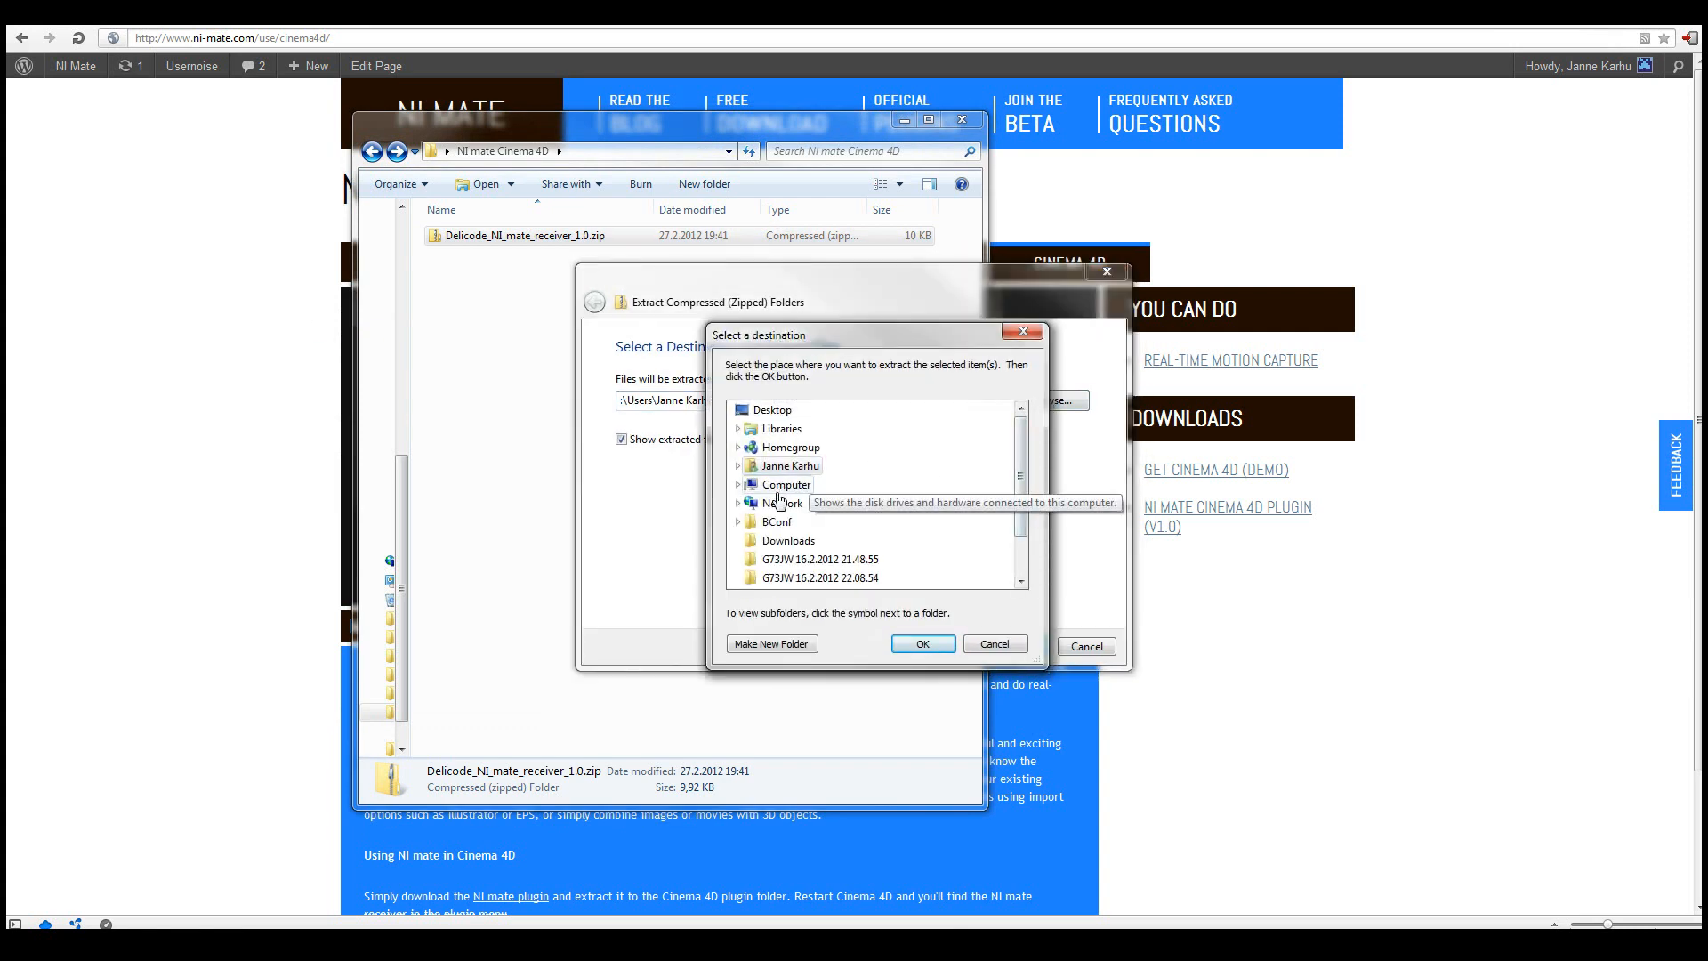
left_click(740, 484)
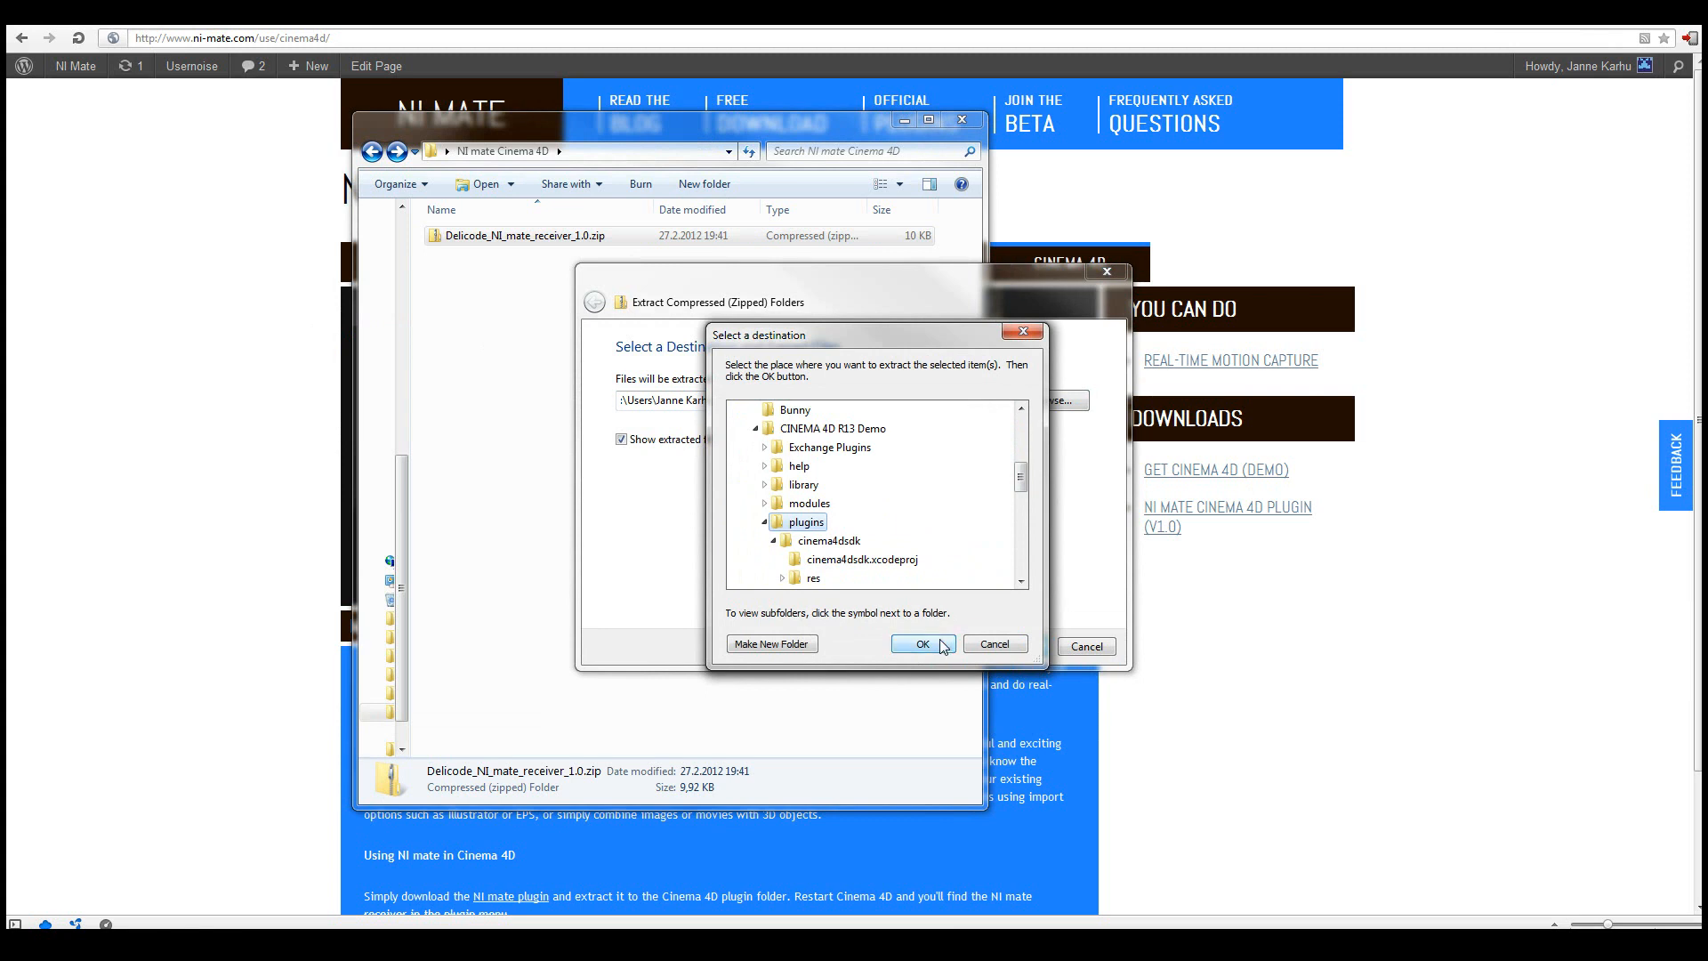
left_click(918, 644)
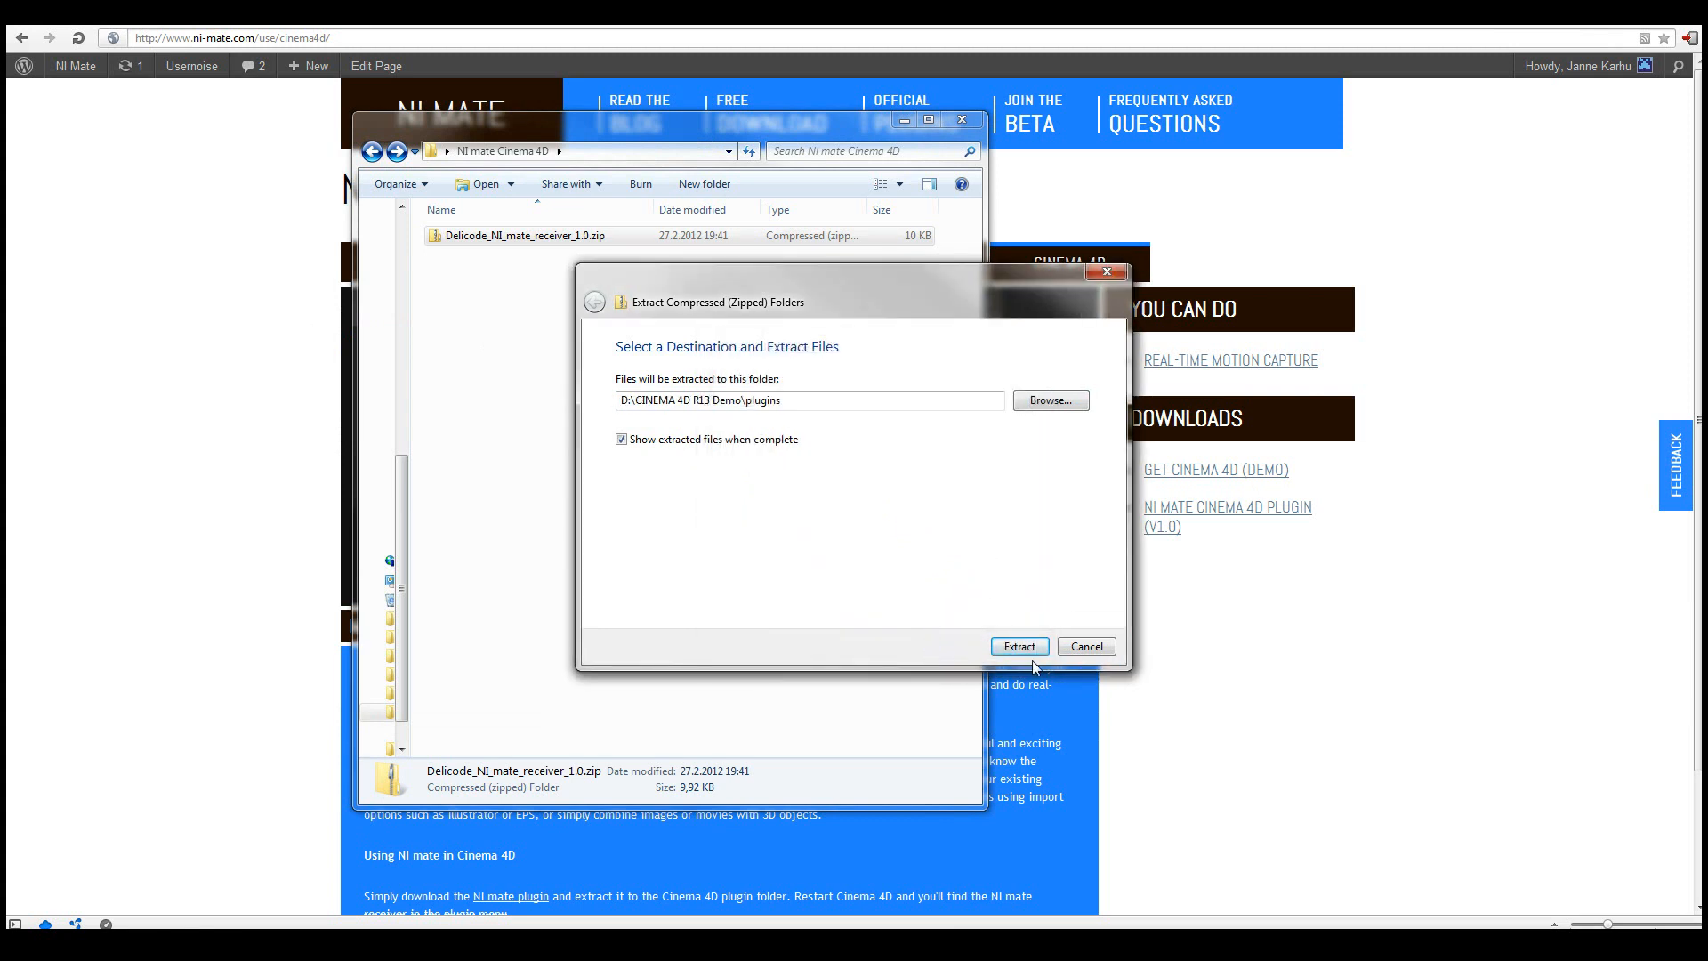
left_click(1018, 646)
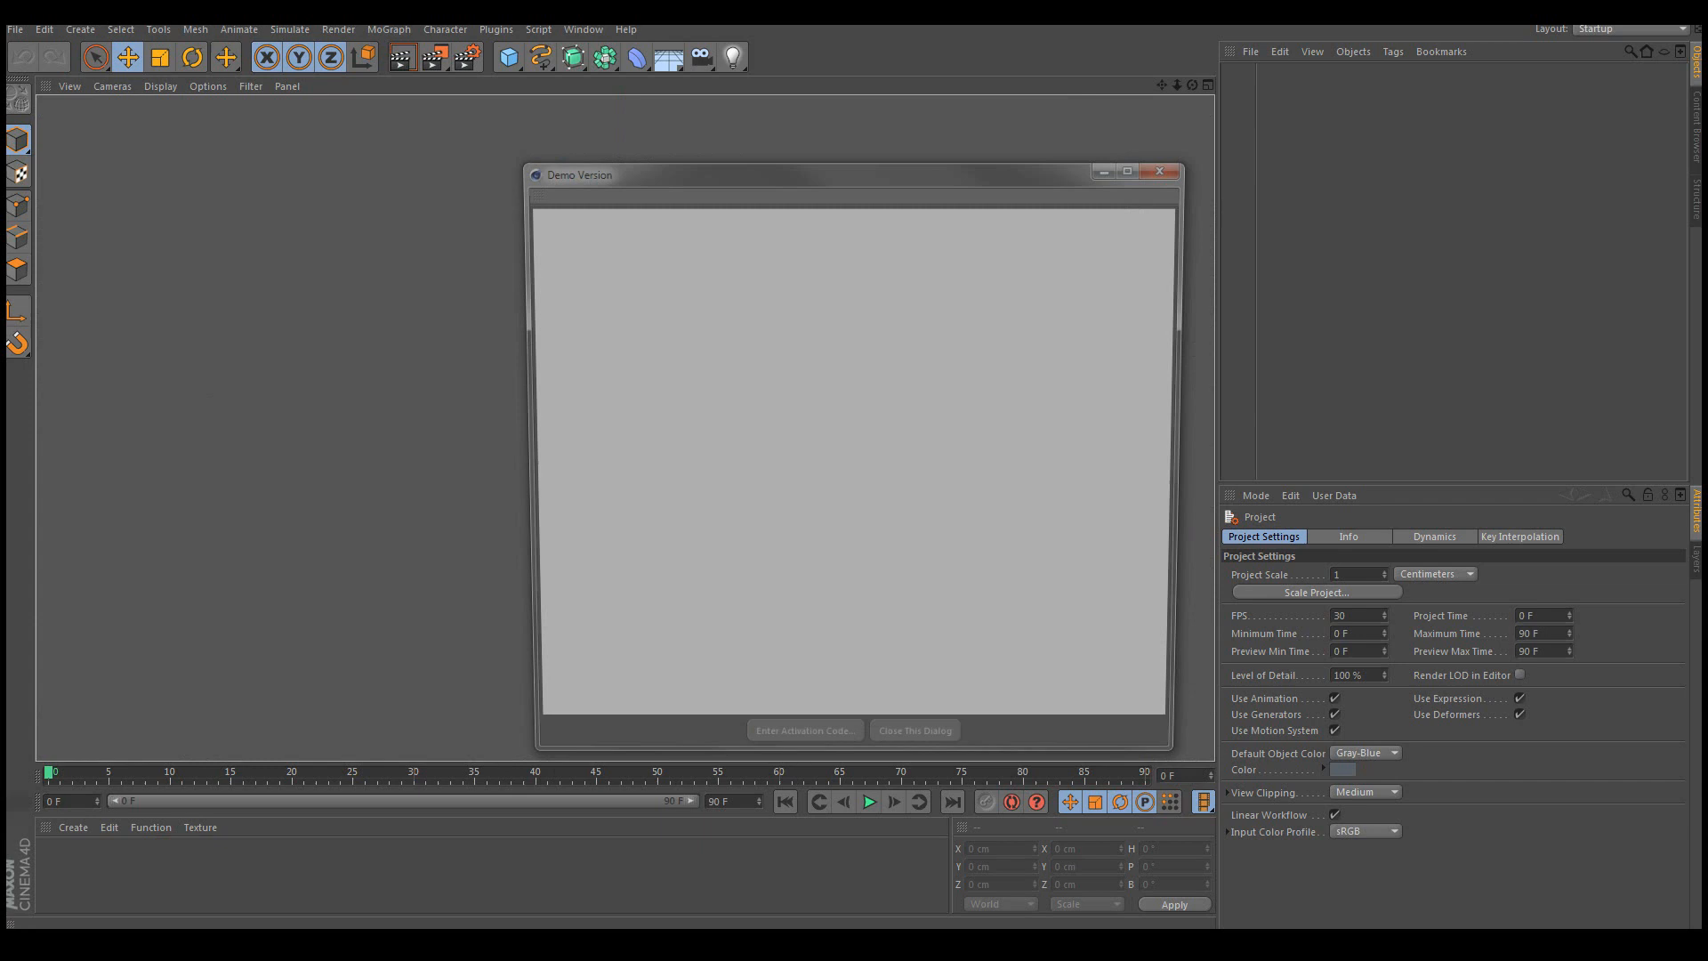
Close the Demo Version dialog and launch NI mate receiver from the Plugins menu.
left_click(914, 729)
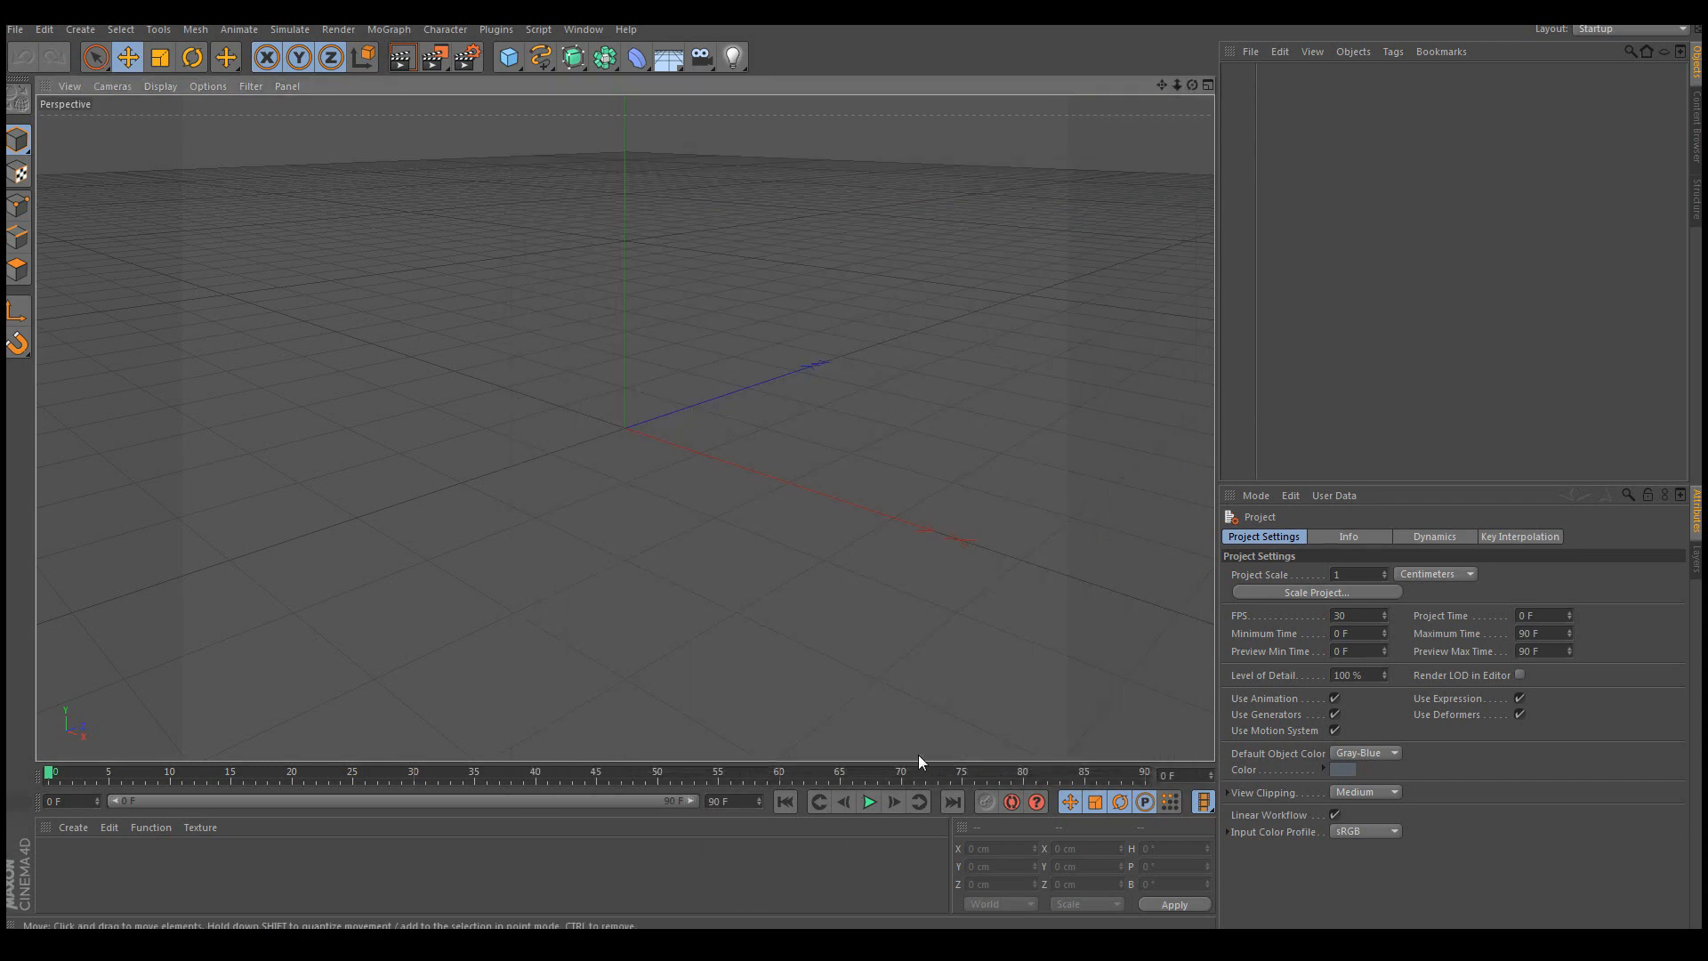
left_click(497, 29)
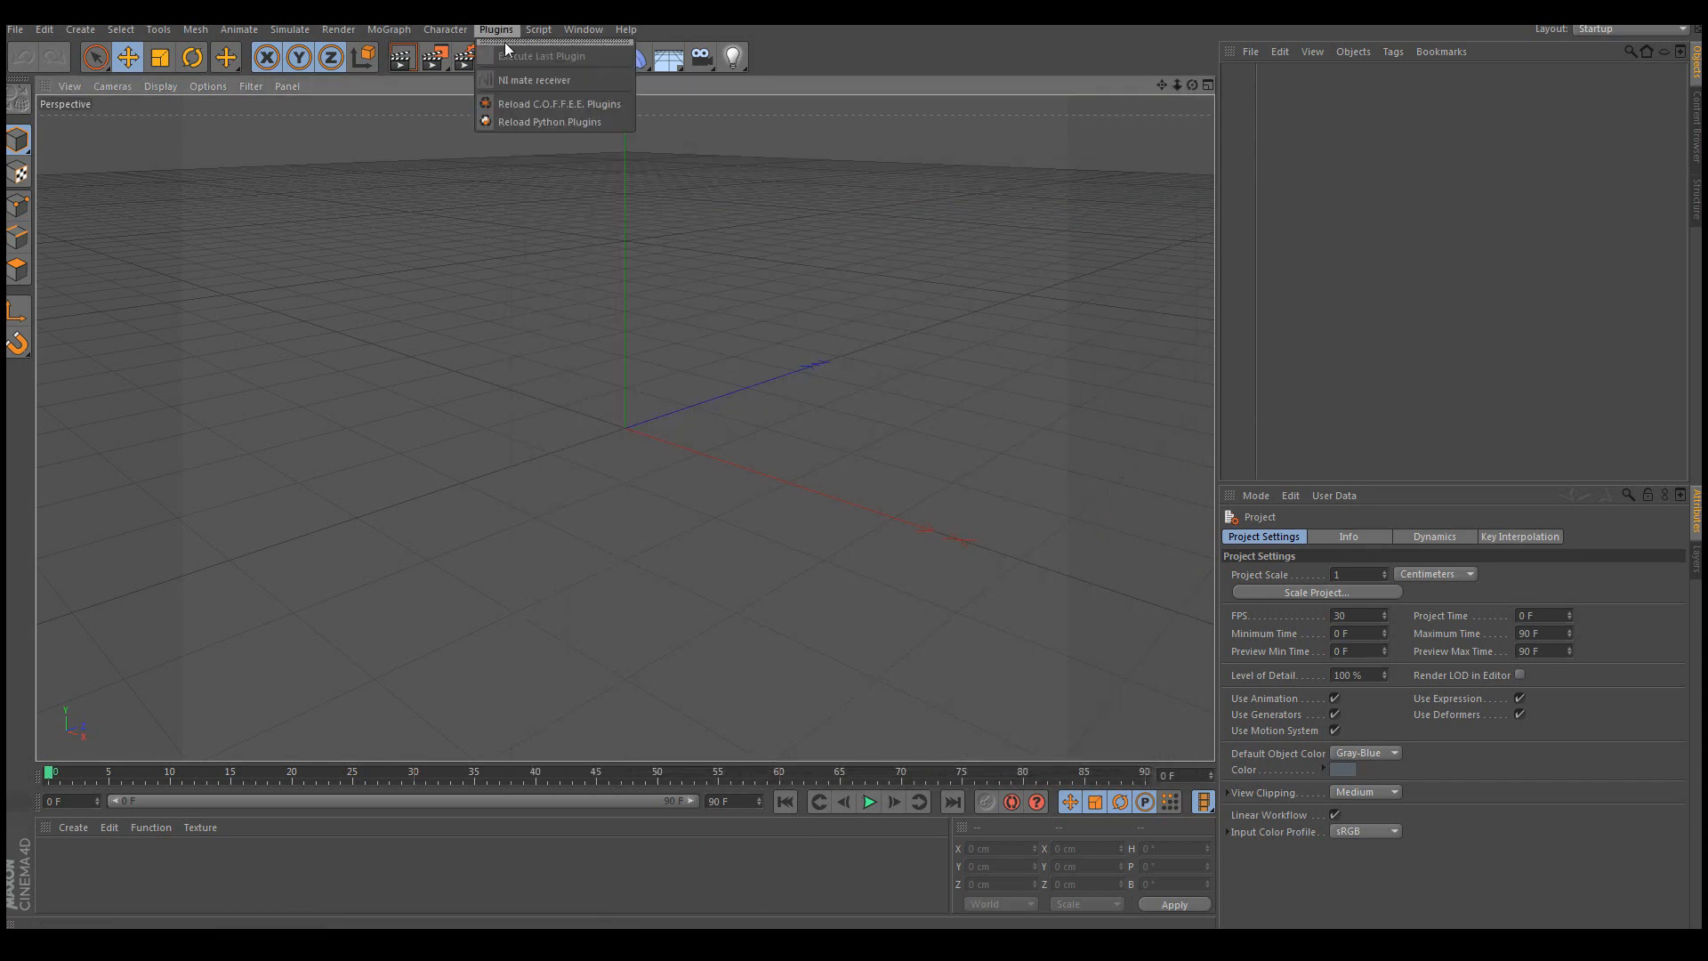
mouse_move(533, 80)
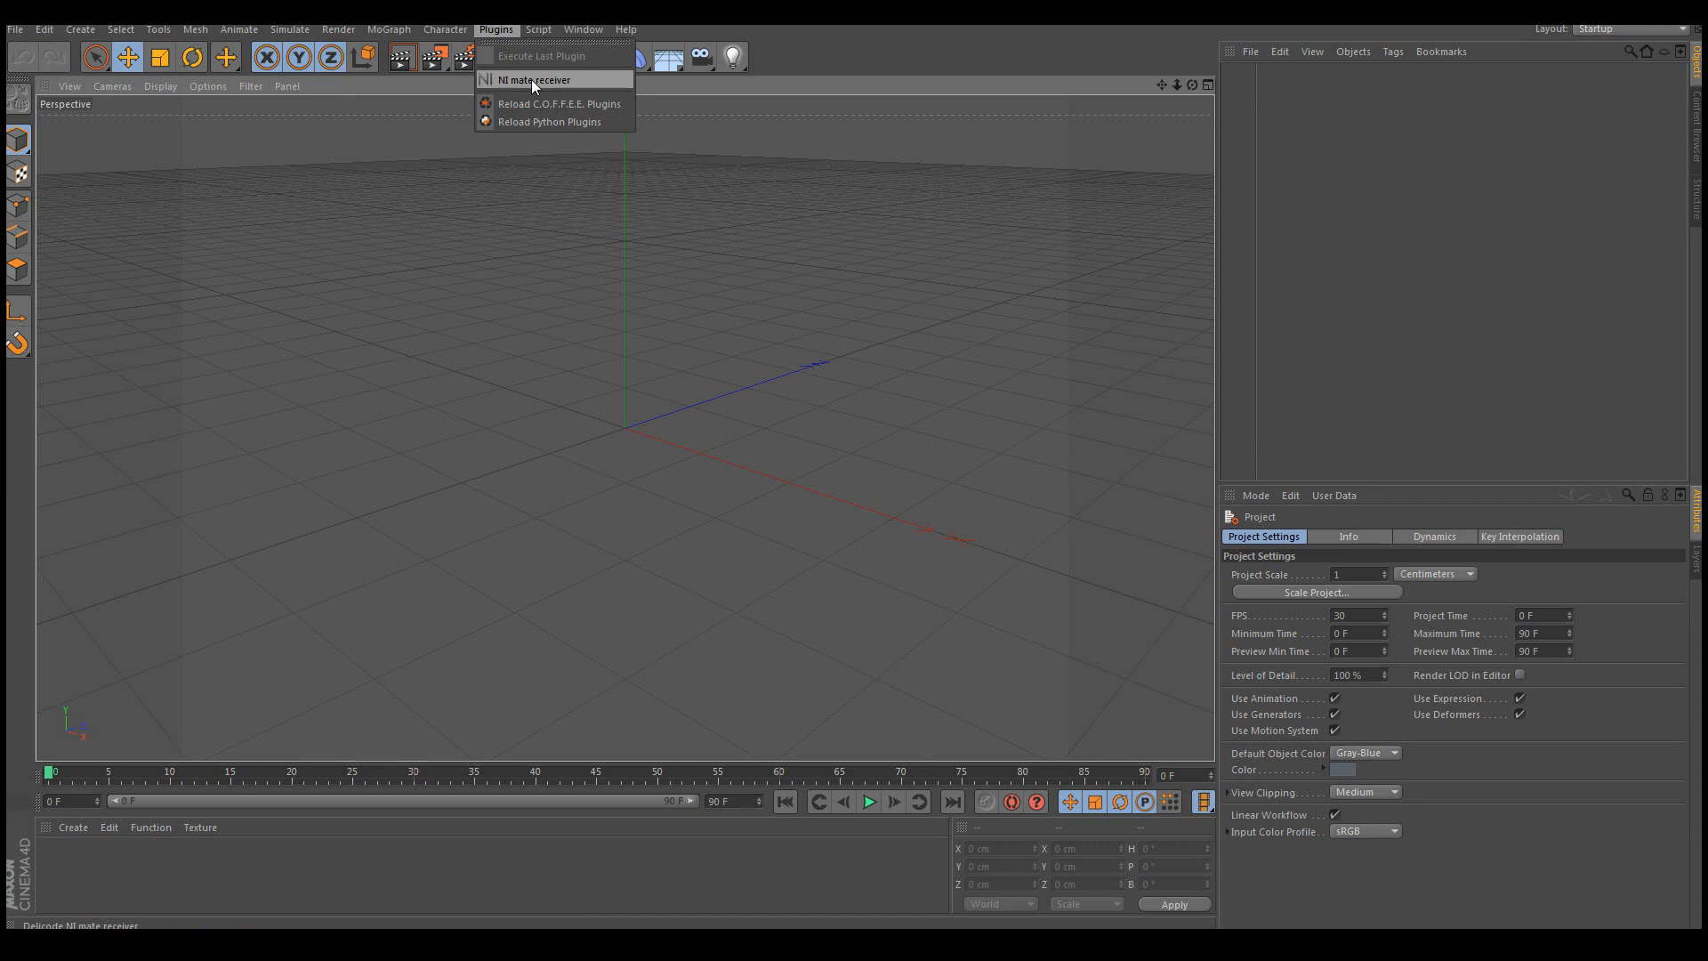
left_click(535, 80)
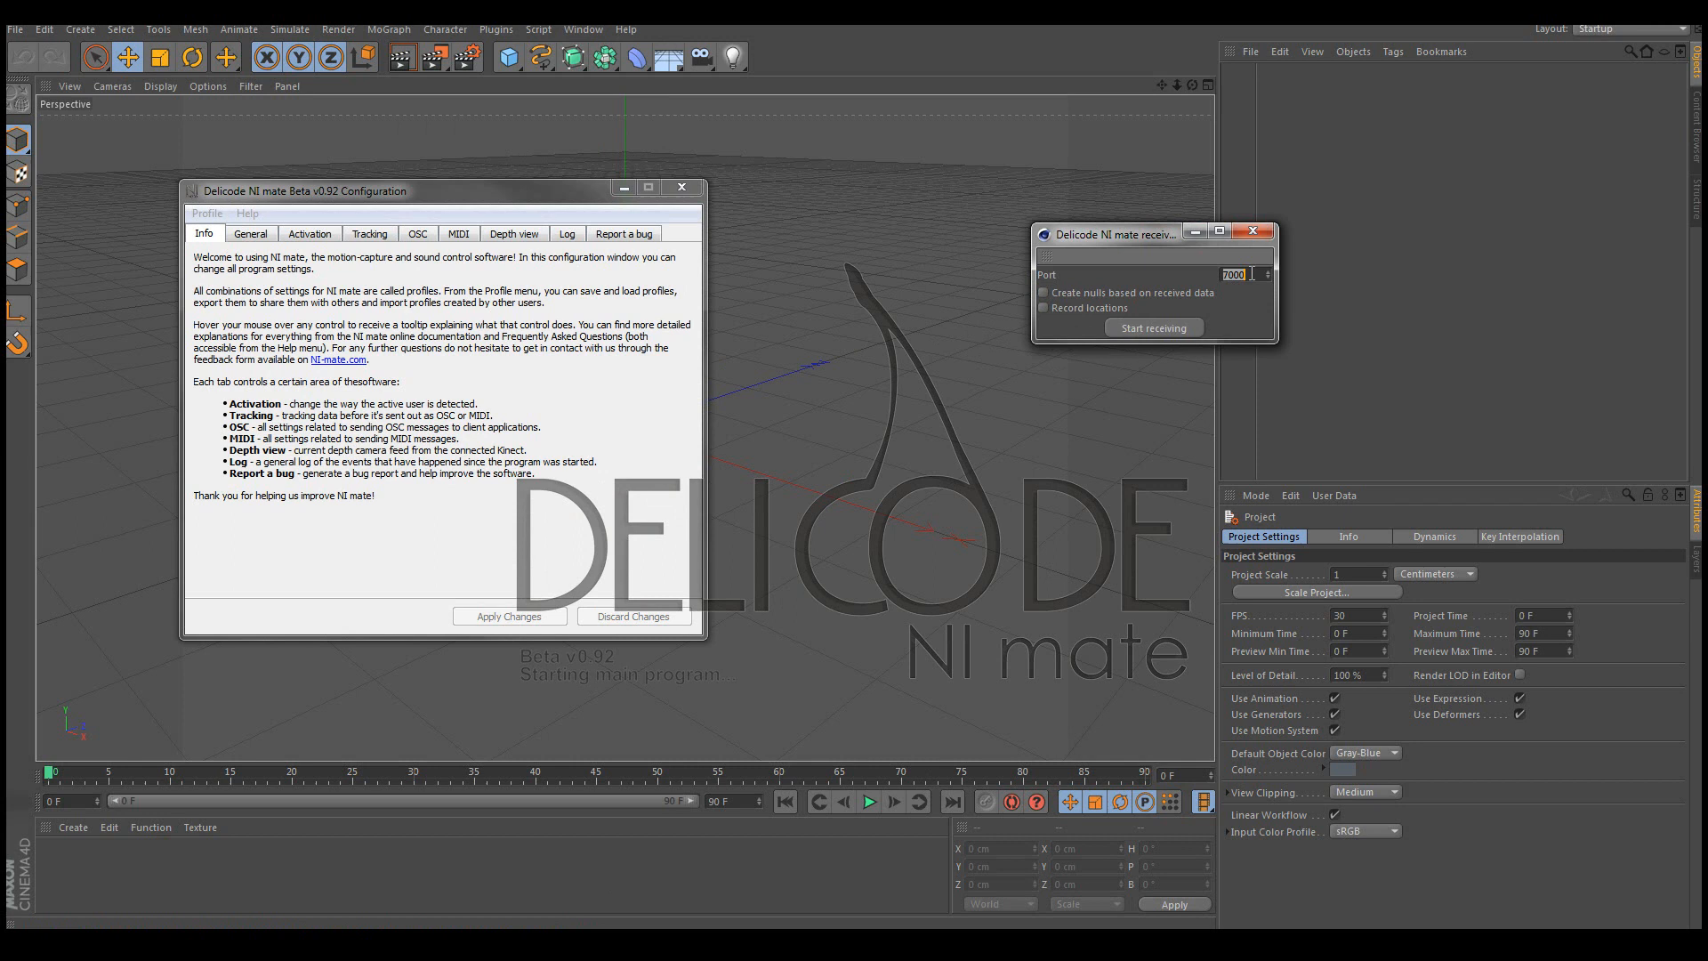
In NI mate's OSC settings, turn off quantized and exact data and show the Skeleton joint paths.
left_click(682, 186)
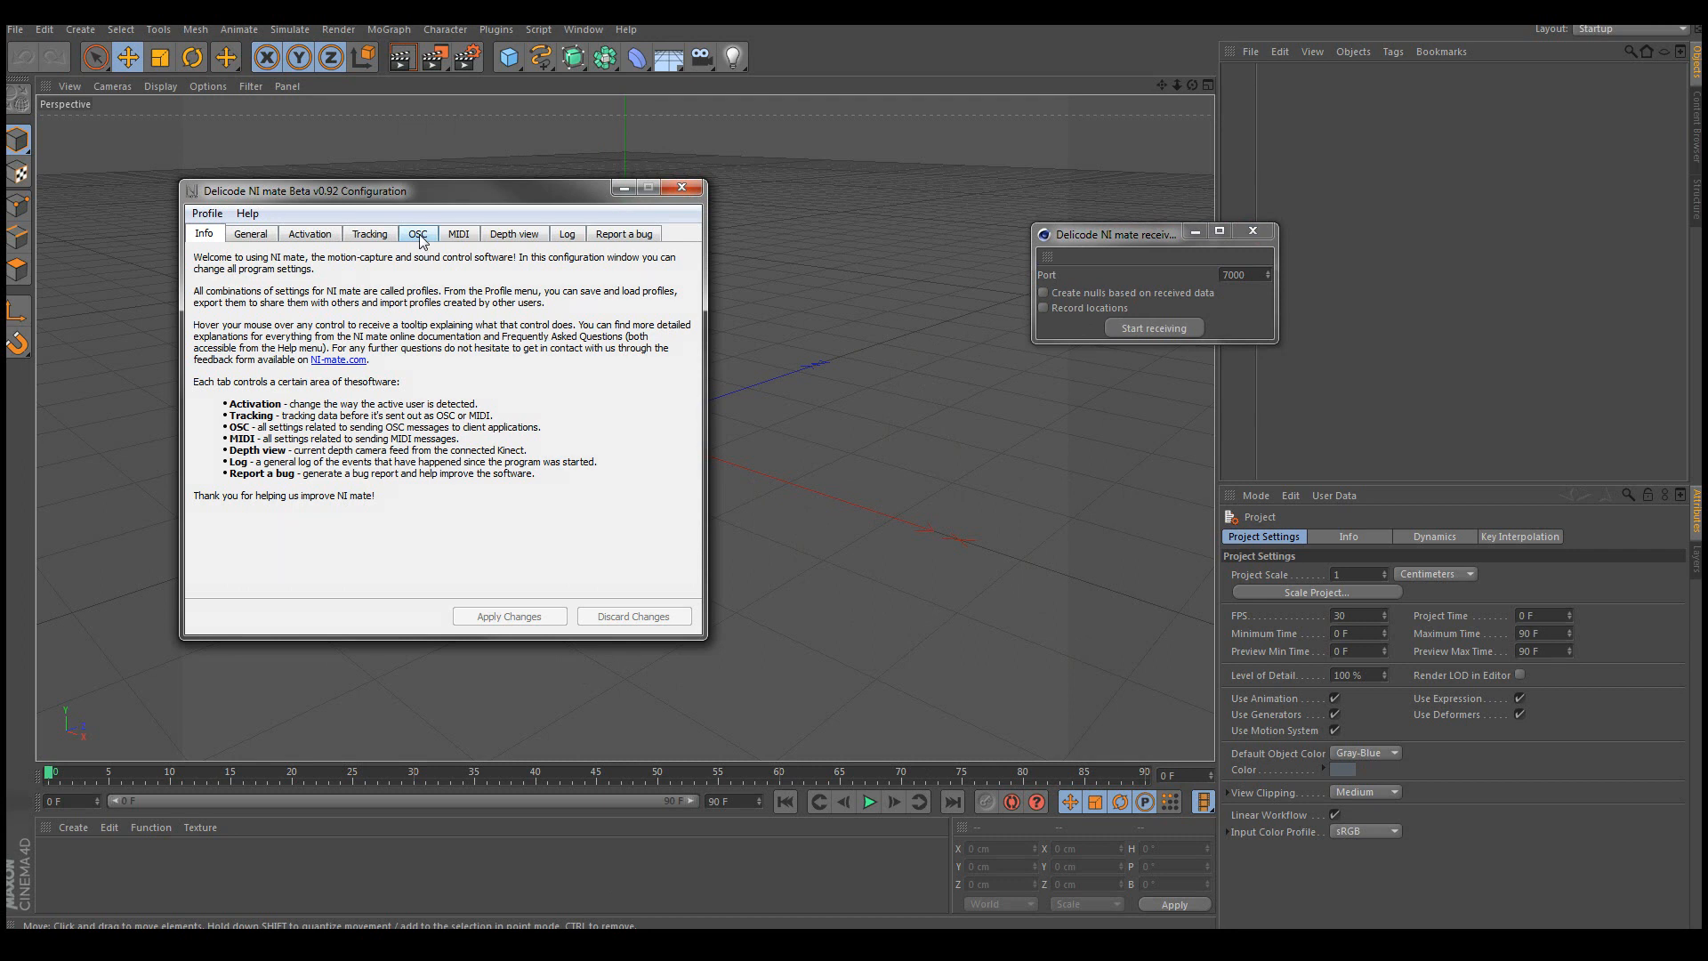
left_click(416, 233)
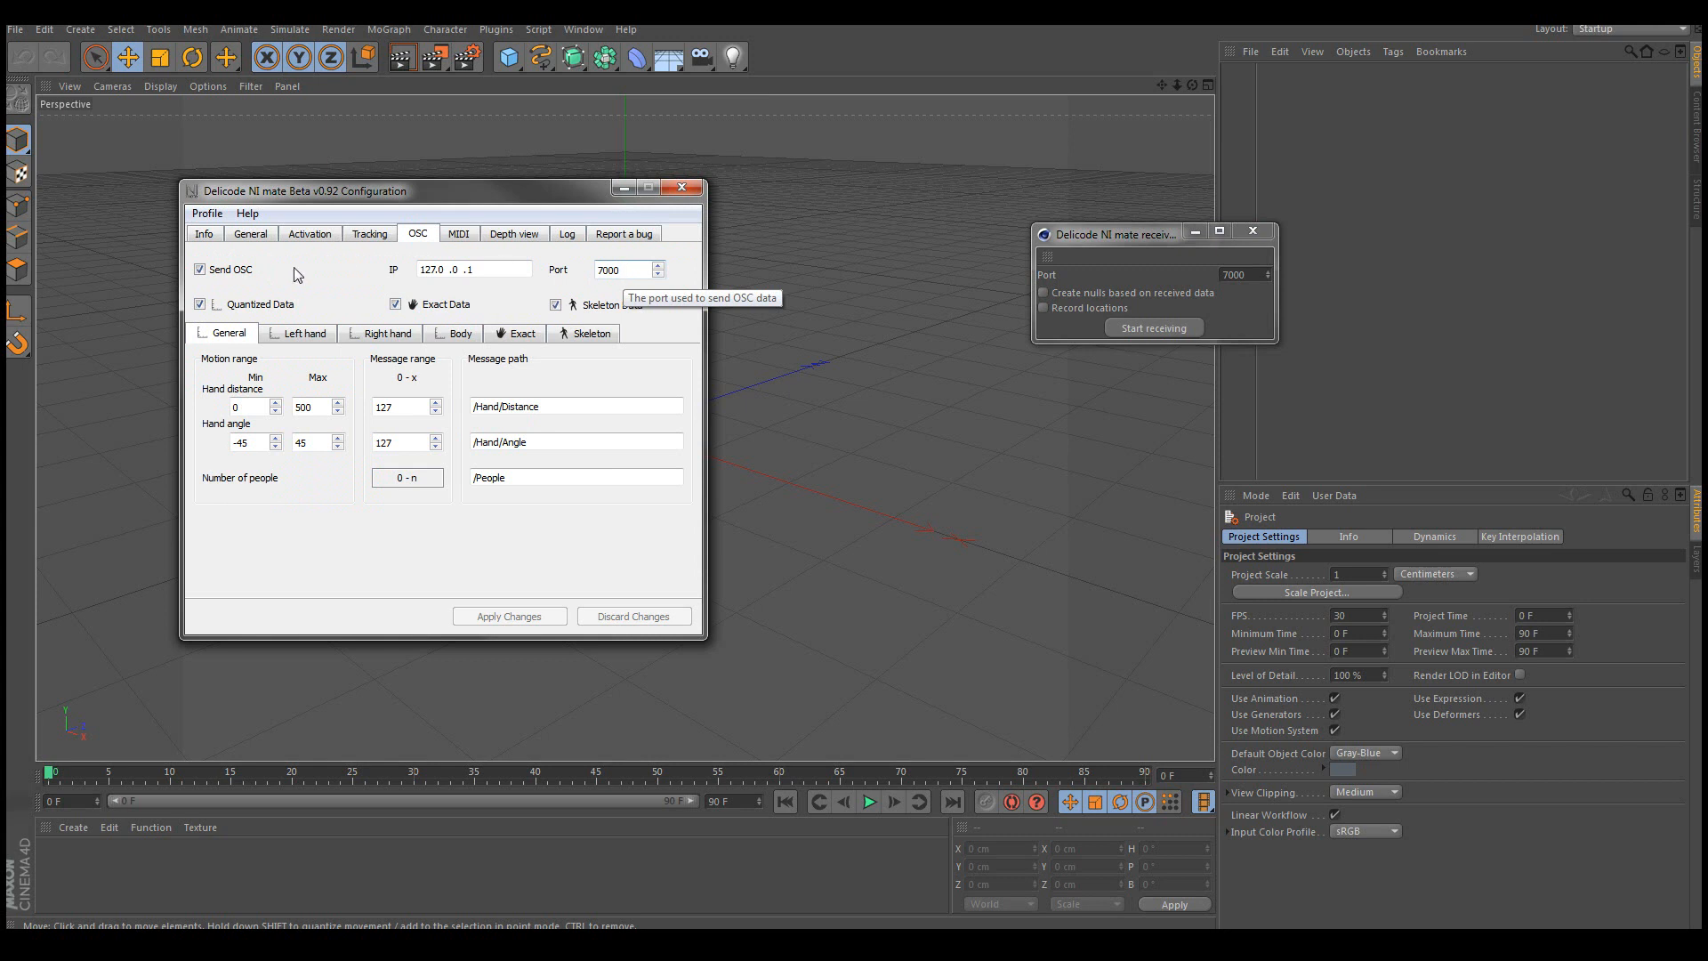
left_click(199, 304)
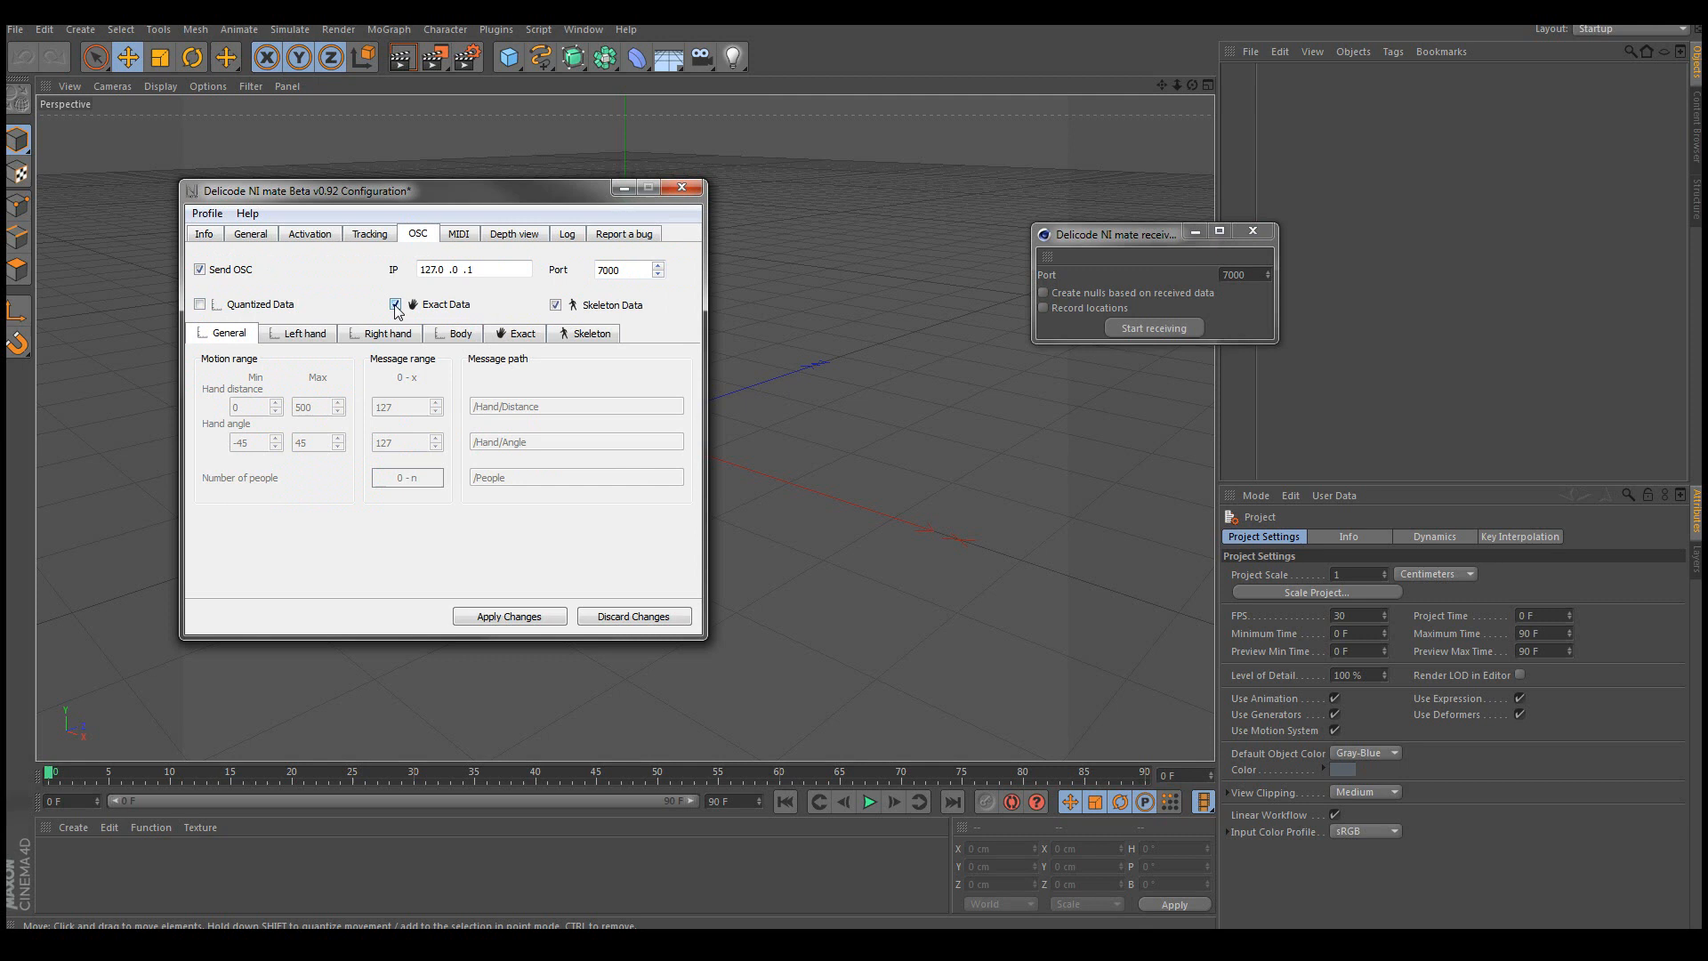
left_click(395, 304)
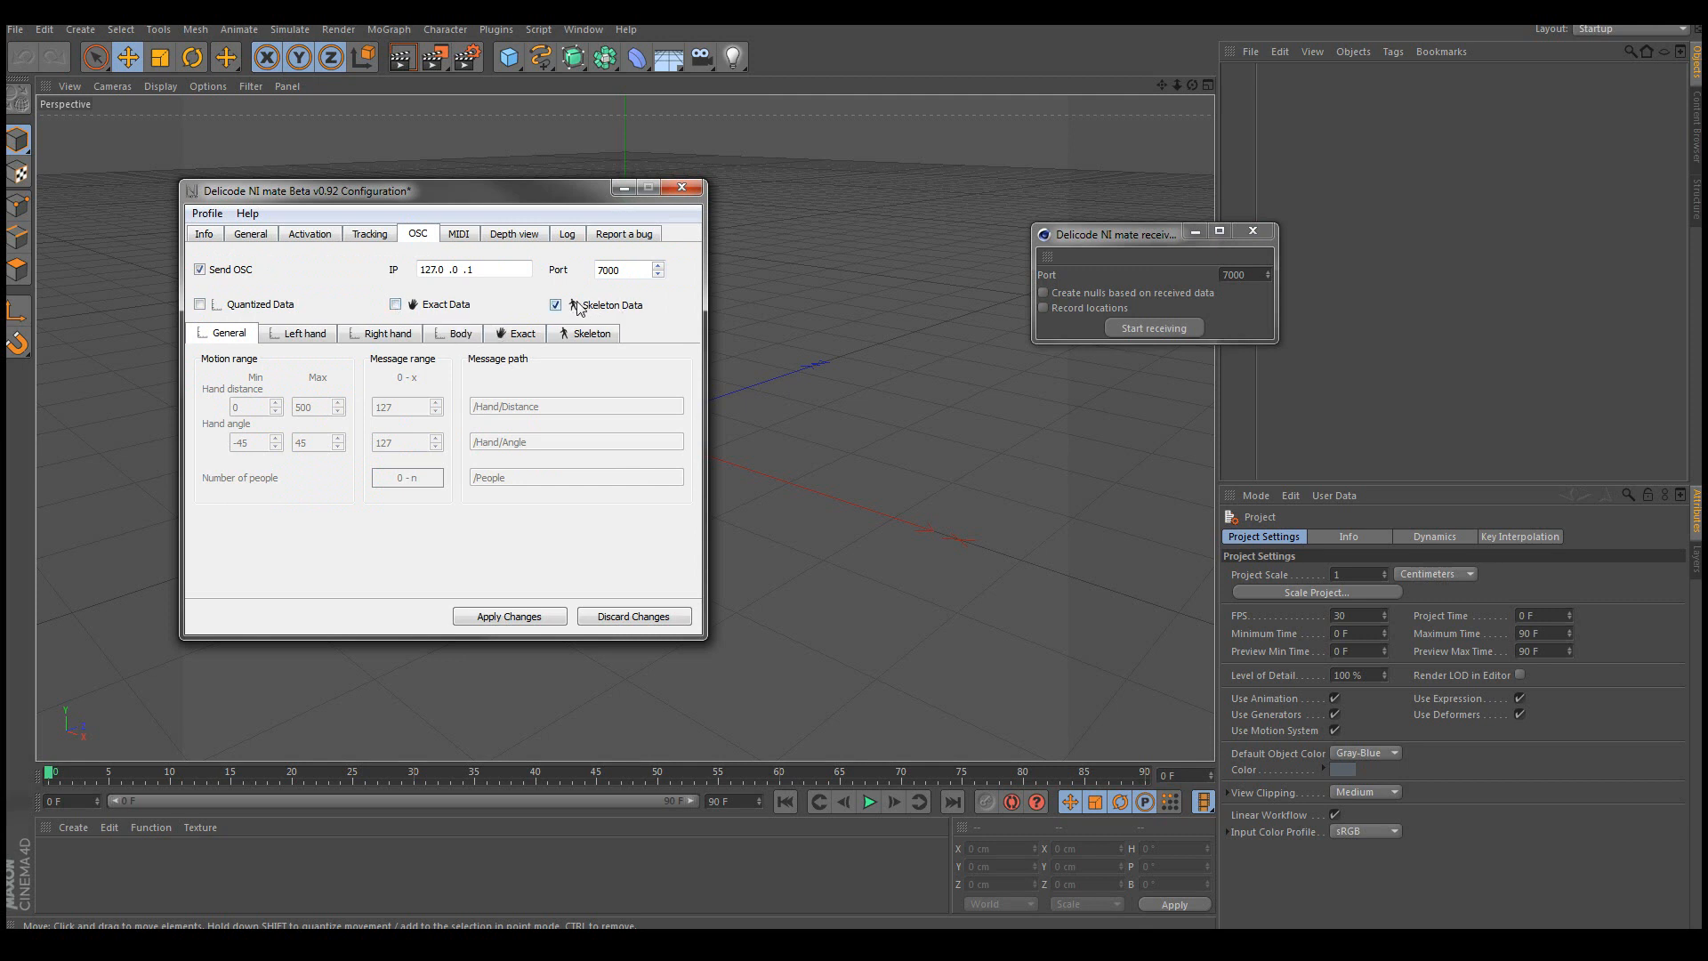
left_click(589, 333)
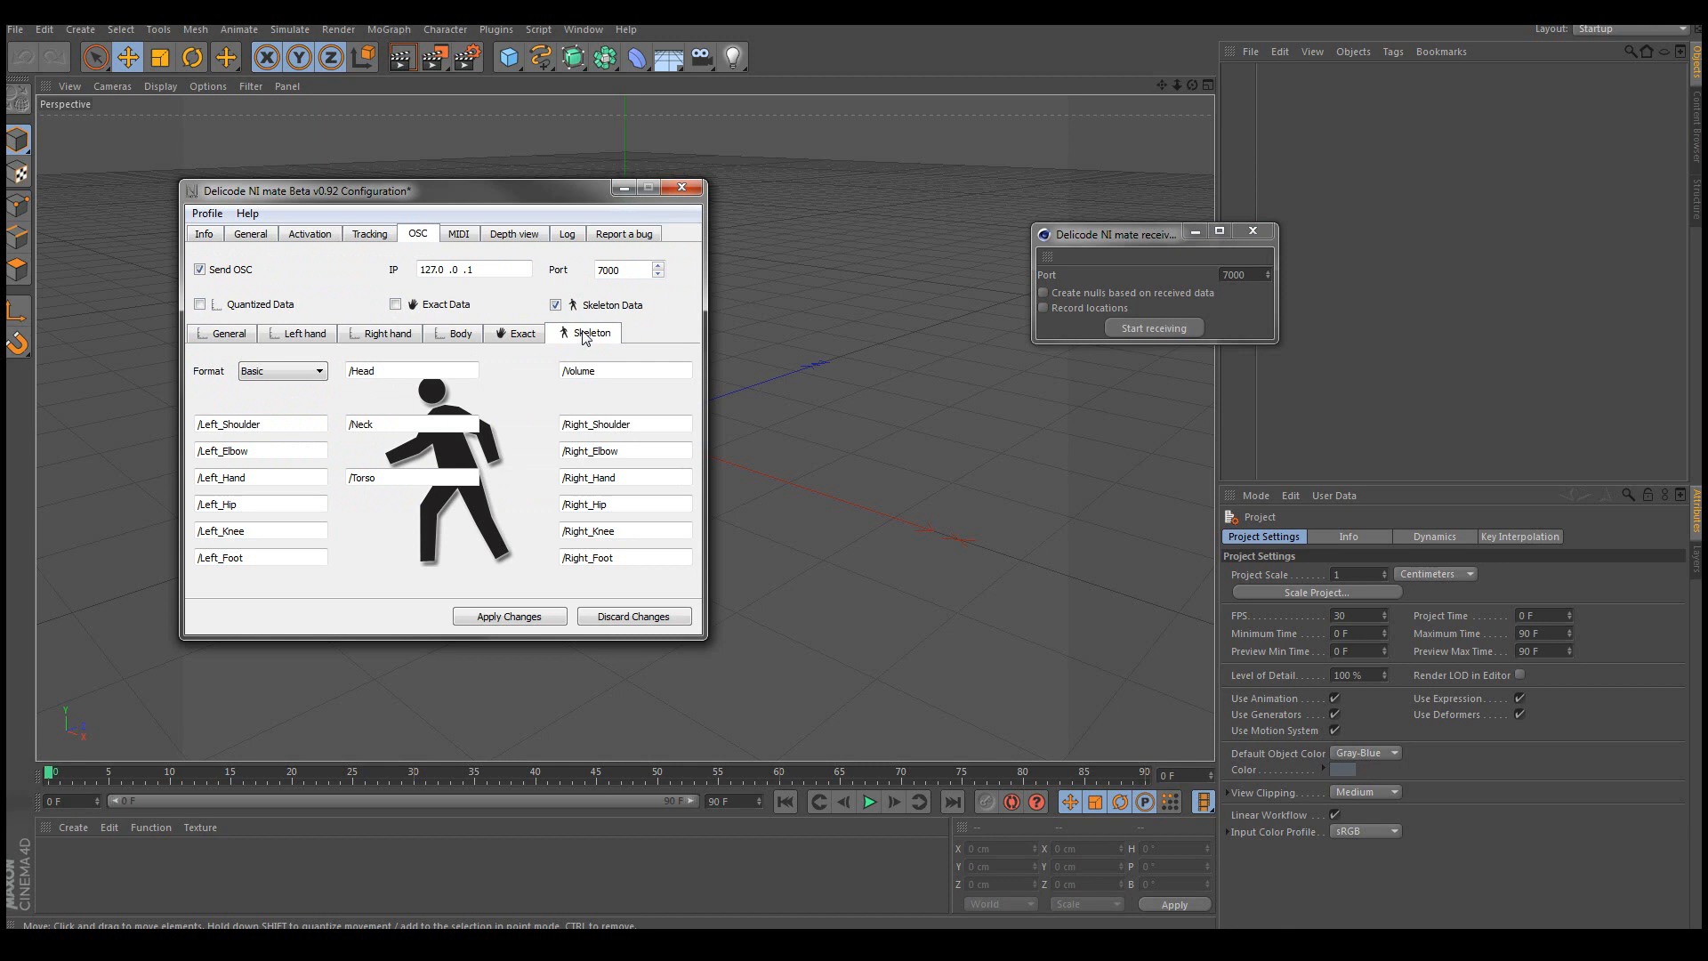
Review the skeleton message paths, move the NI mate window aside and return to the Cinema 4D scene.
left_click(281, 370)
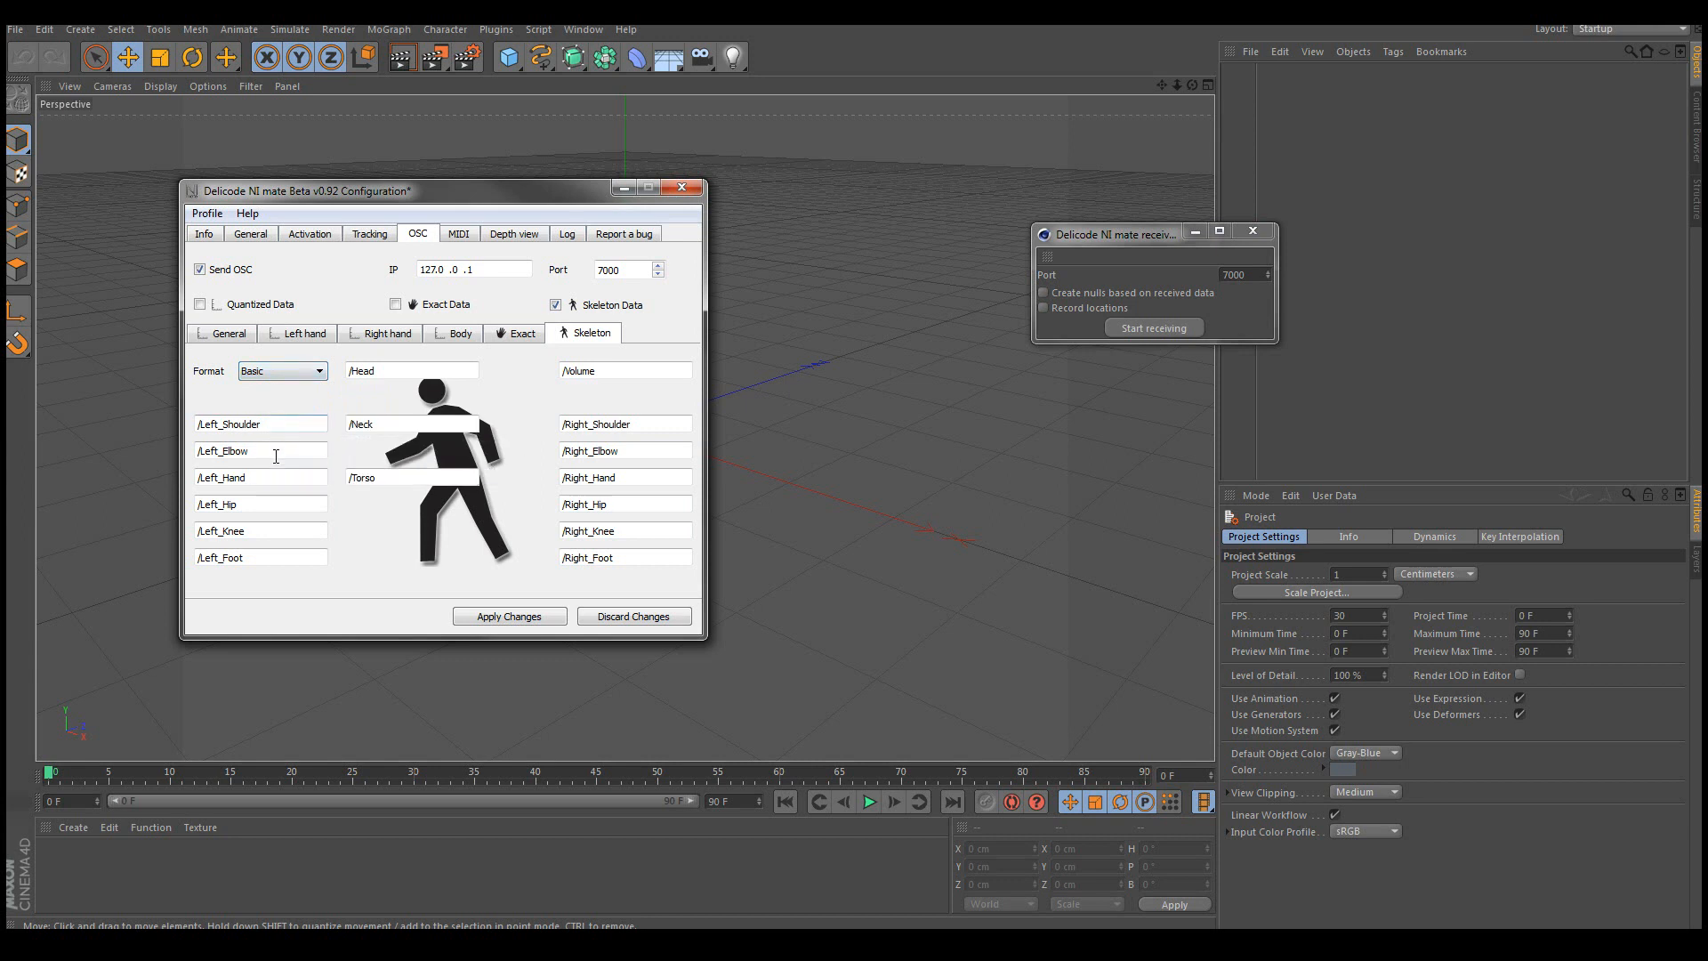
mouse_move(545, 381)
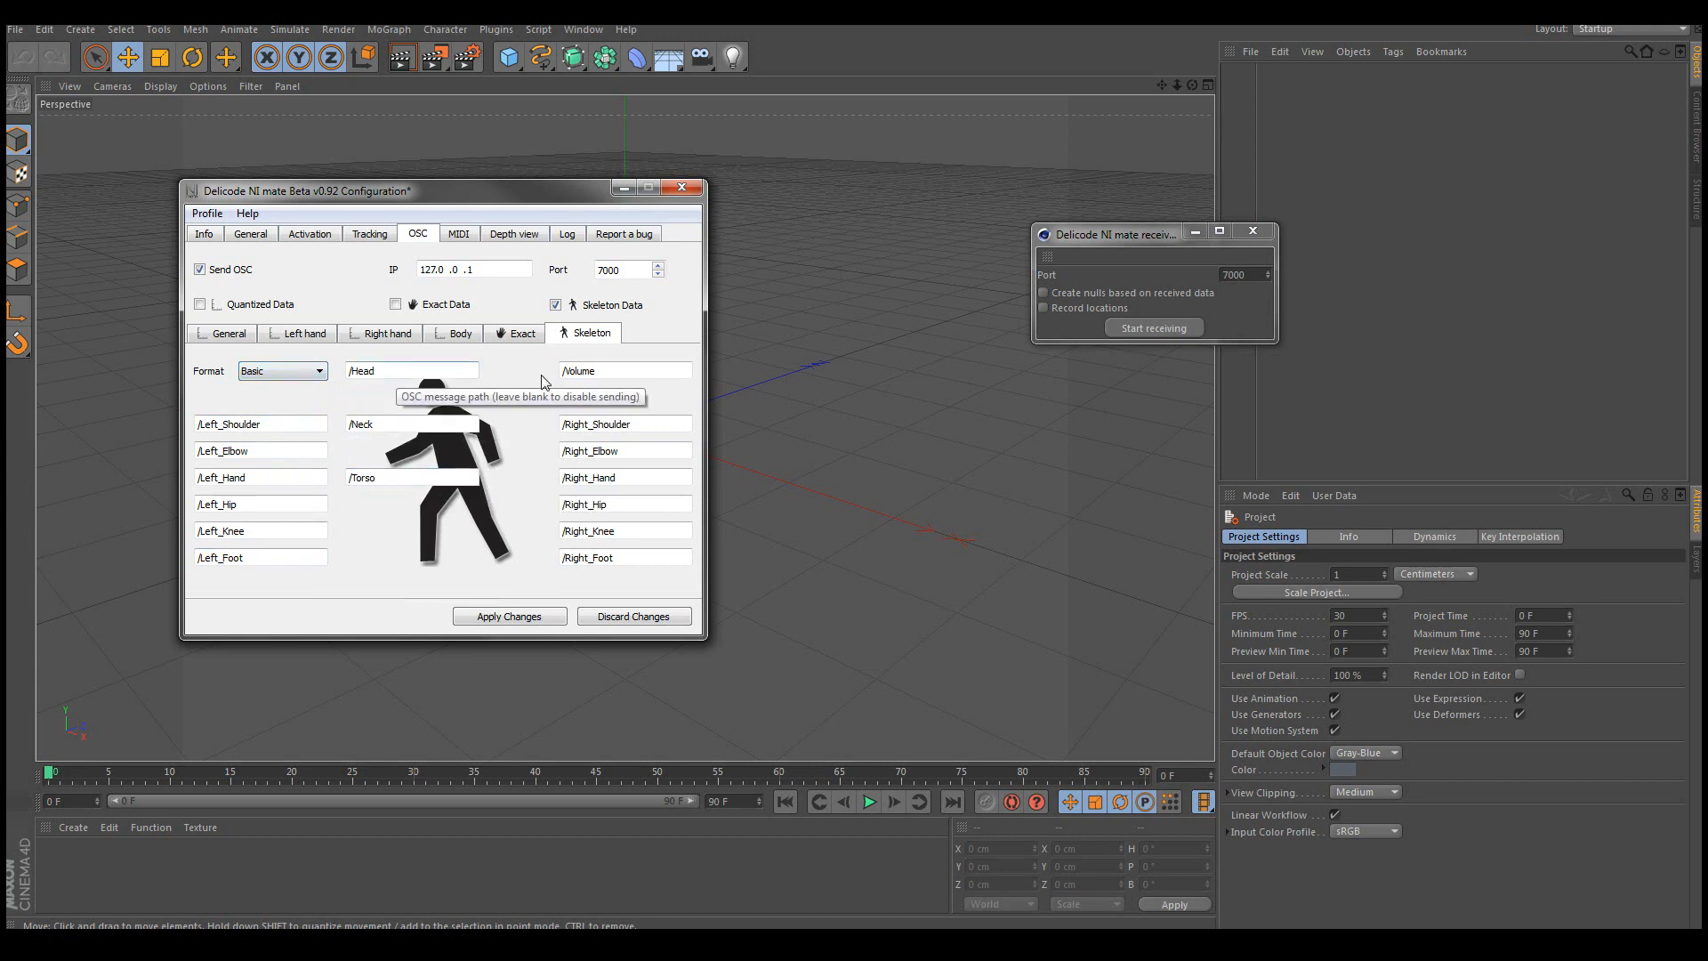
left_click(509, 616)
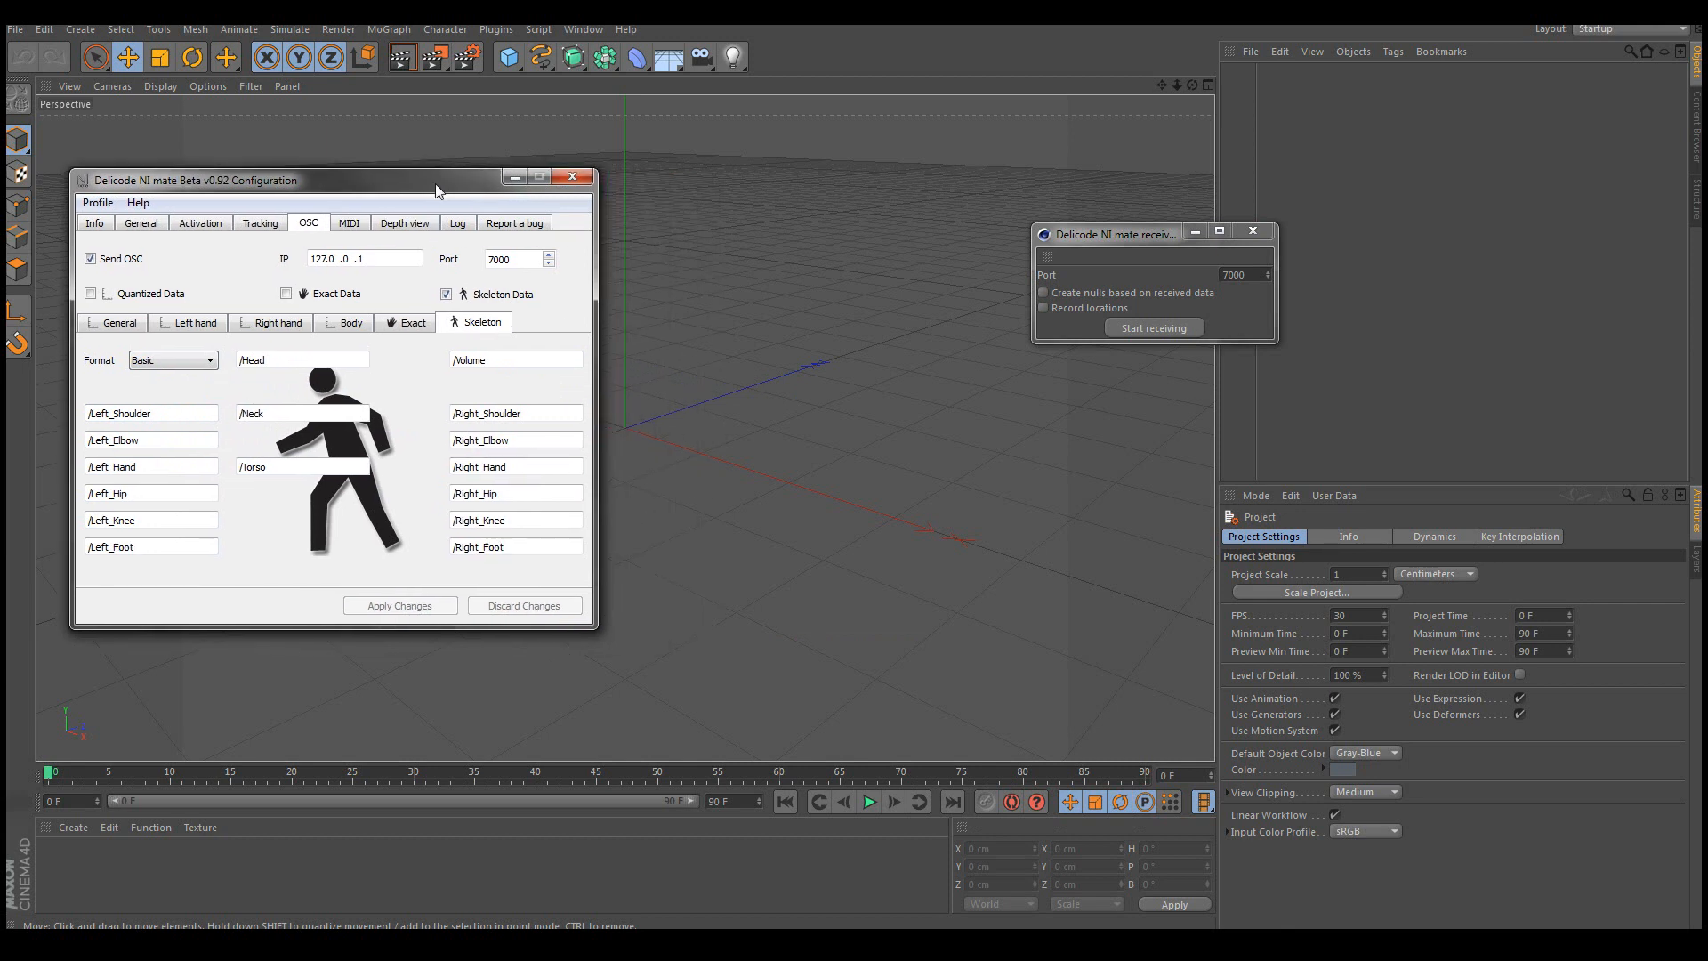
left_click_drag(436, 180, 445, 183)
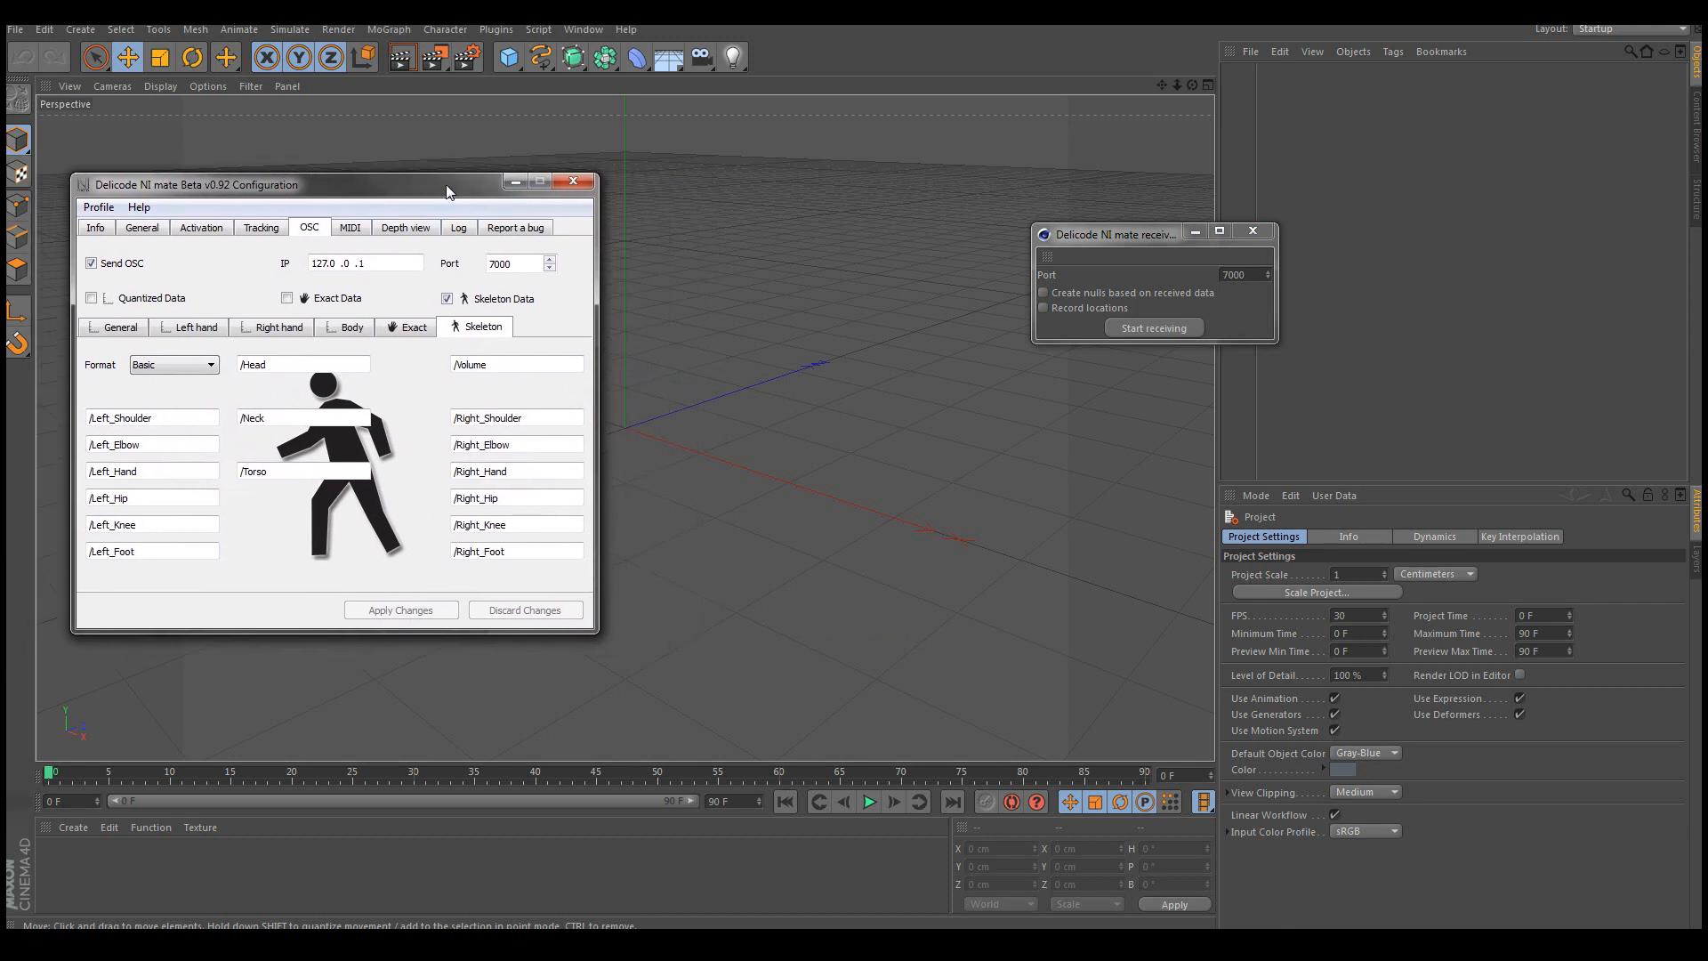
left_click(516, 470)
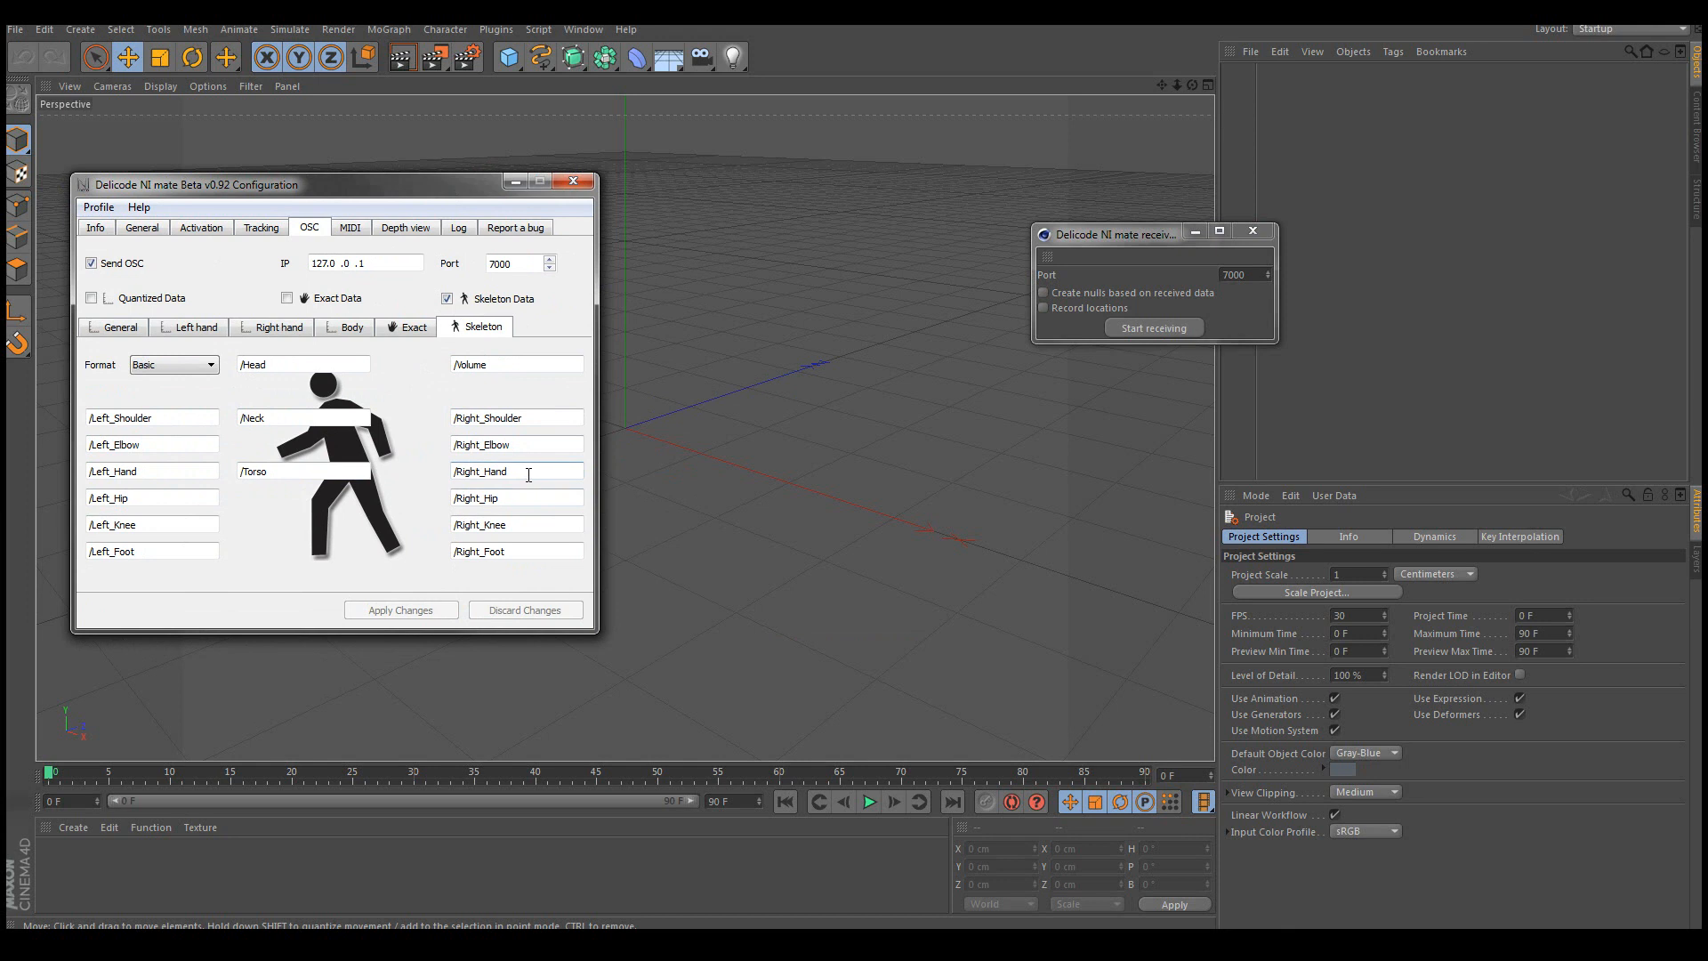
mouse_move(528, 474)
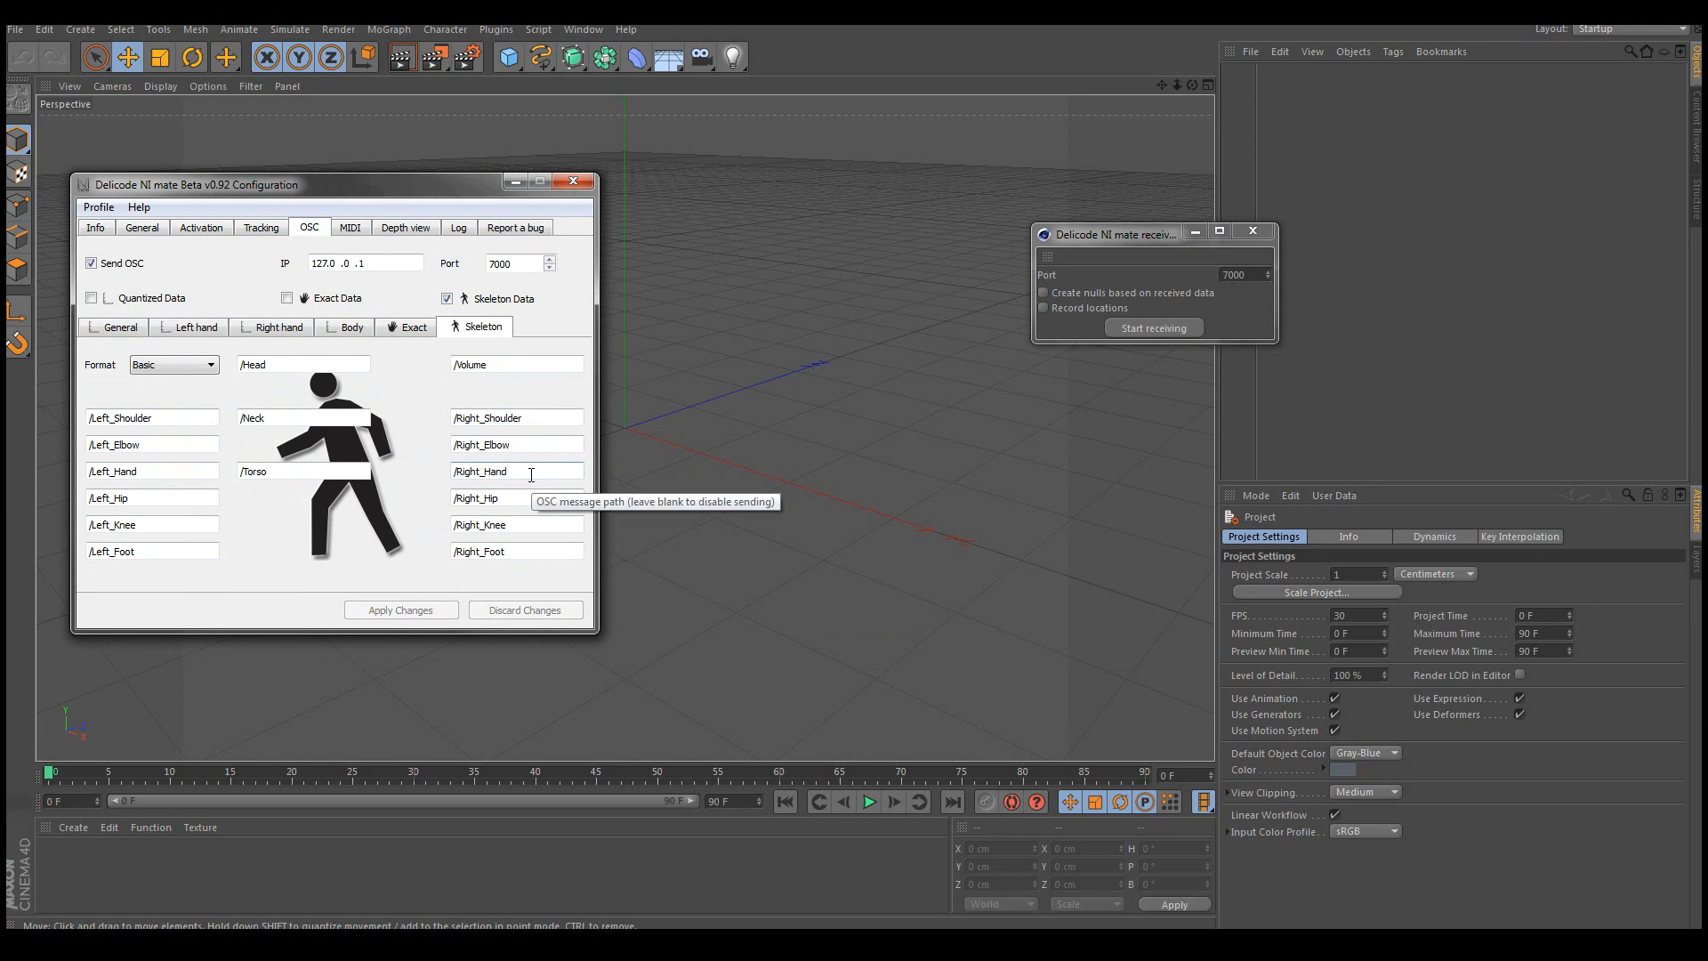
left_click(79, 30)
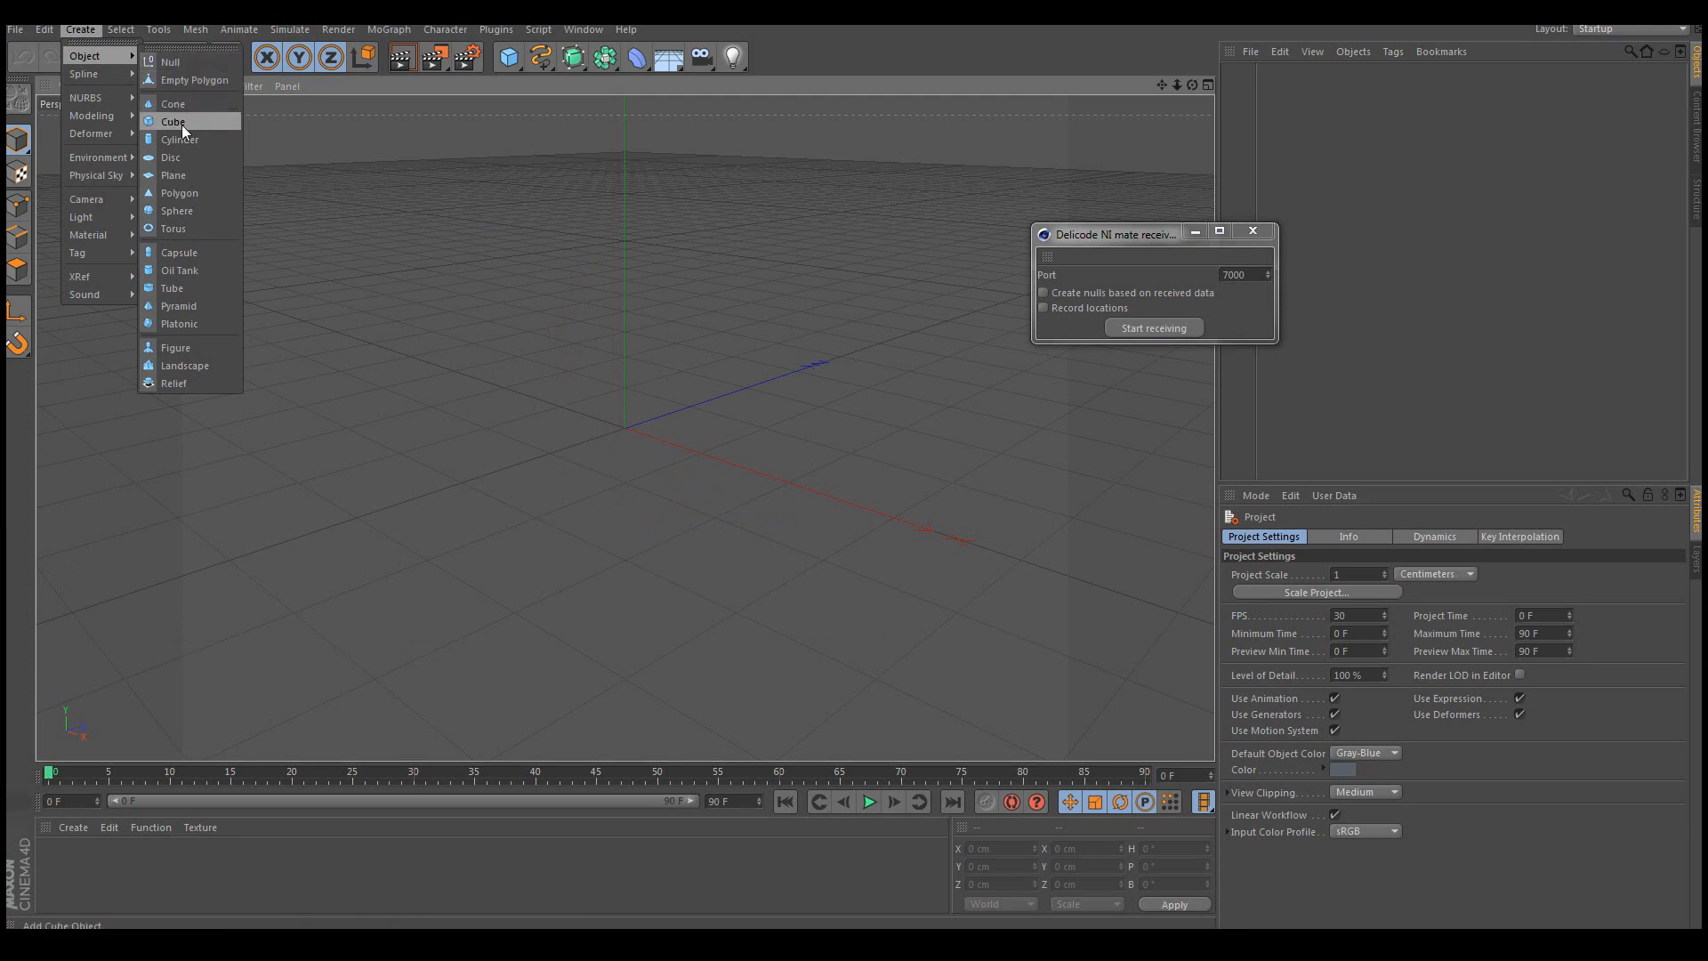
Add a Cube object to the scene and start receiving NI mate data.
left_click(172, 121)
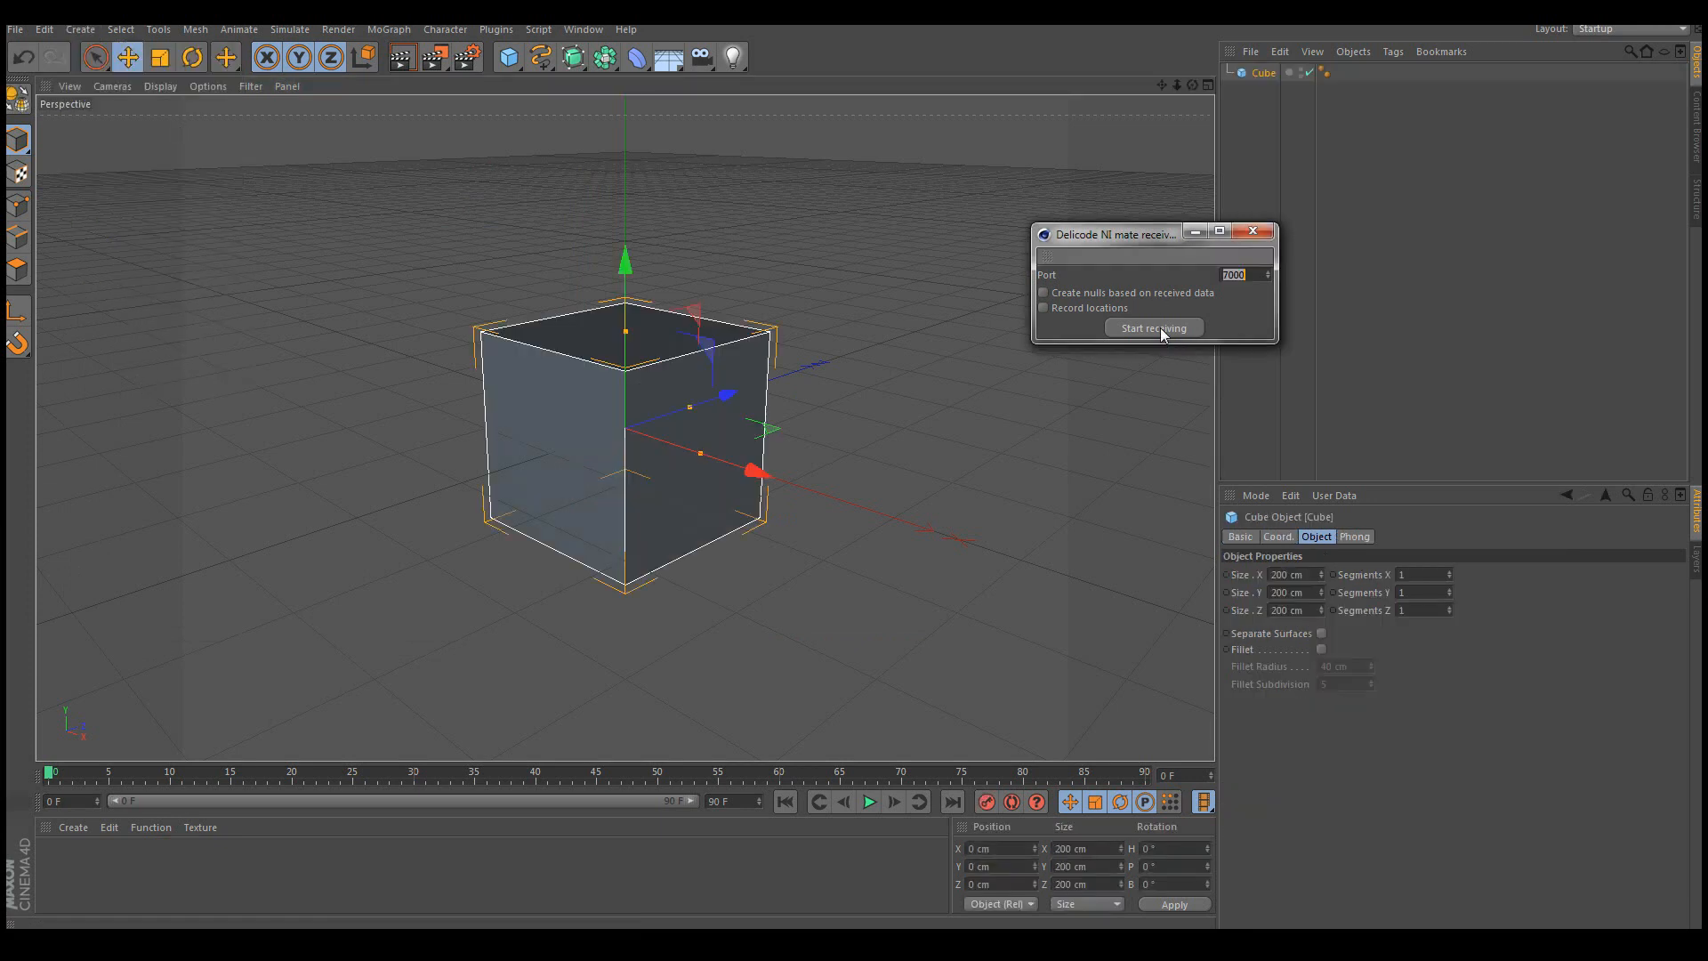
left_click(1151, 328)
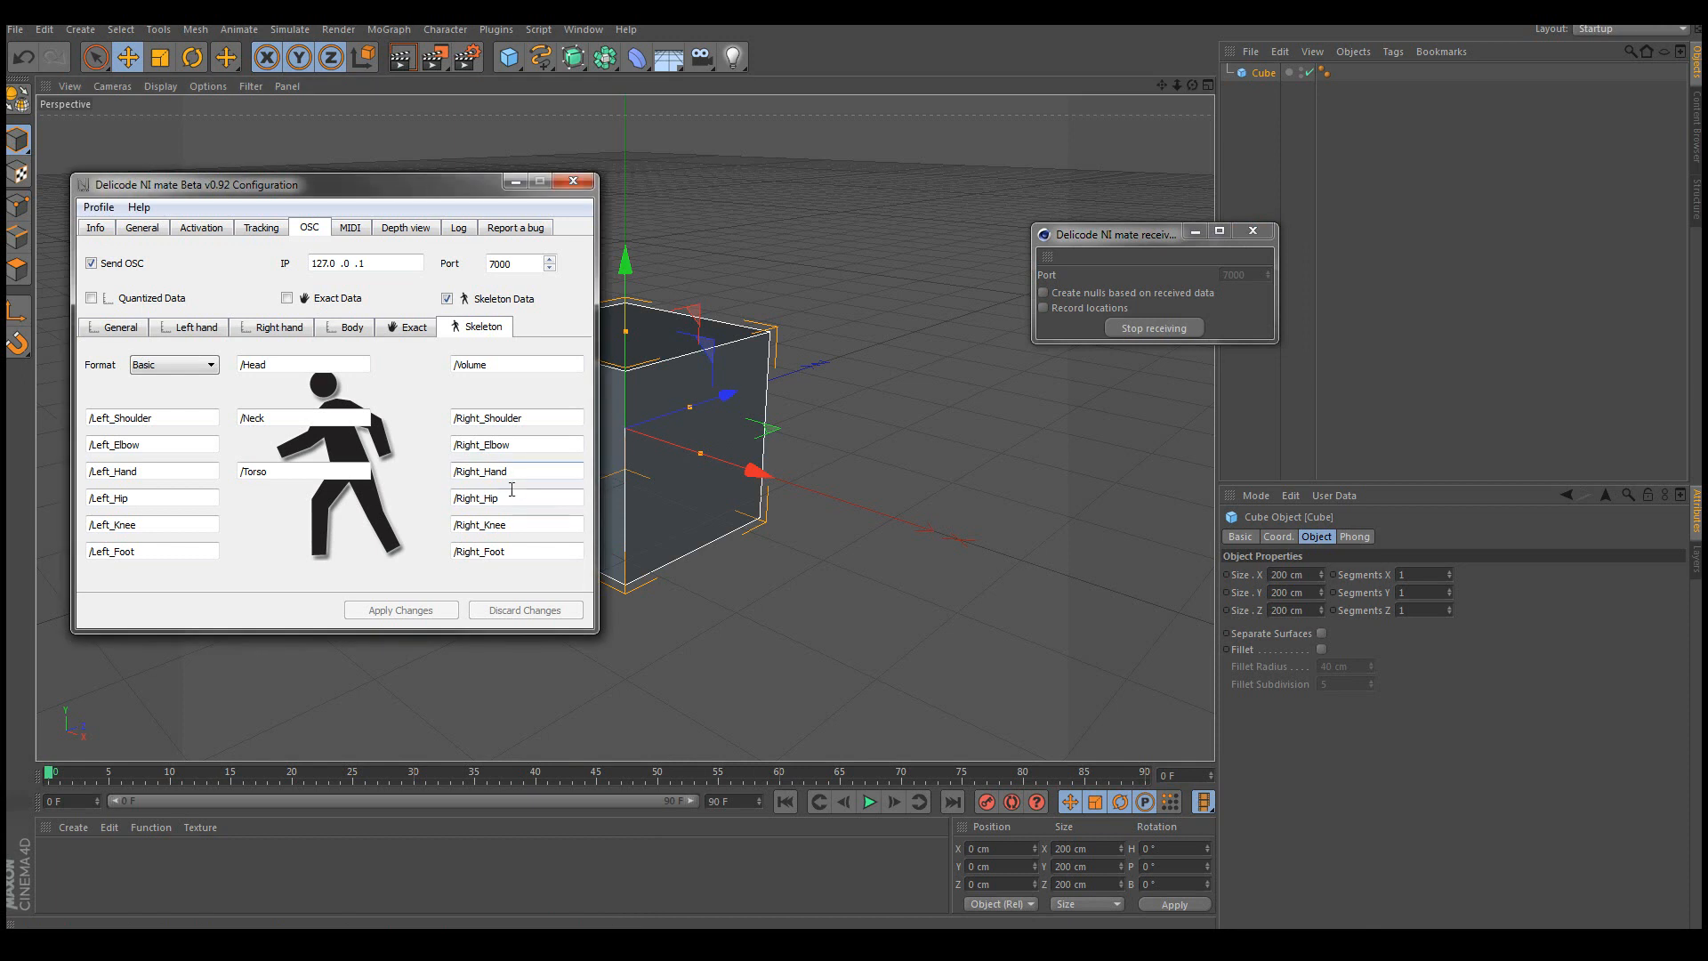
Rename NI mate's /Right_Hand joint path to Cube and apply the changes.
double_click(479, 469)
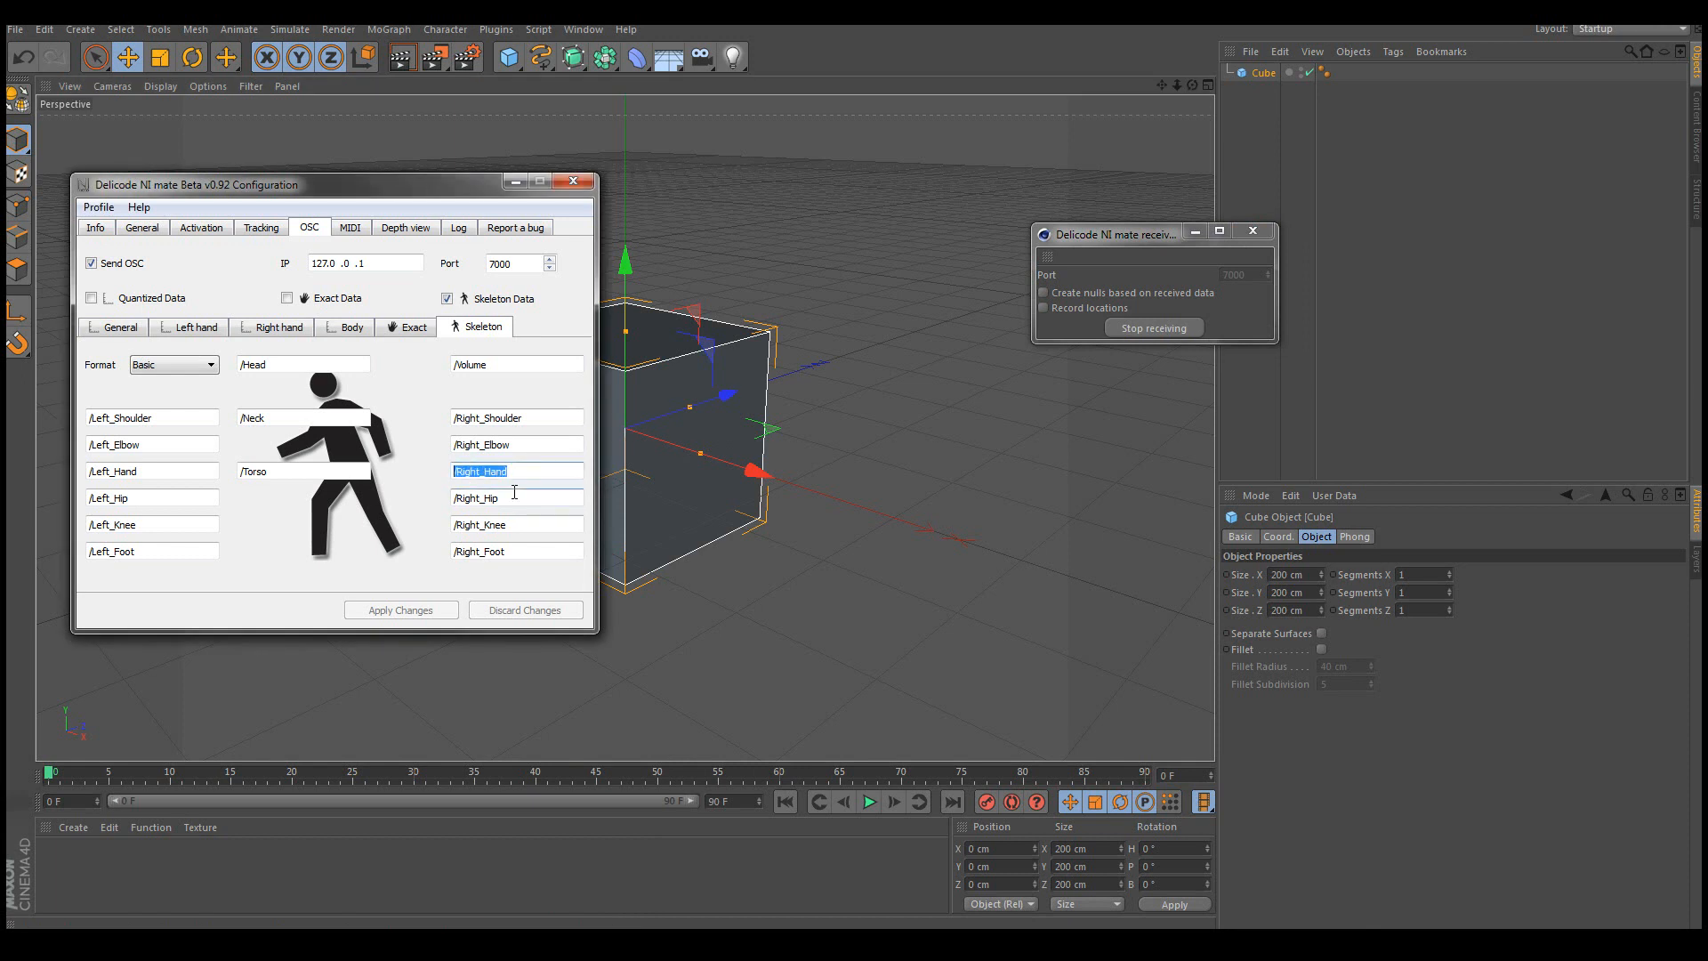
type("Cube")
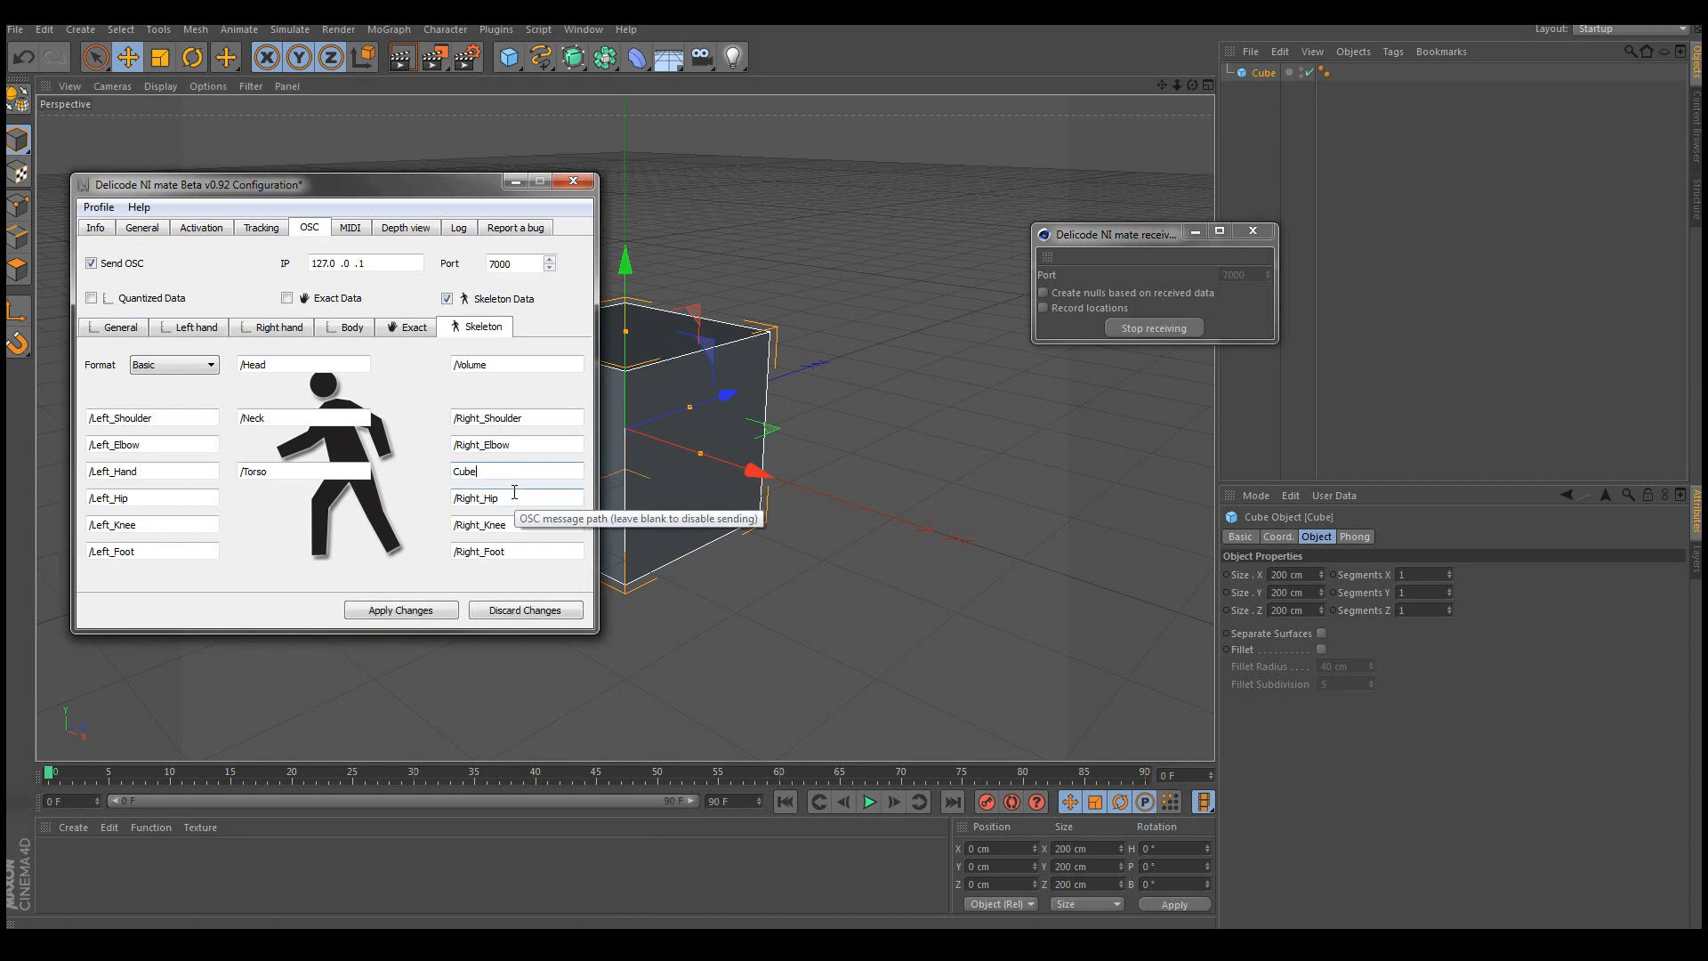
left_click(400, 610)
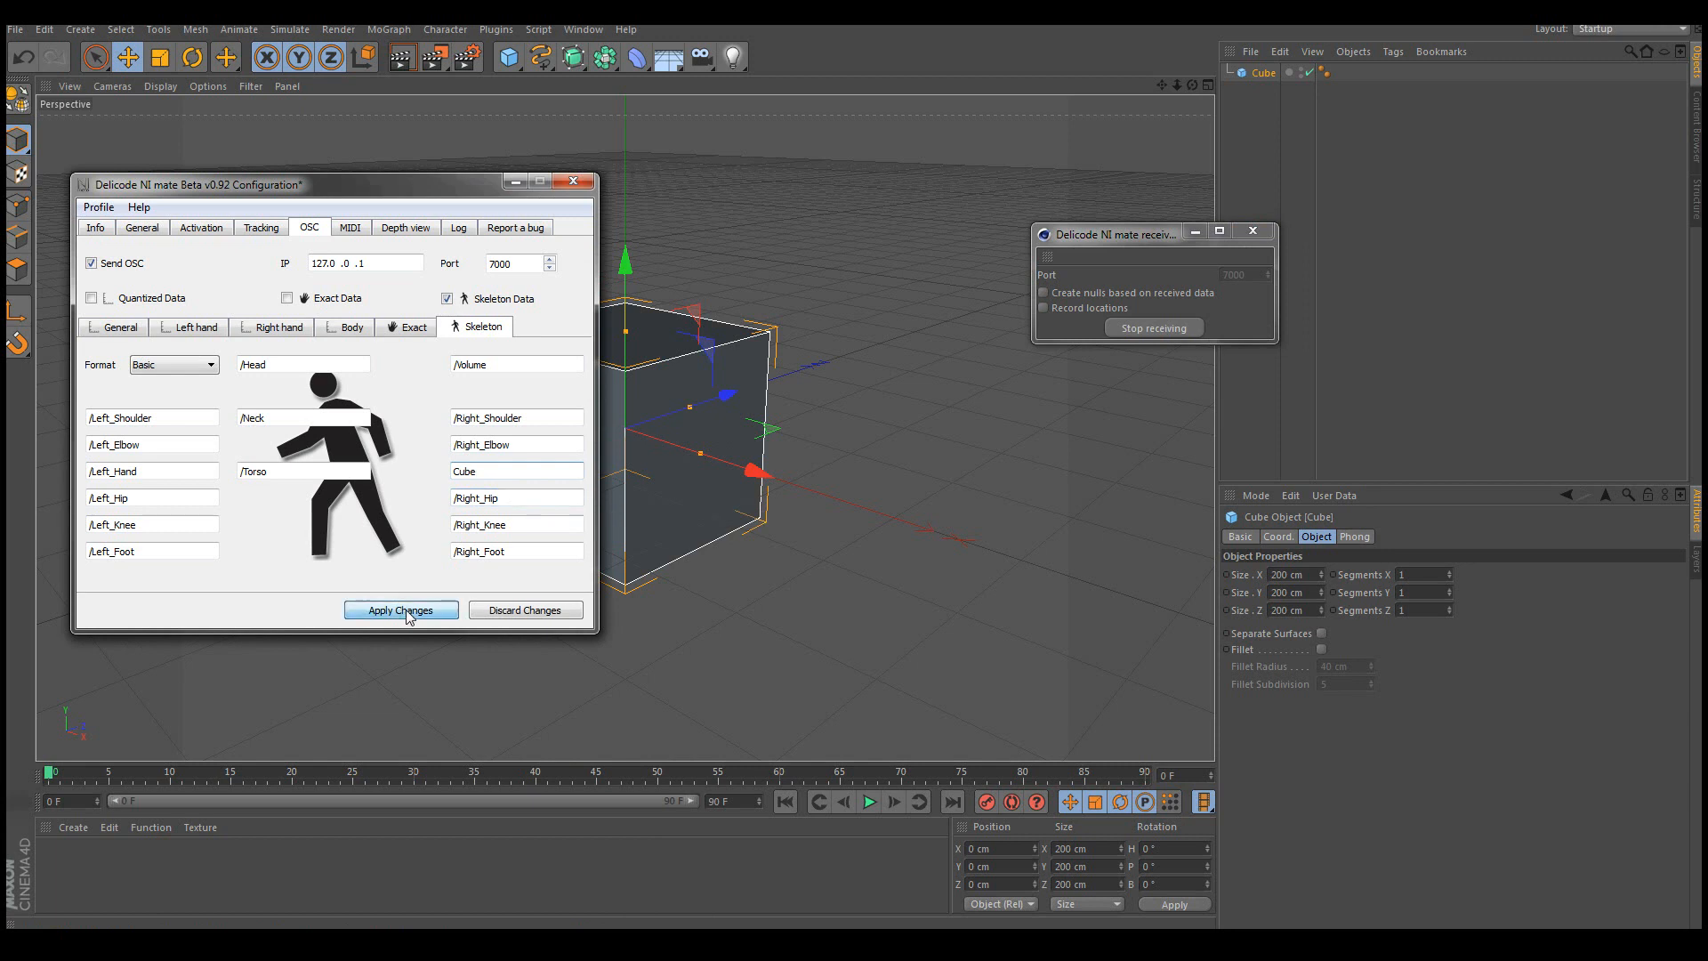
left_click(400, 610)
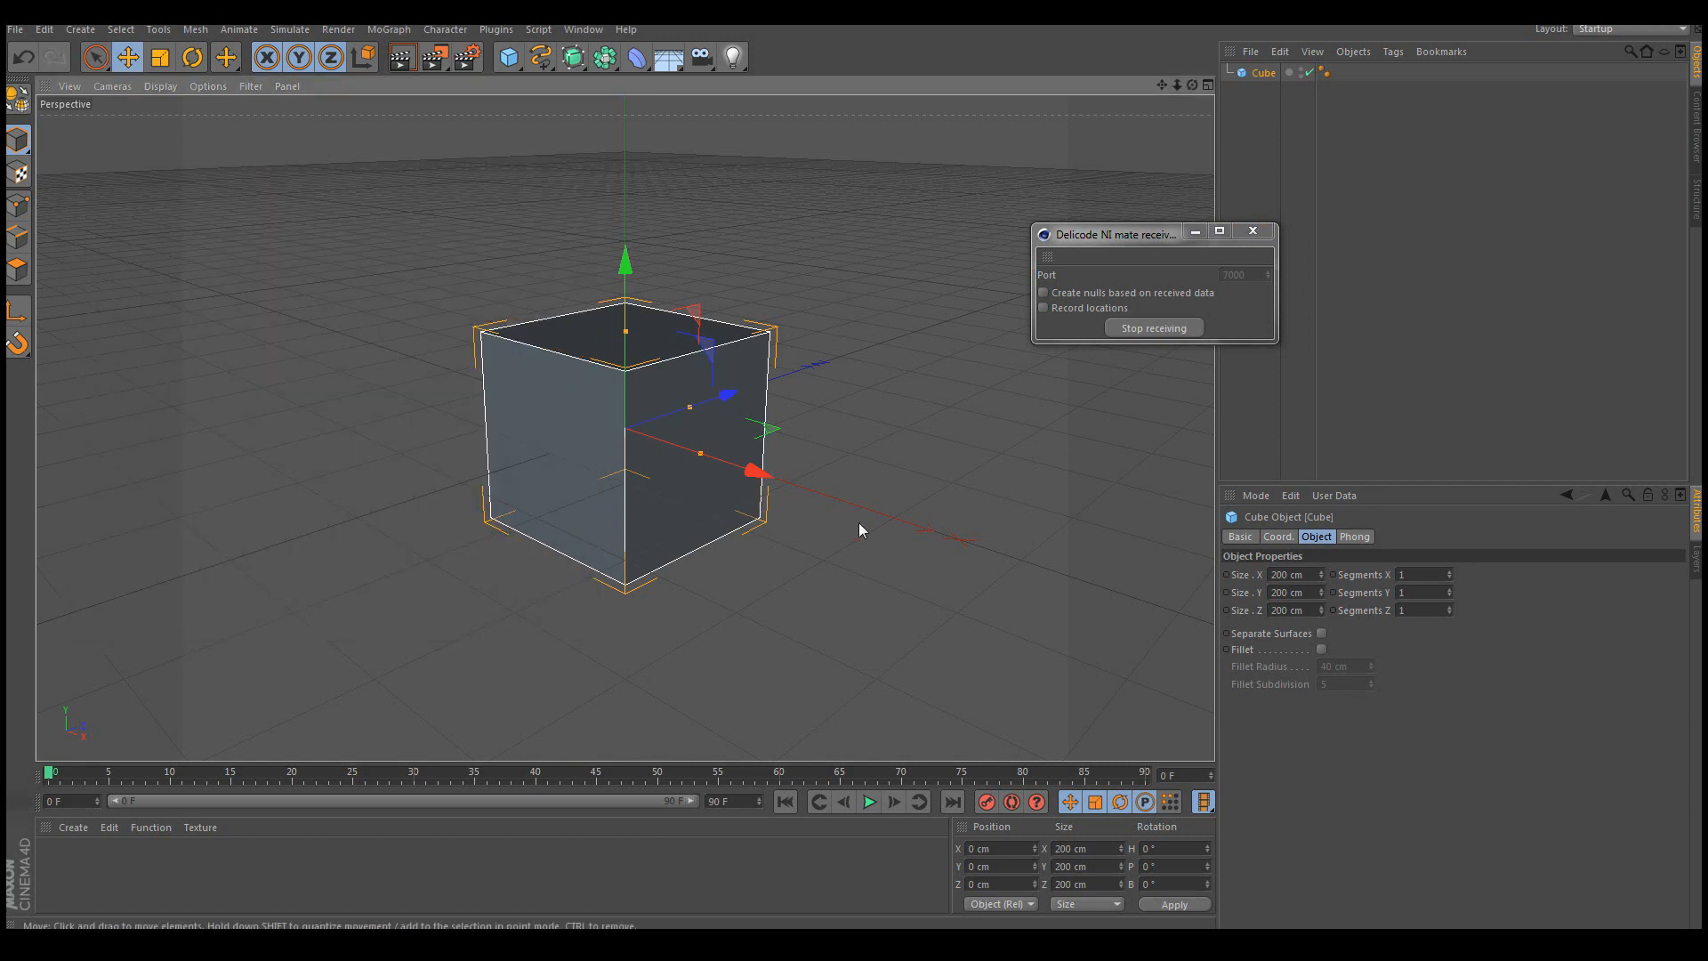
mouse_move(949, 236)
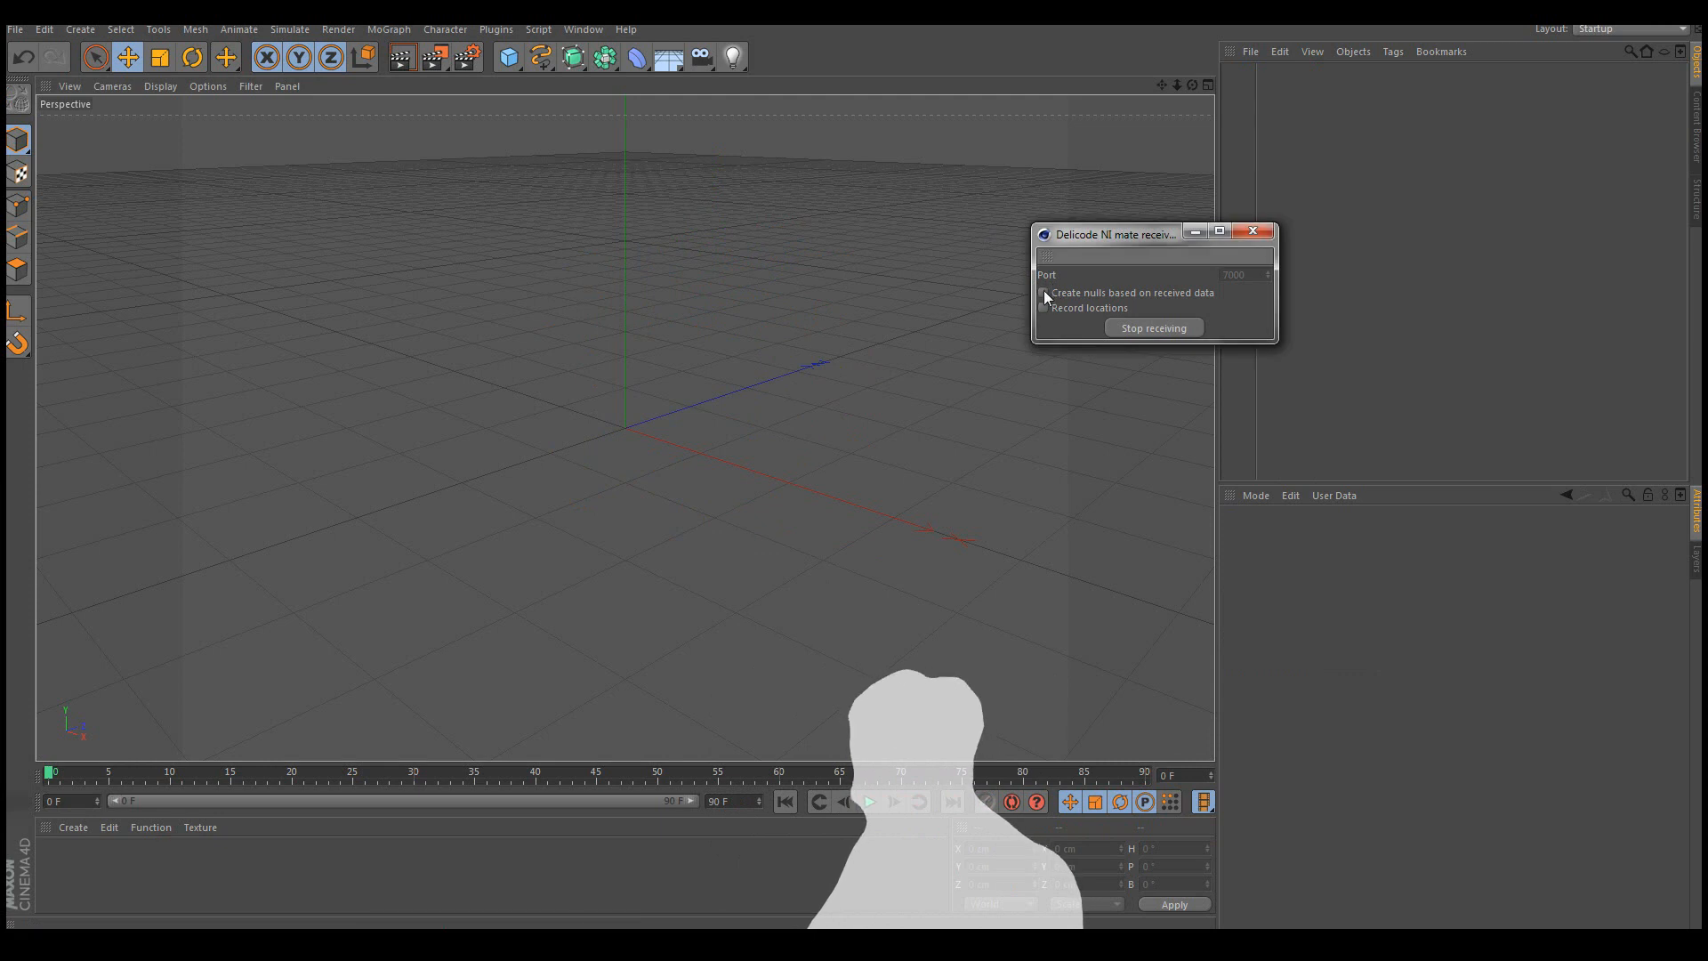
Enable 'Create nulls based on received data' so each skeleton joint gets a null.
left_click(1042, 294)
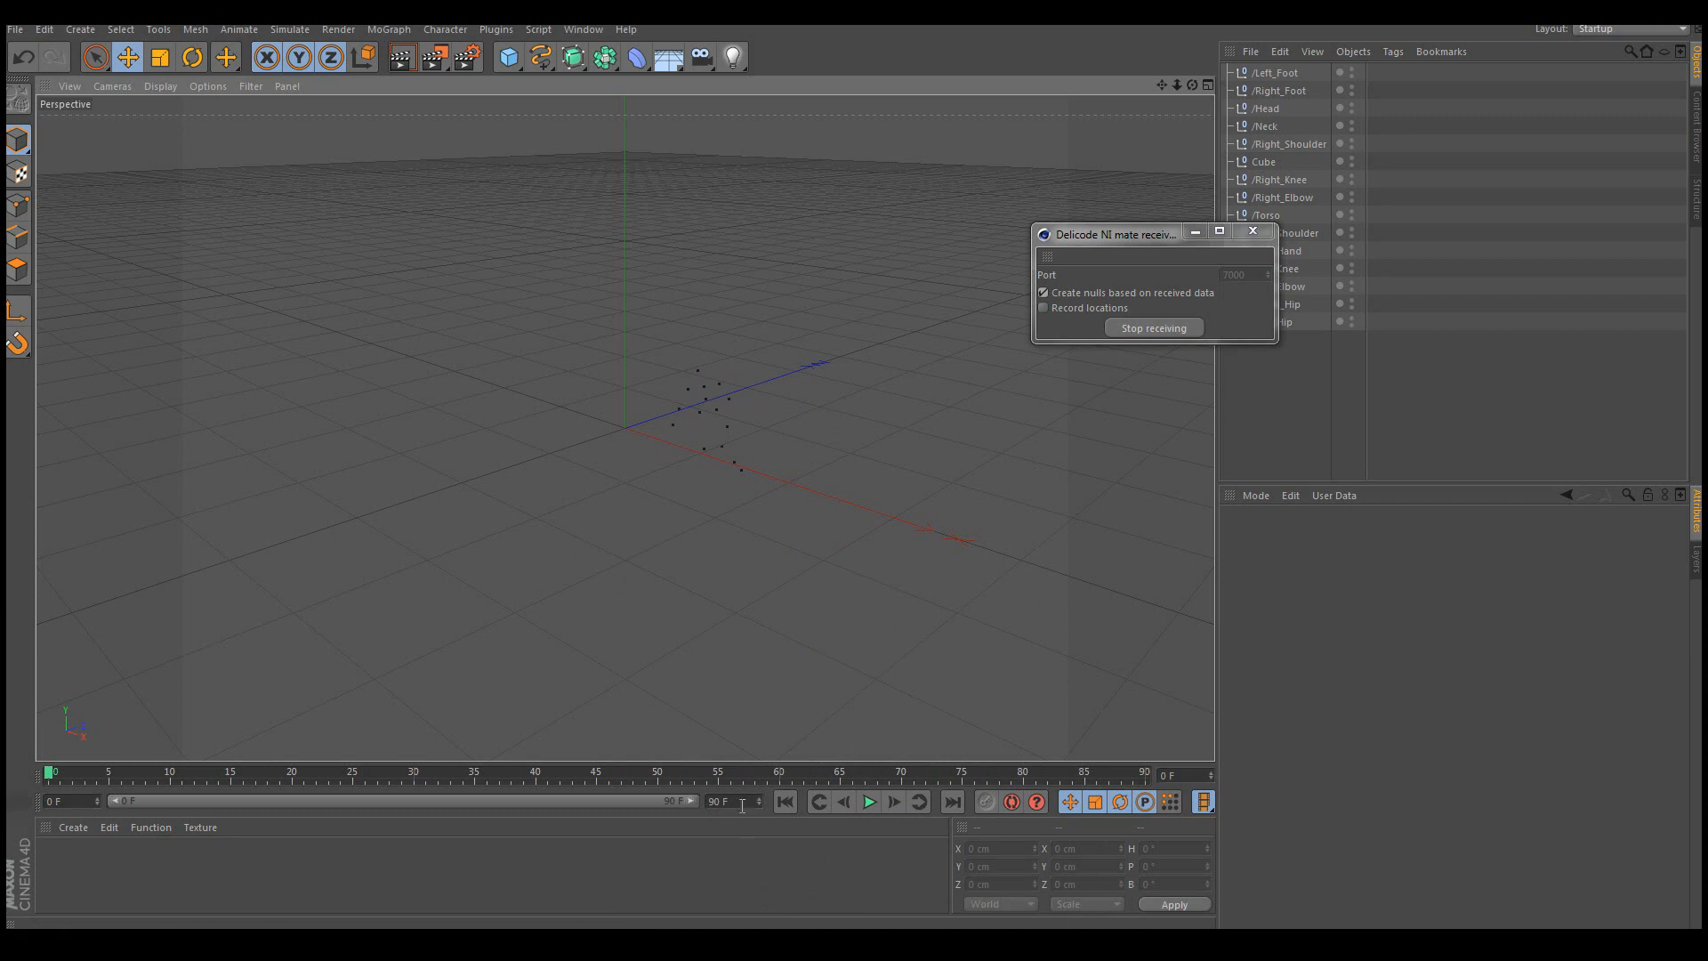
Extend the end frame, enable Record locations, play forwards to capture the motion, then stop receiving.
type("119")
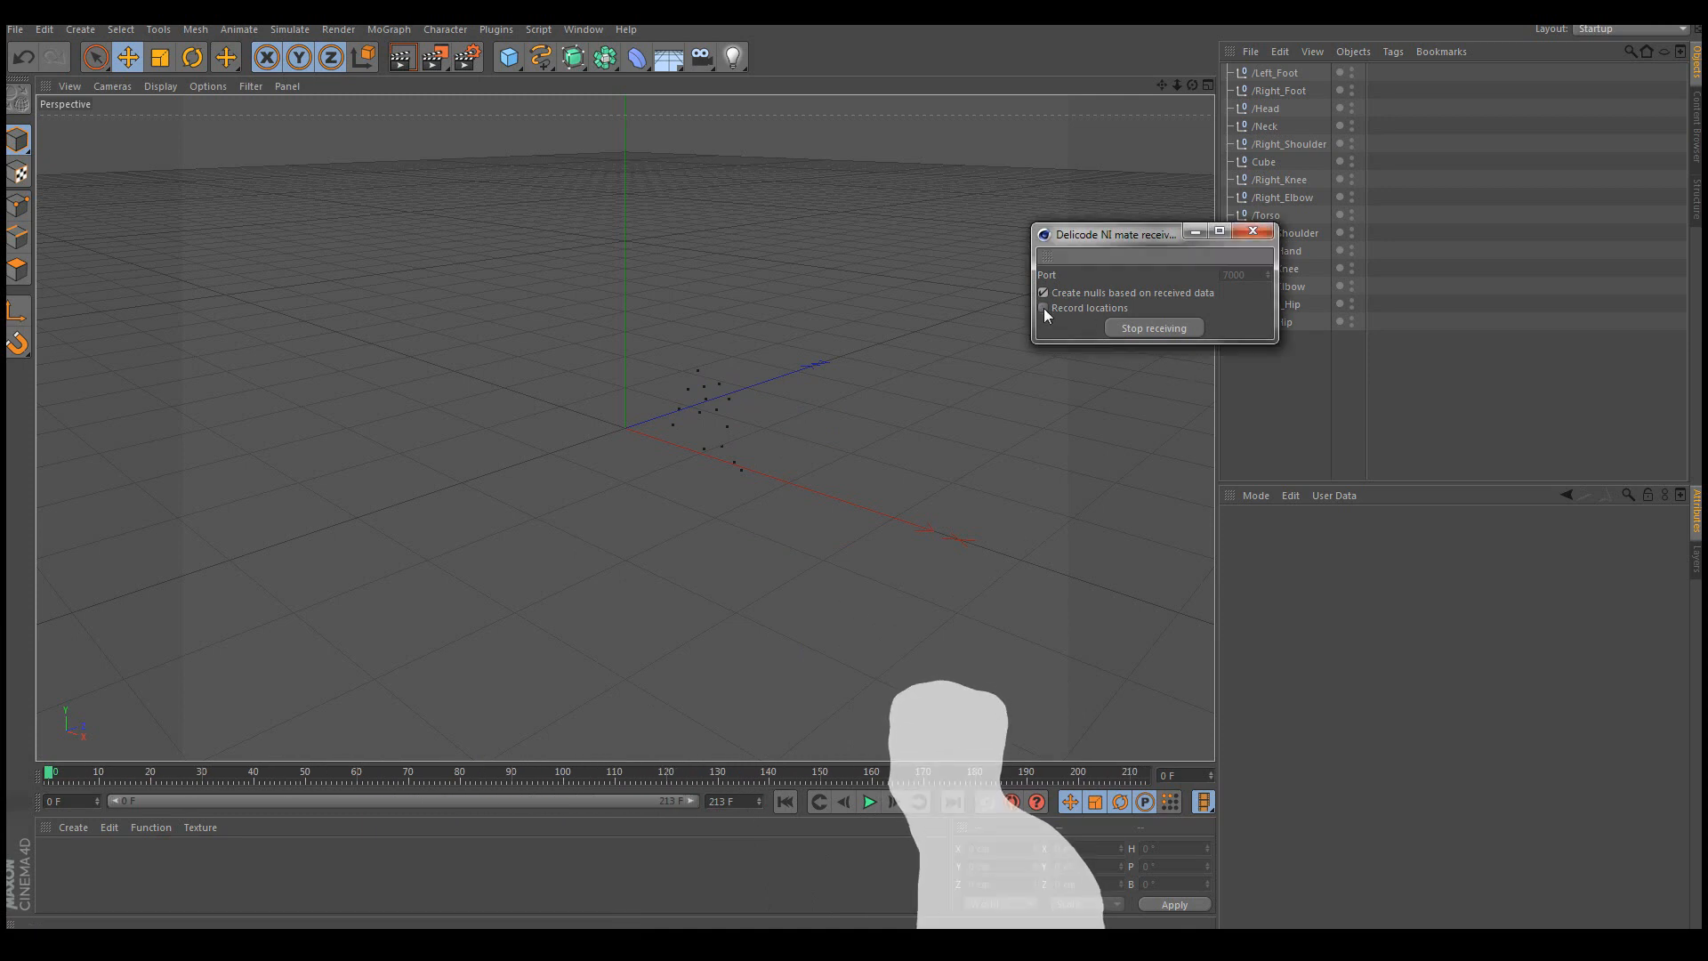
left_click(1042, 308)
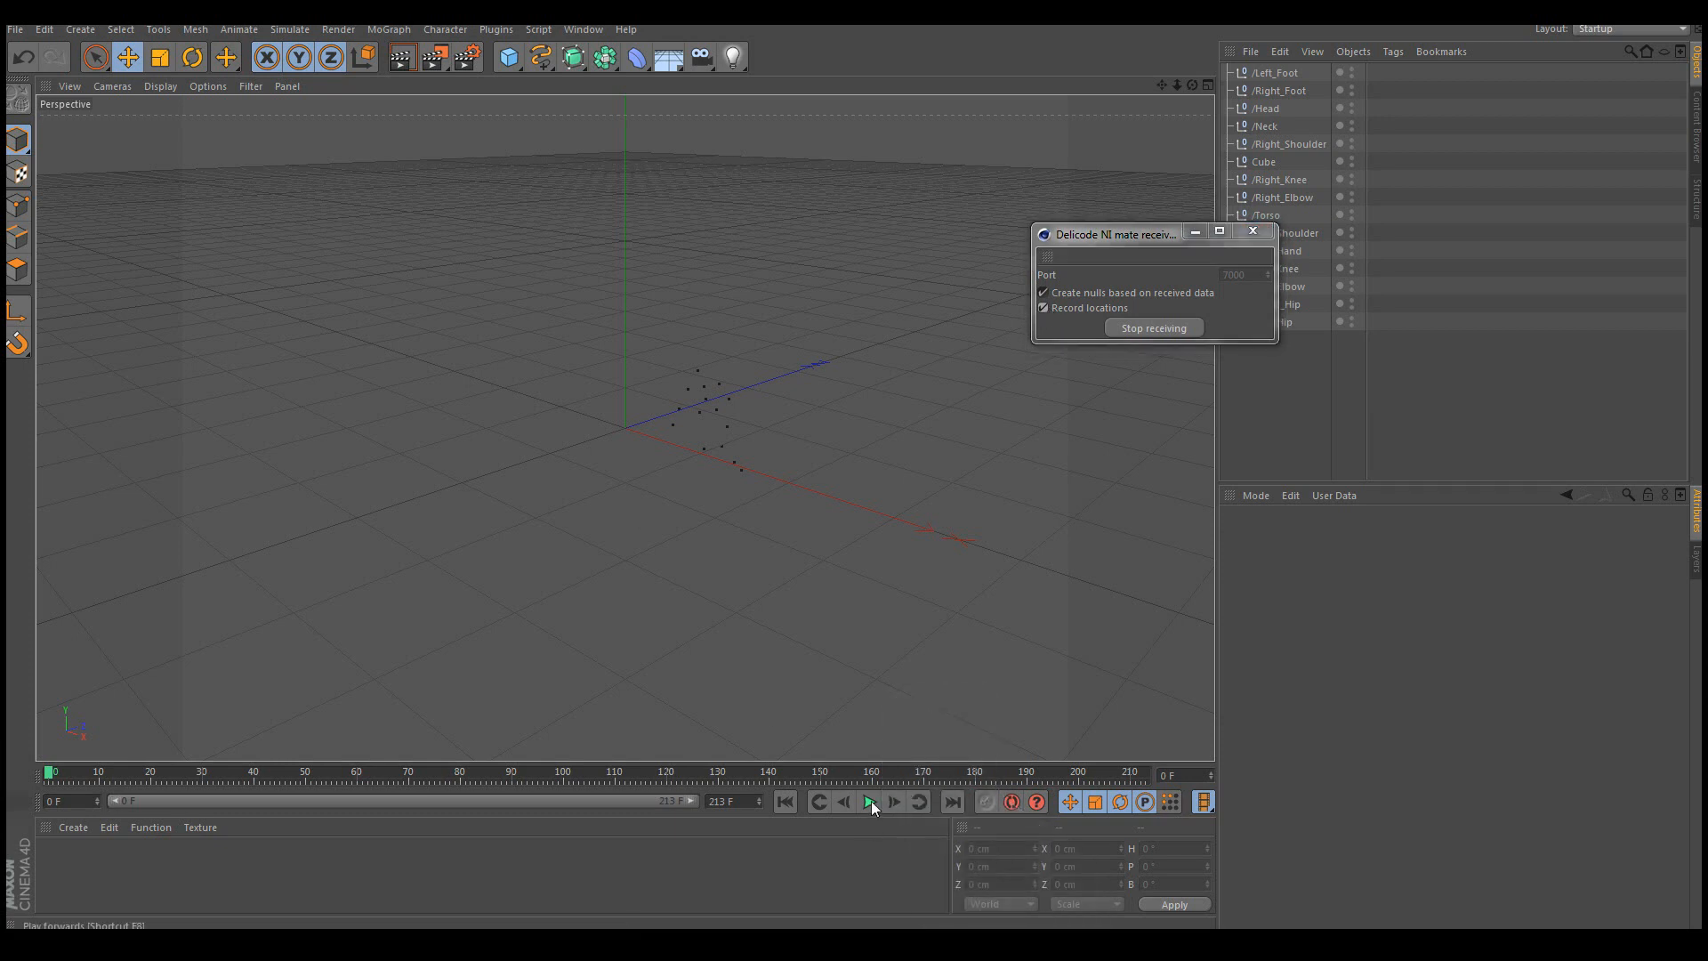
mouse_move(872, 802)
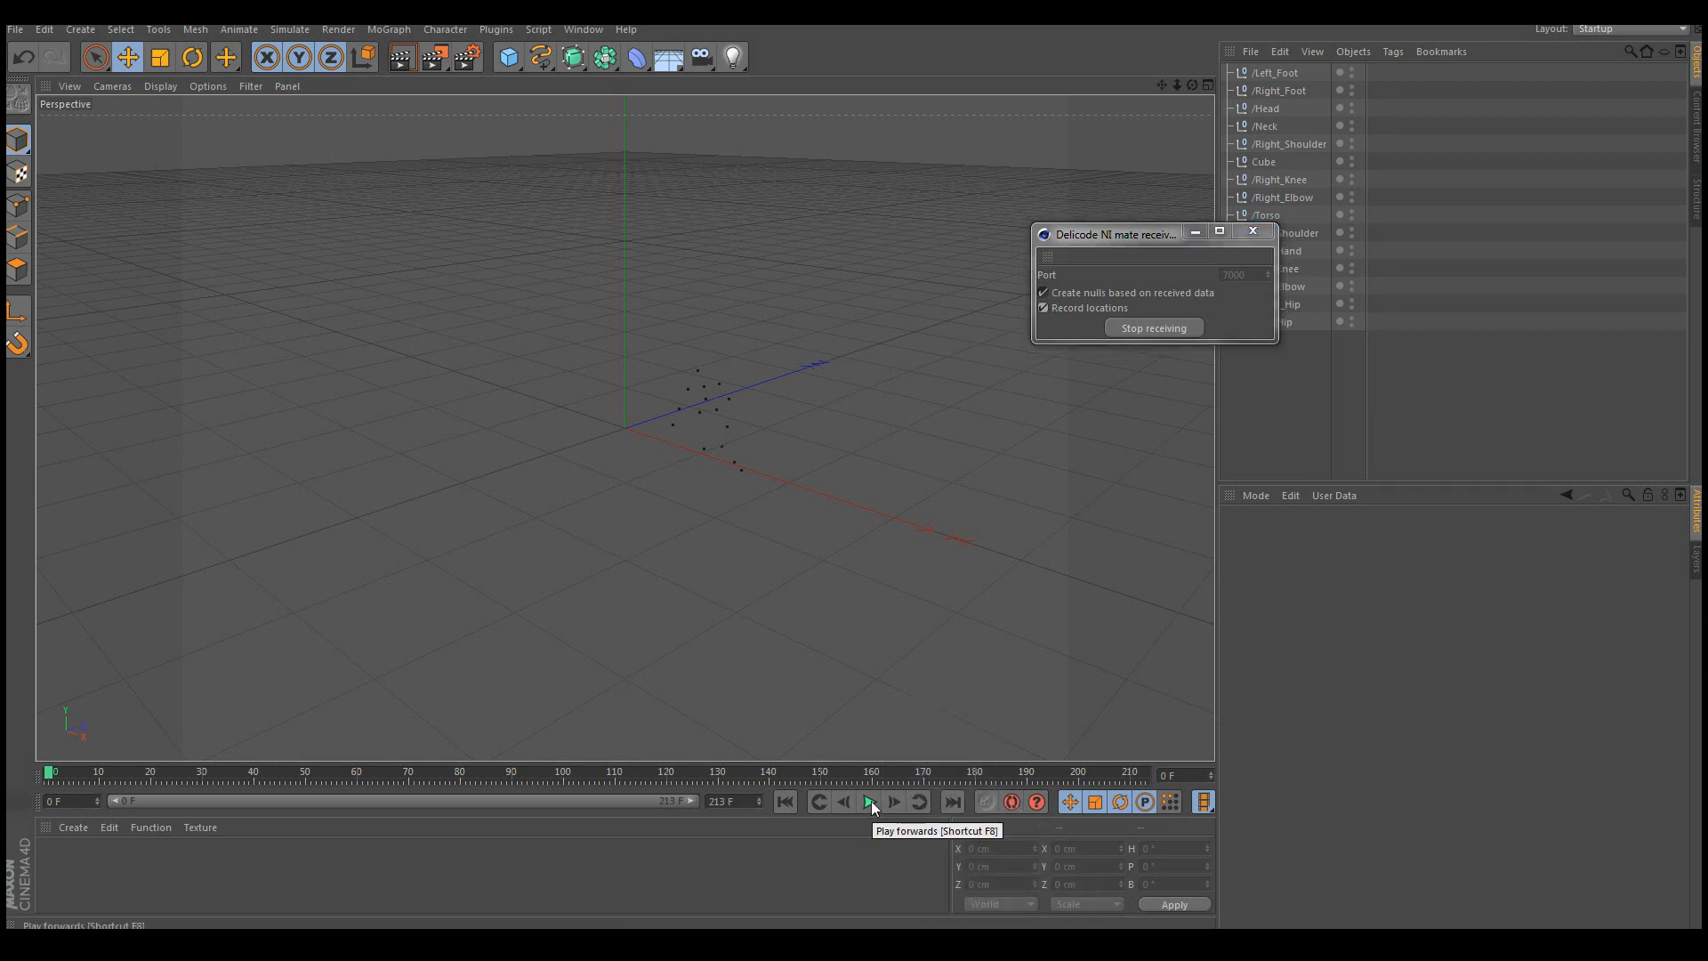
left_click(870, 802)
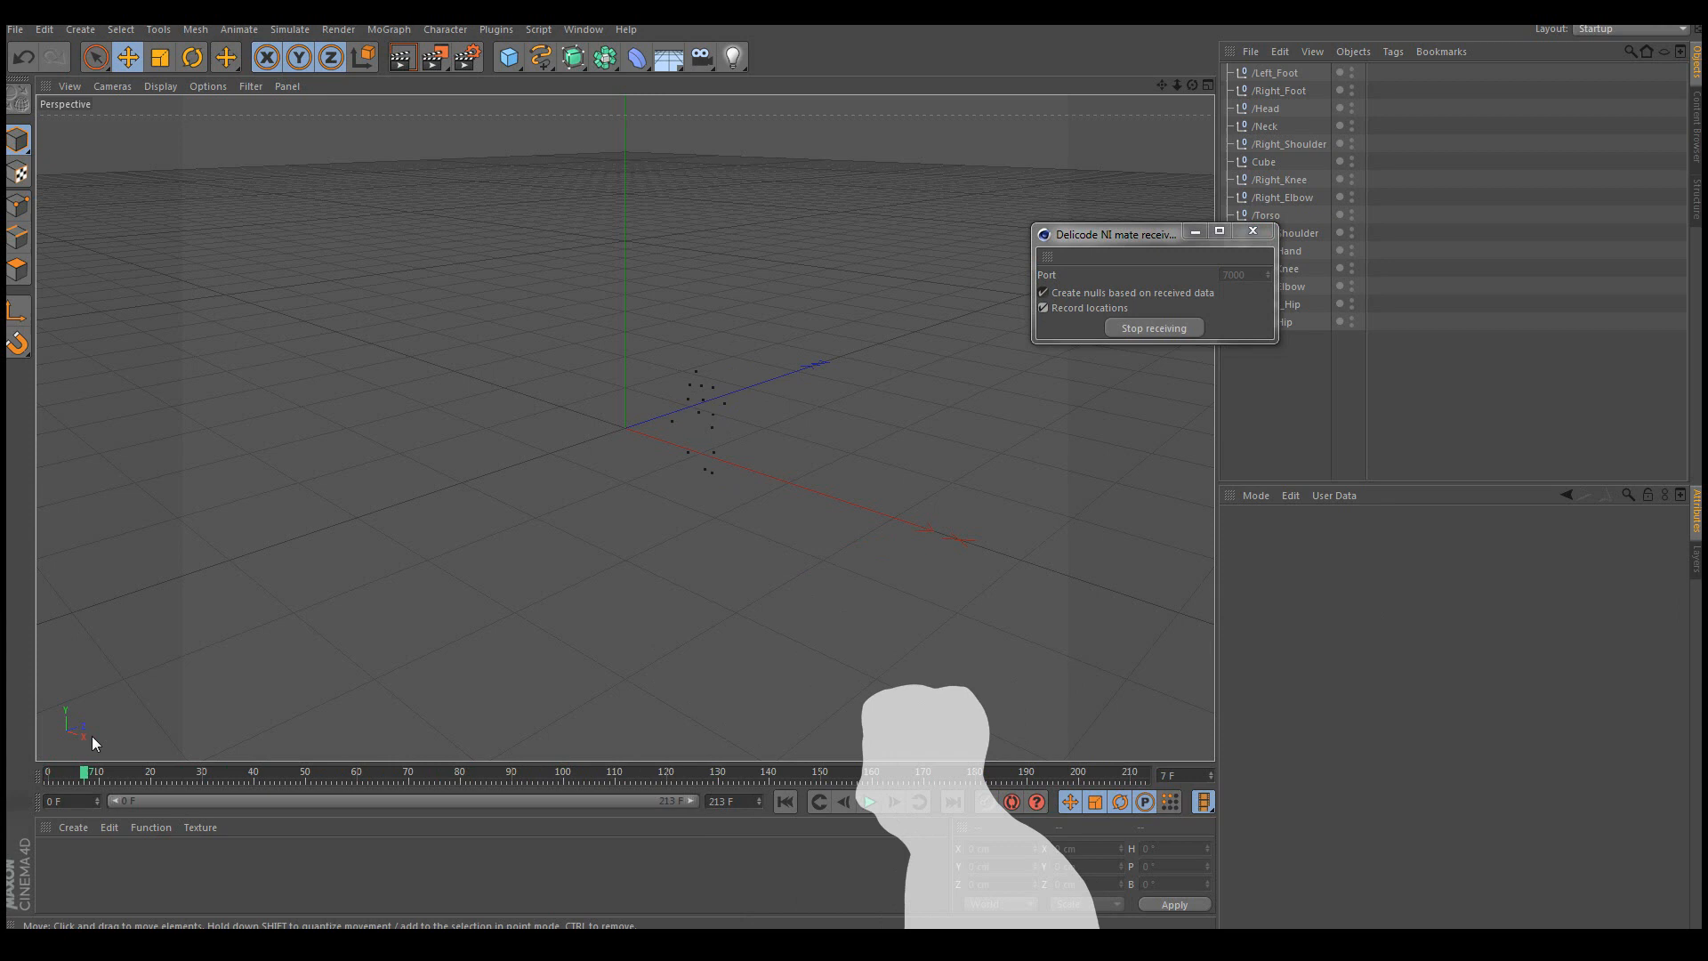
left_click(1152, 328)
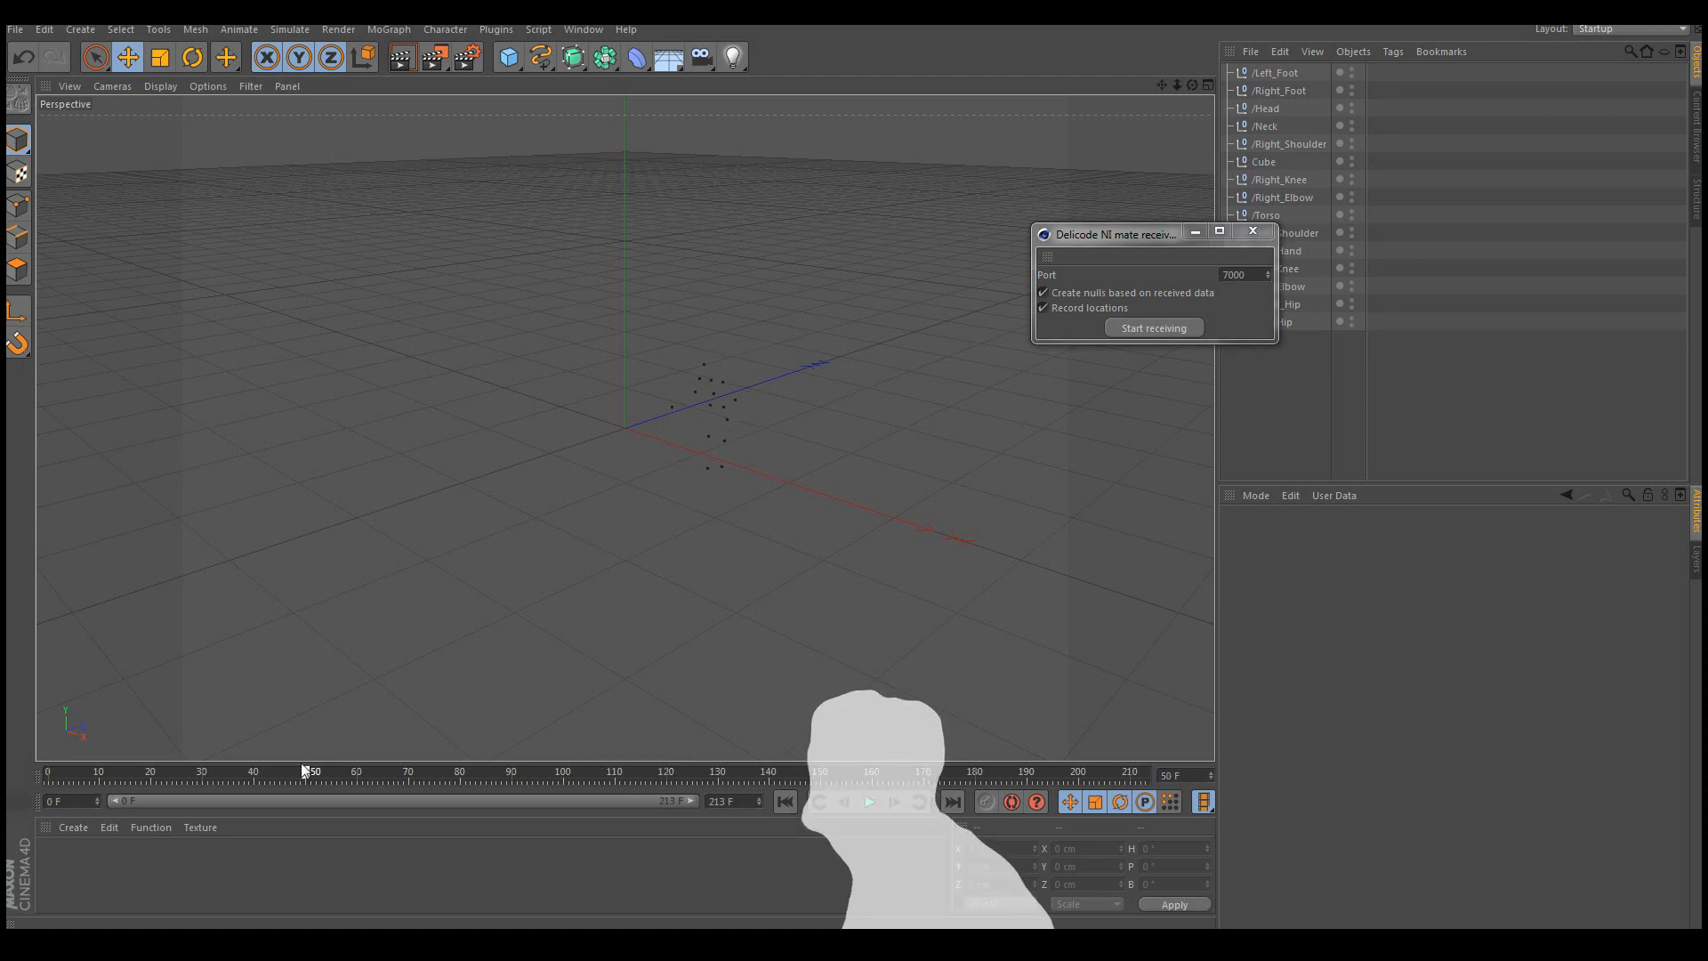
Scrub the timeline back and forth to review the recorded and rotated joint animation.
left_click_drag(313, 770, 464, 770)
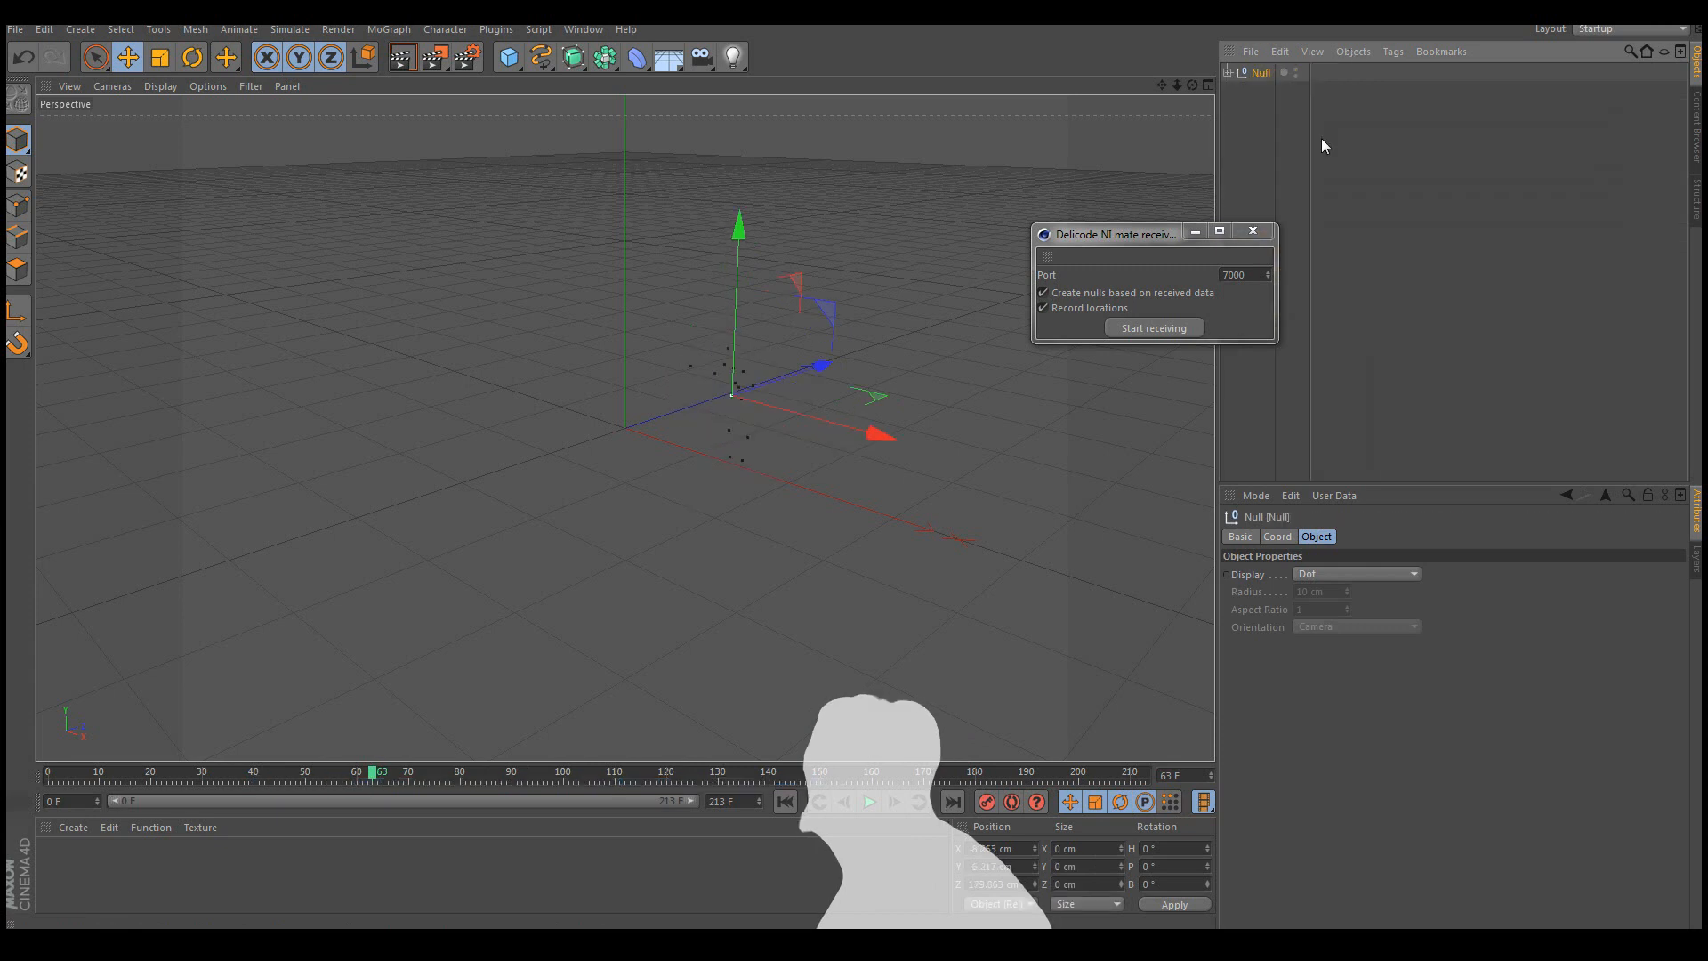
mouse_move(777, 404)
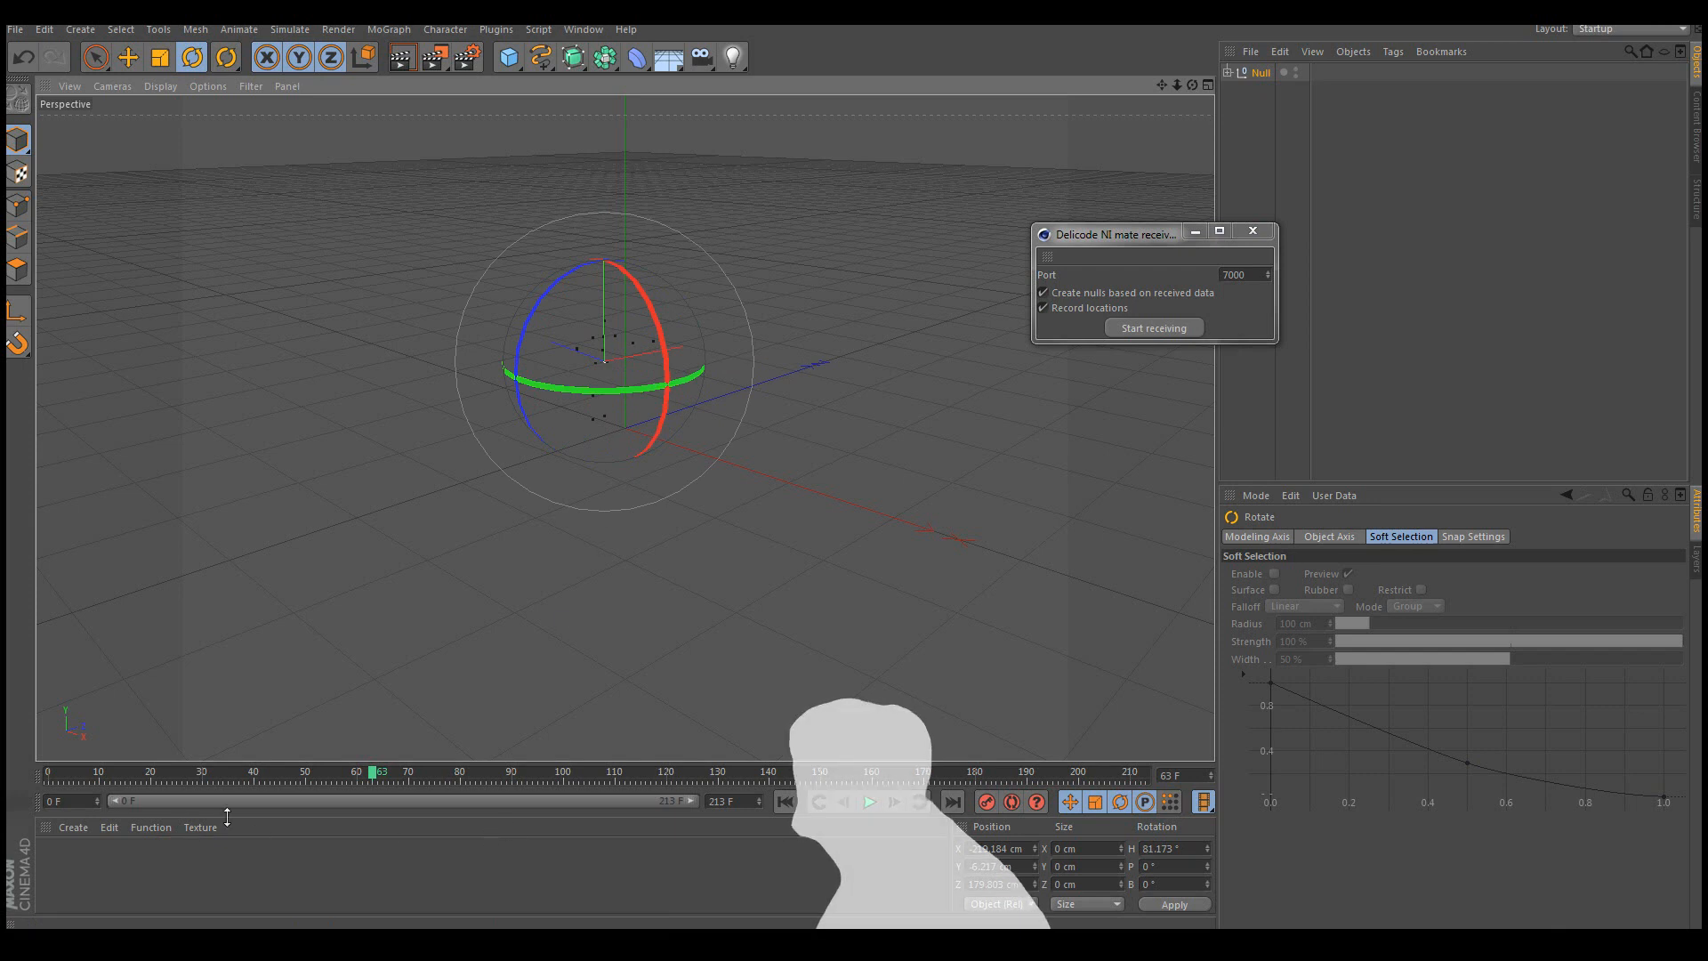
left_click_drag(375, 774, 302, 774)
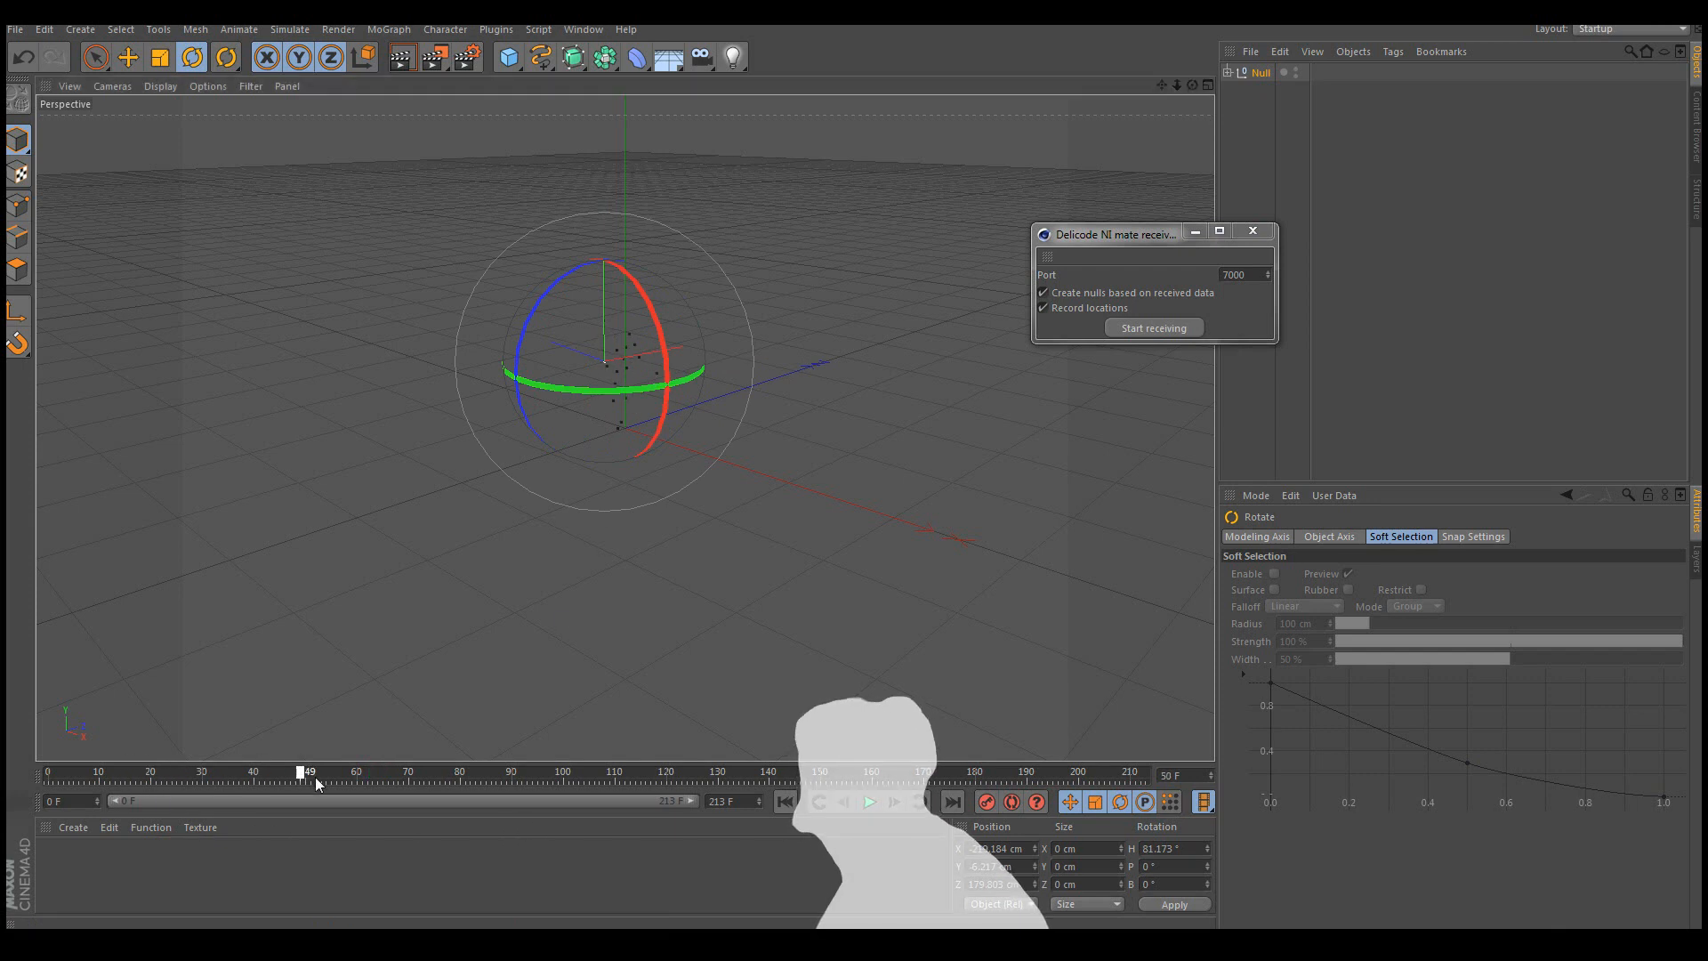
left_click_drag(308, 770, 671, 770)
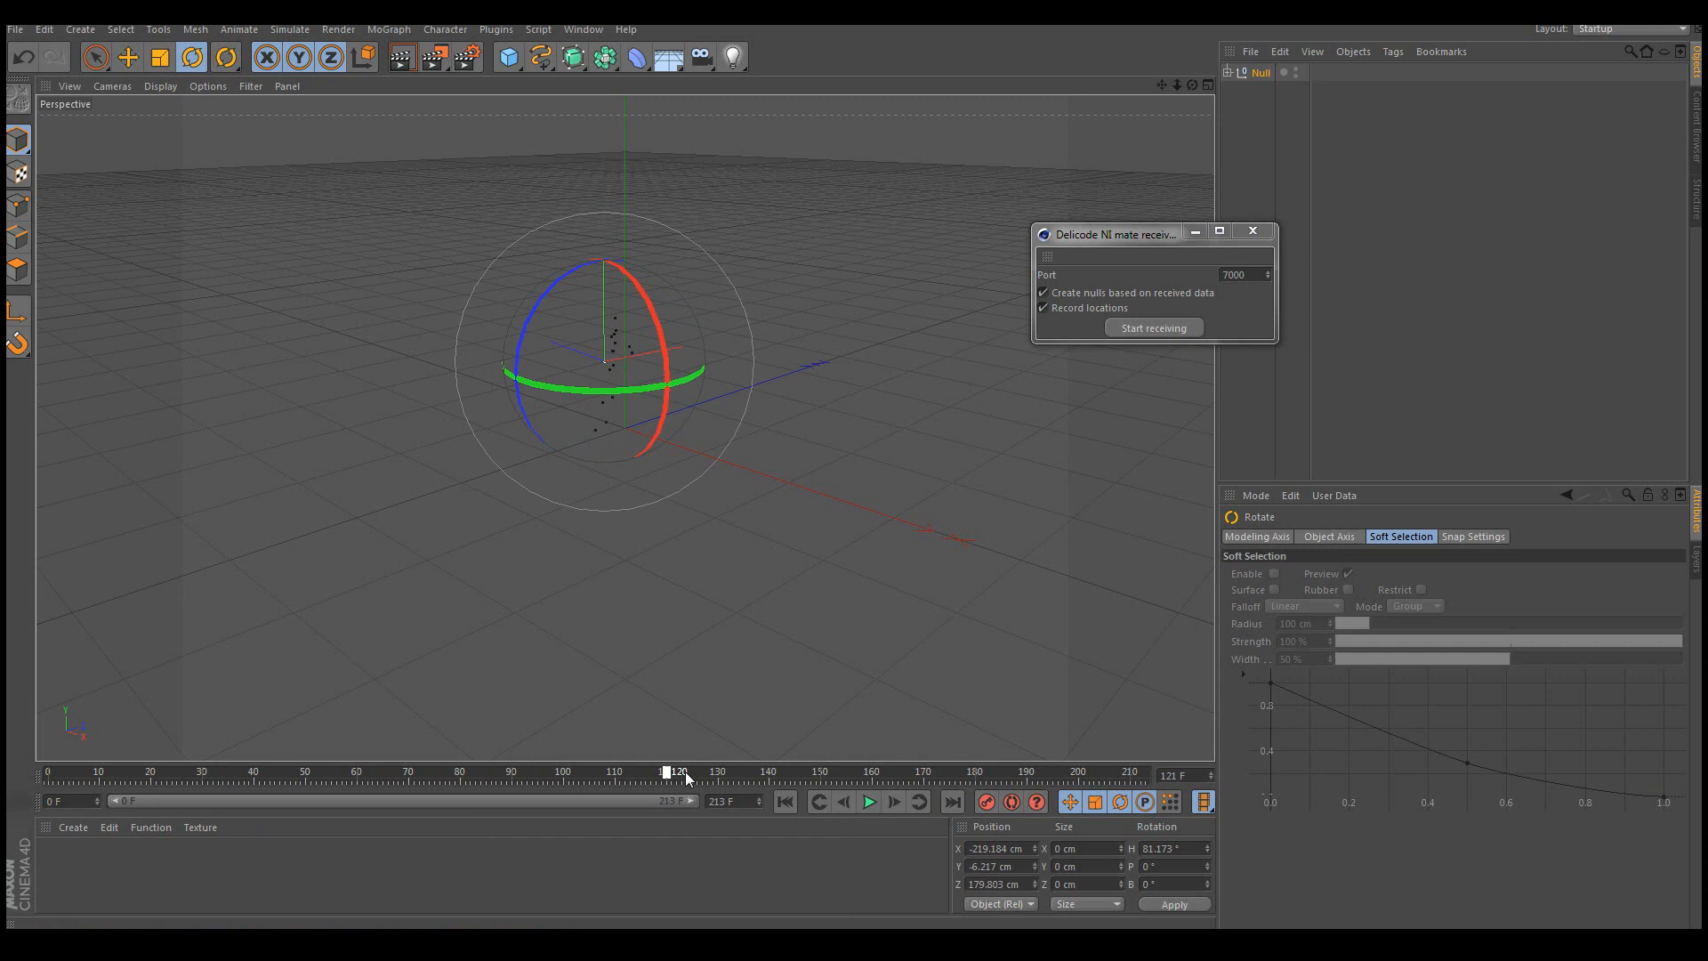